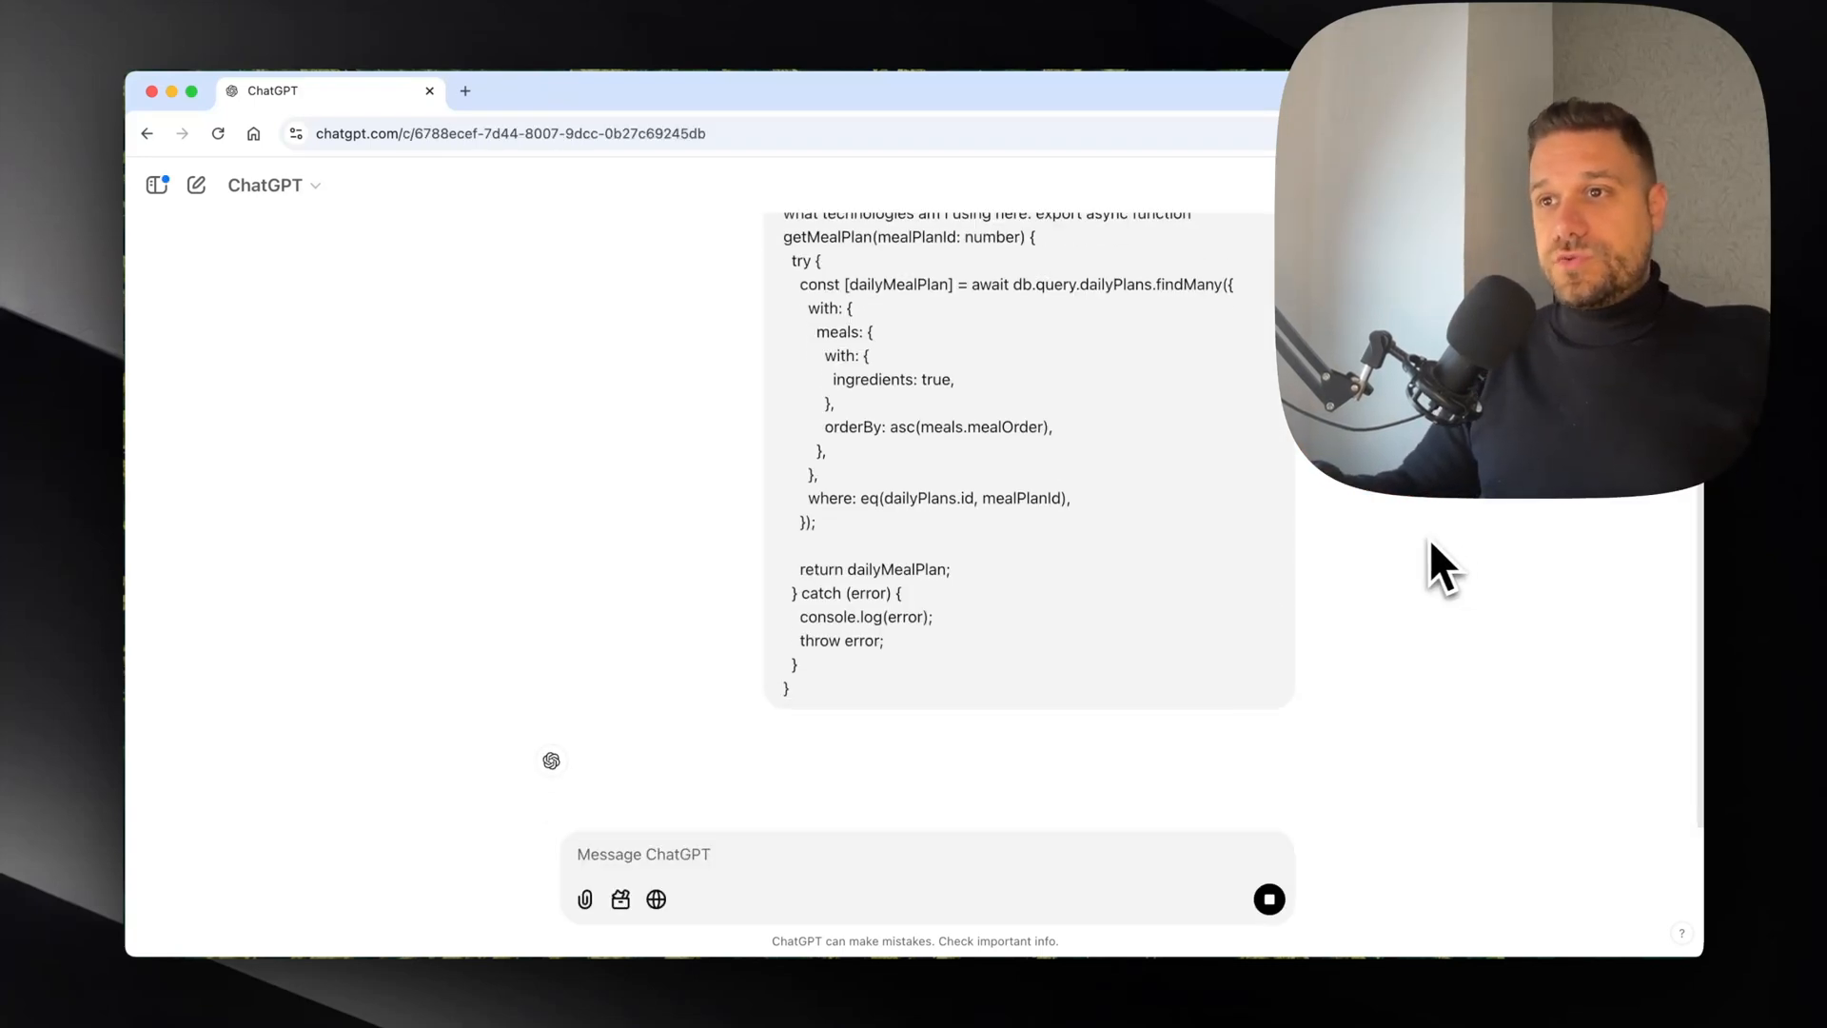
# Step: Scroll through ChatGPT's answer naming TypeScript, Drizzle ORM and SQL as the snippet's stack
pyautogui.scroll(-3)
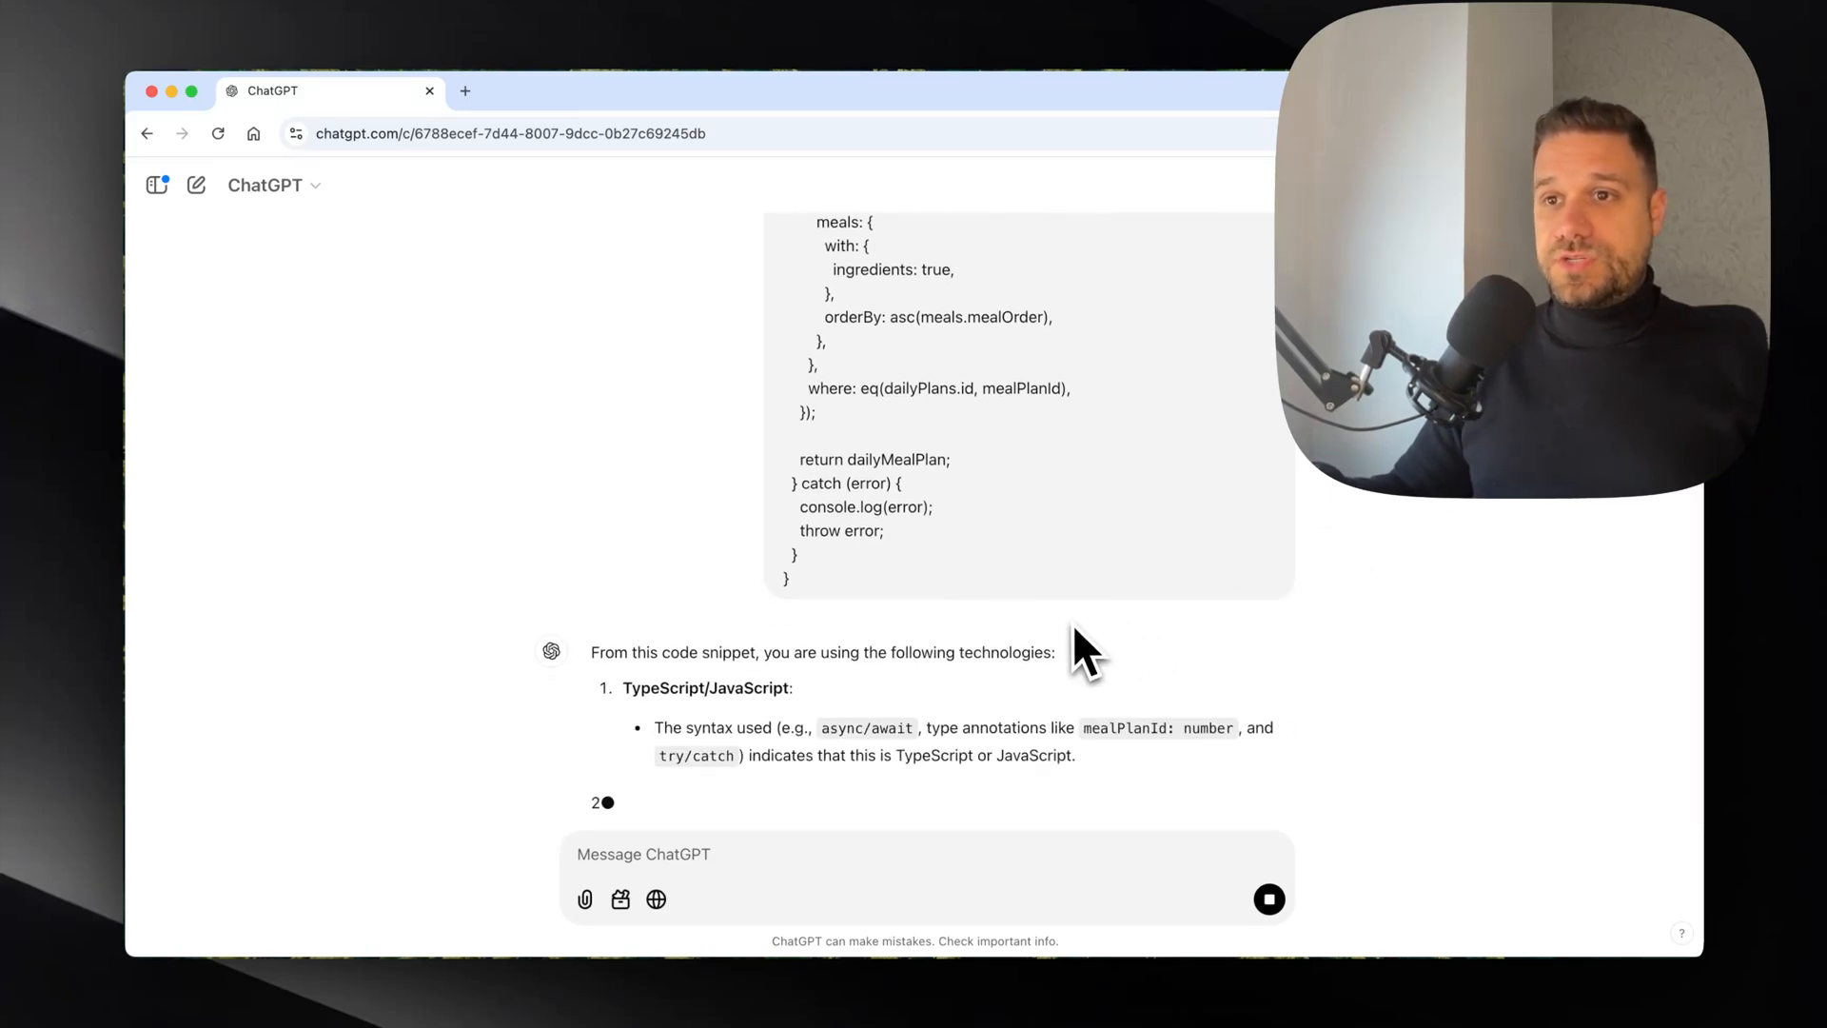
pyautogui.scroll(-3)
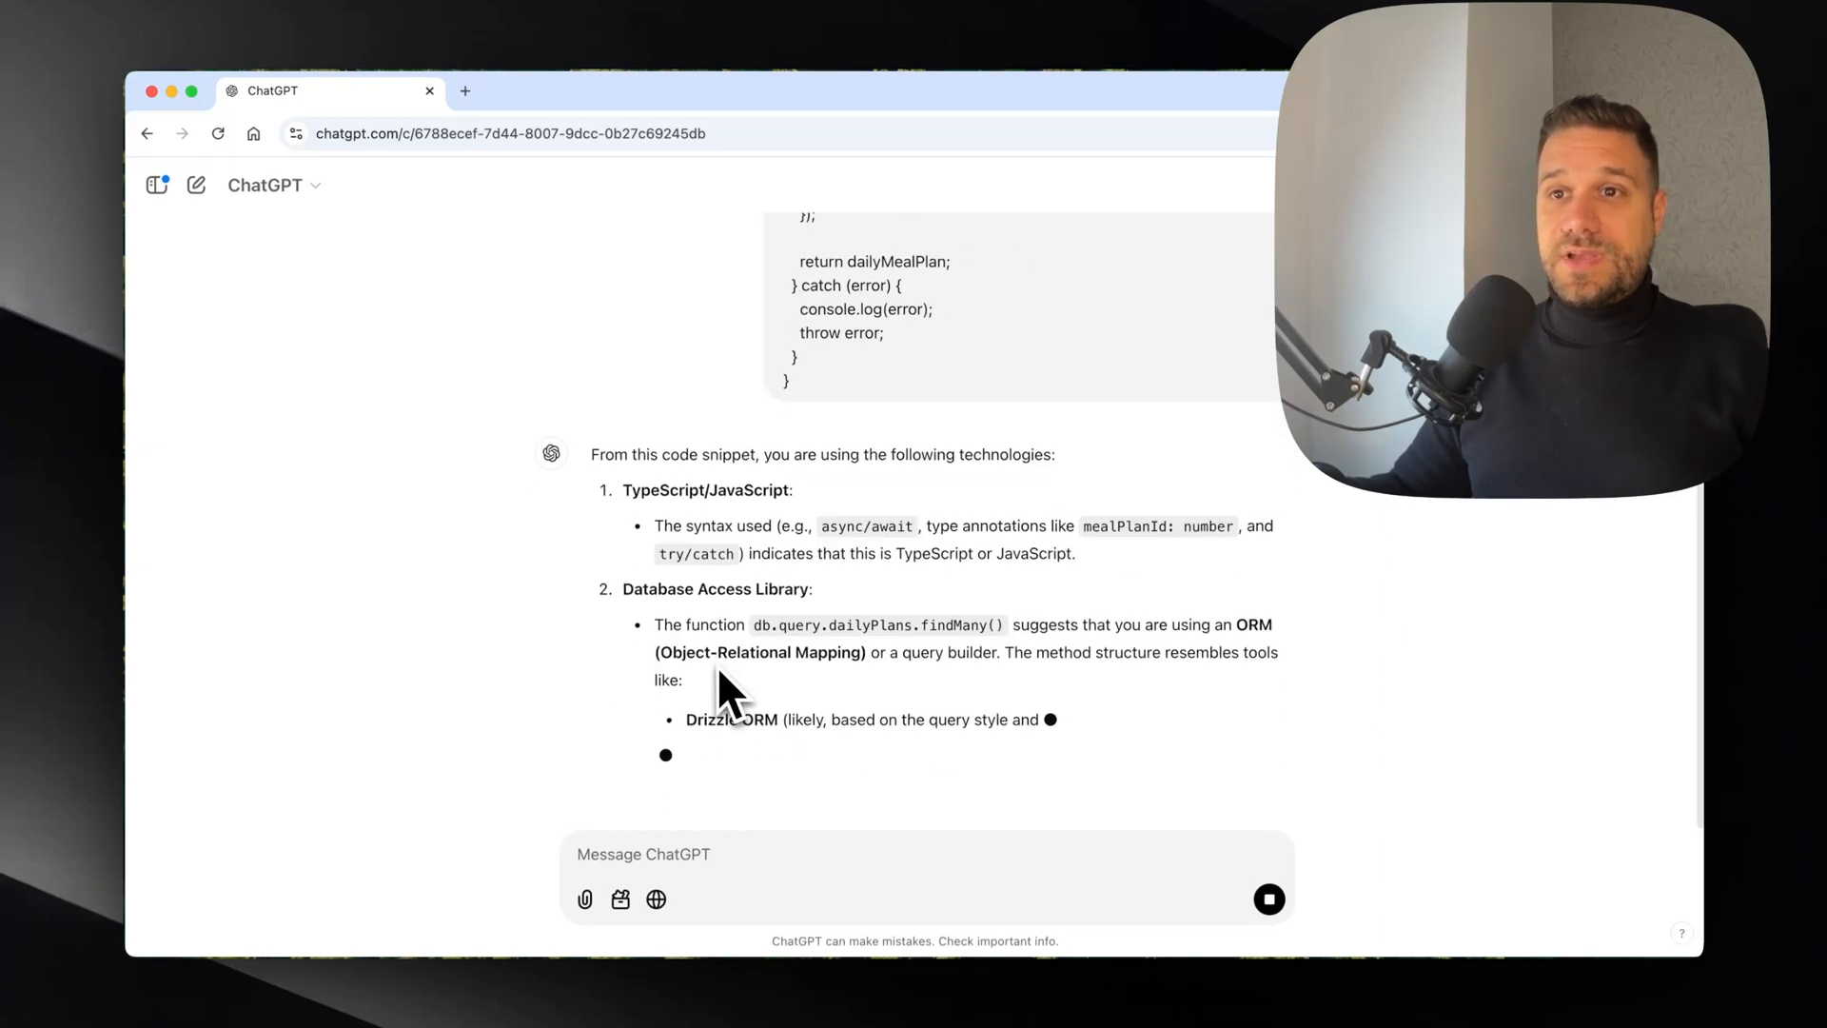
pyautogui.scroll(-3)
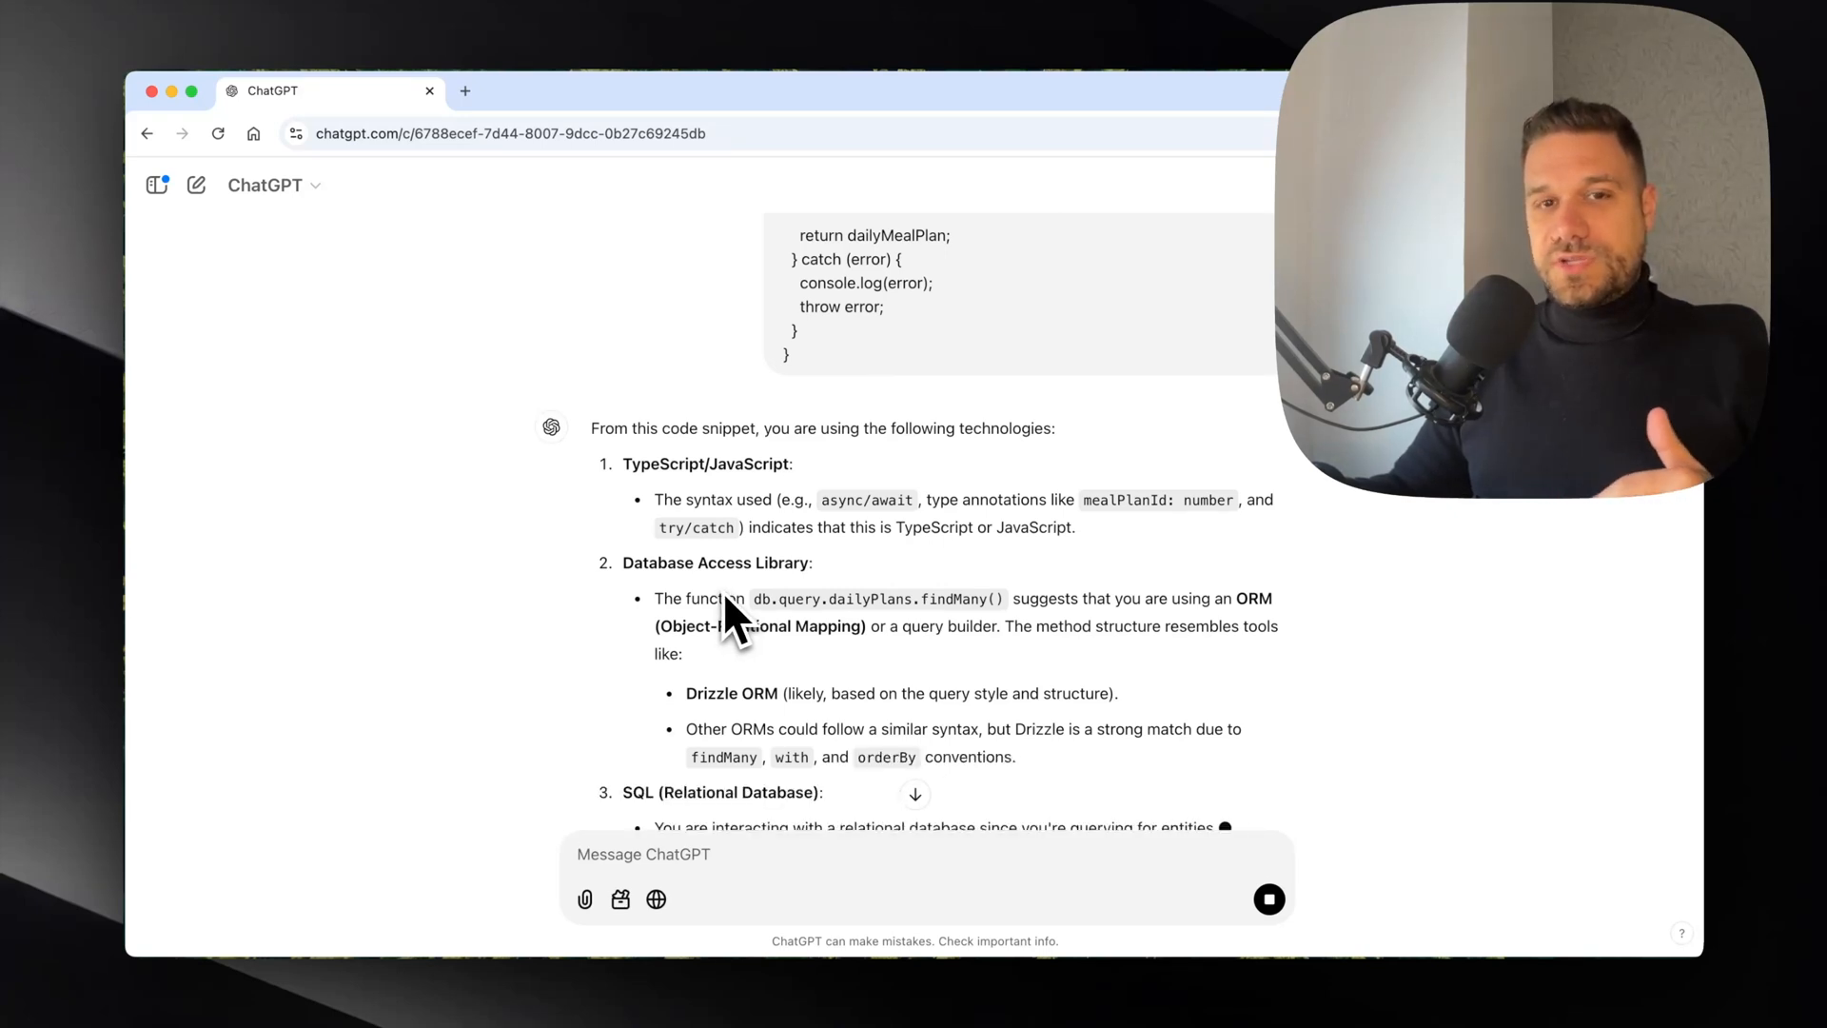
pyautogui.scroll(-3)
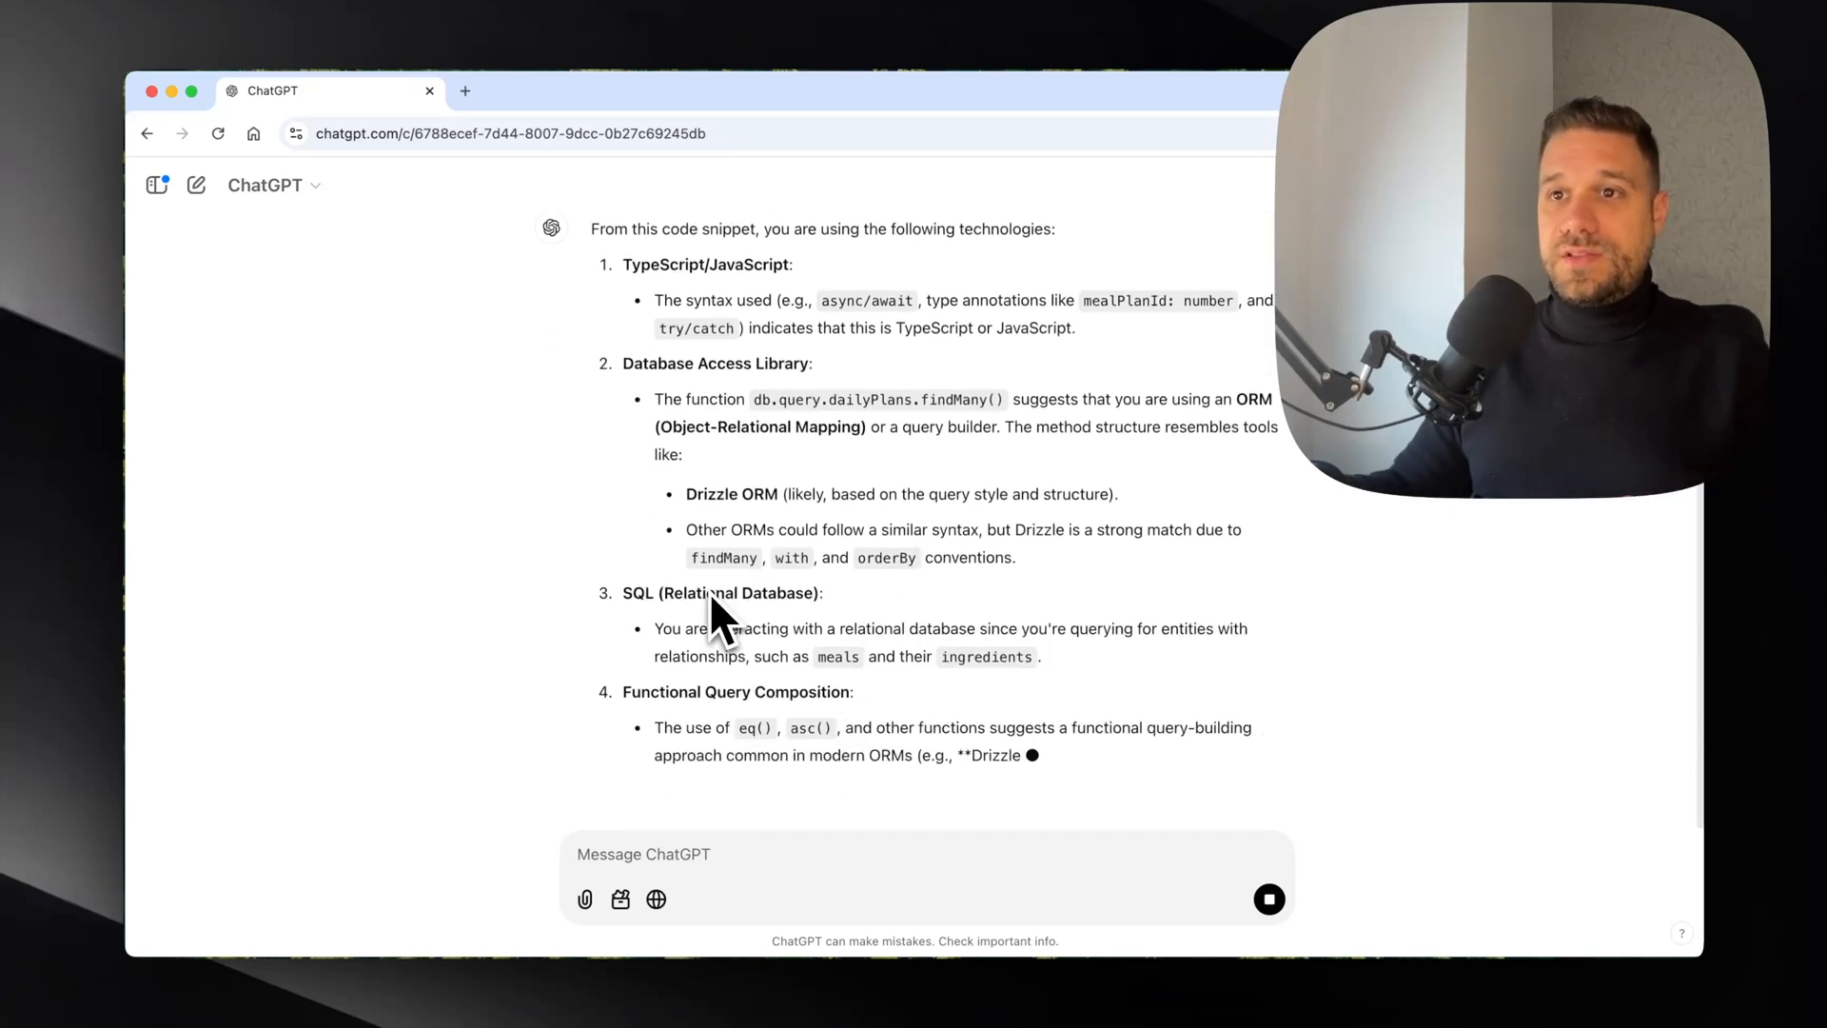
pyautogui.scroll(-3)
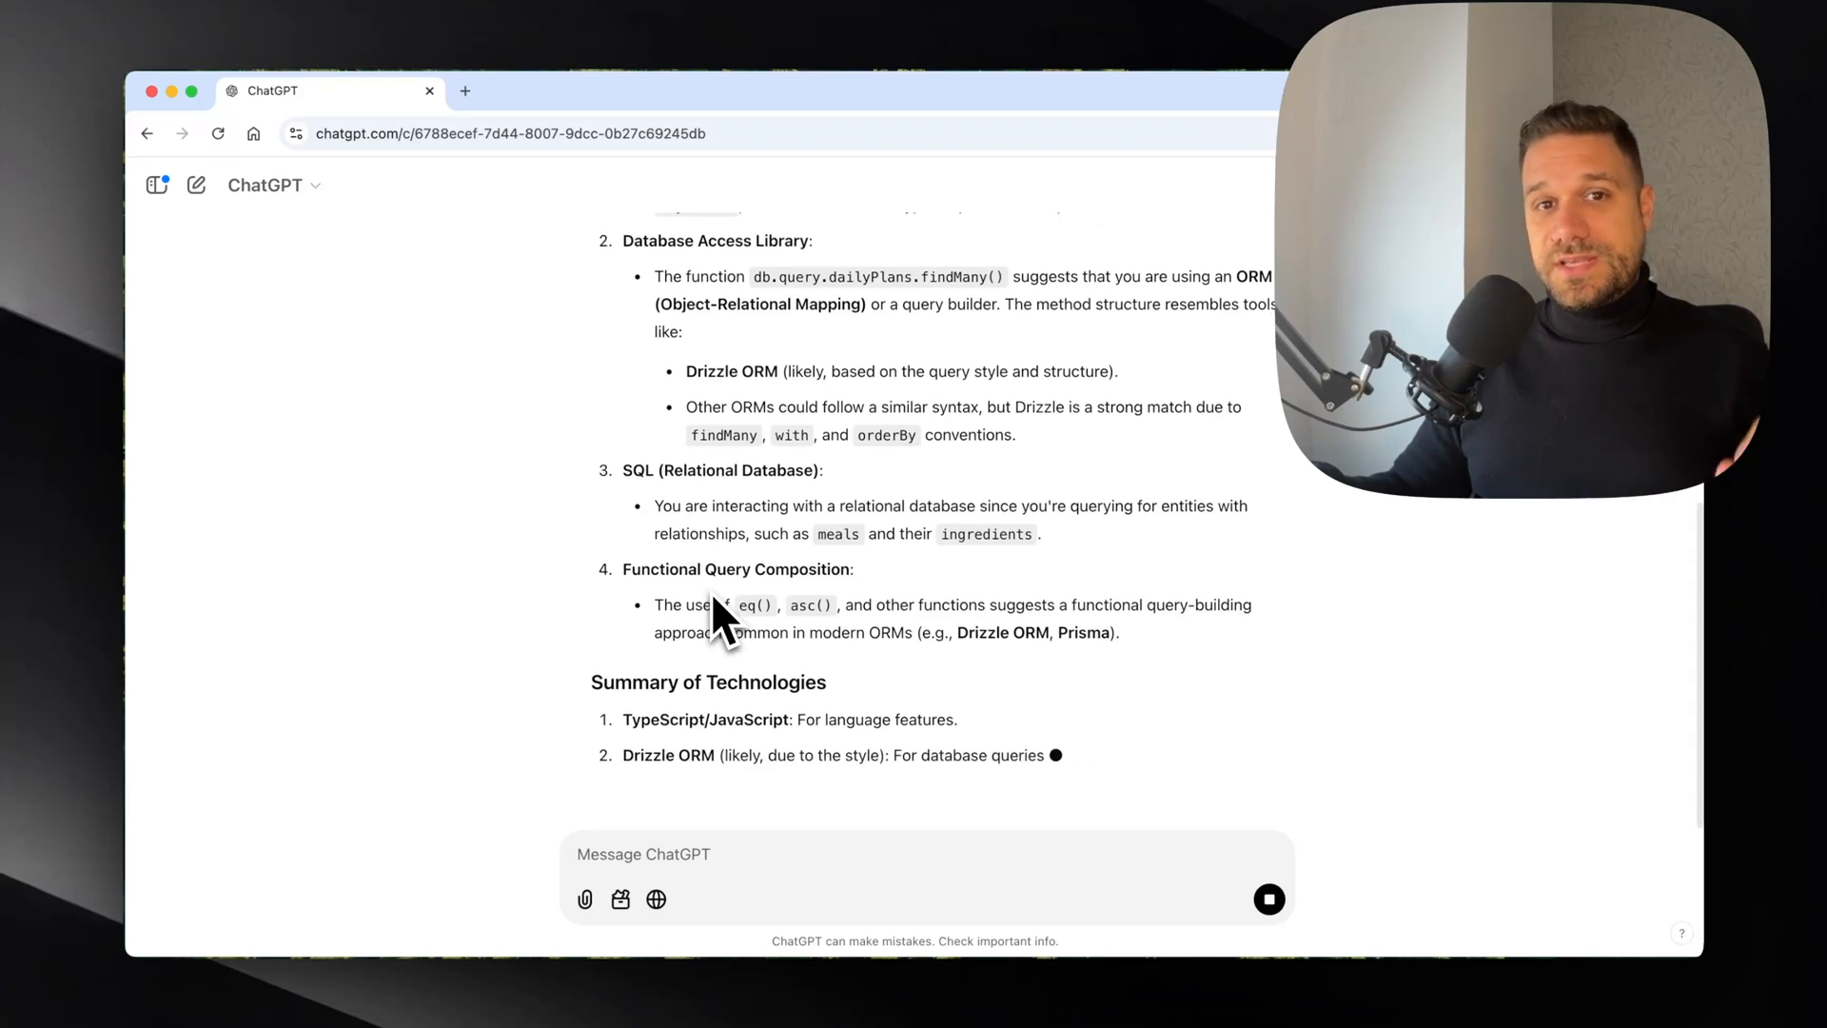
pyautogui.scroll(-3)
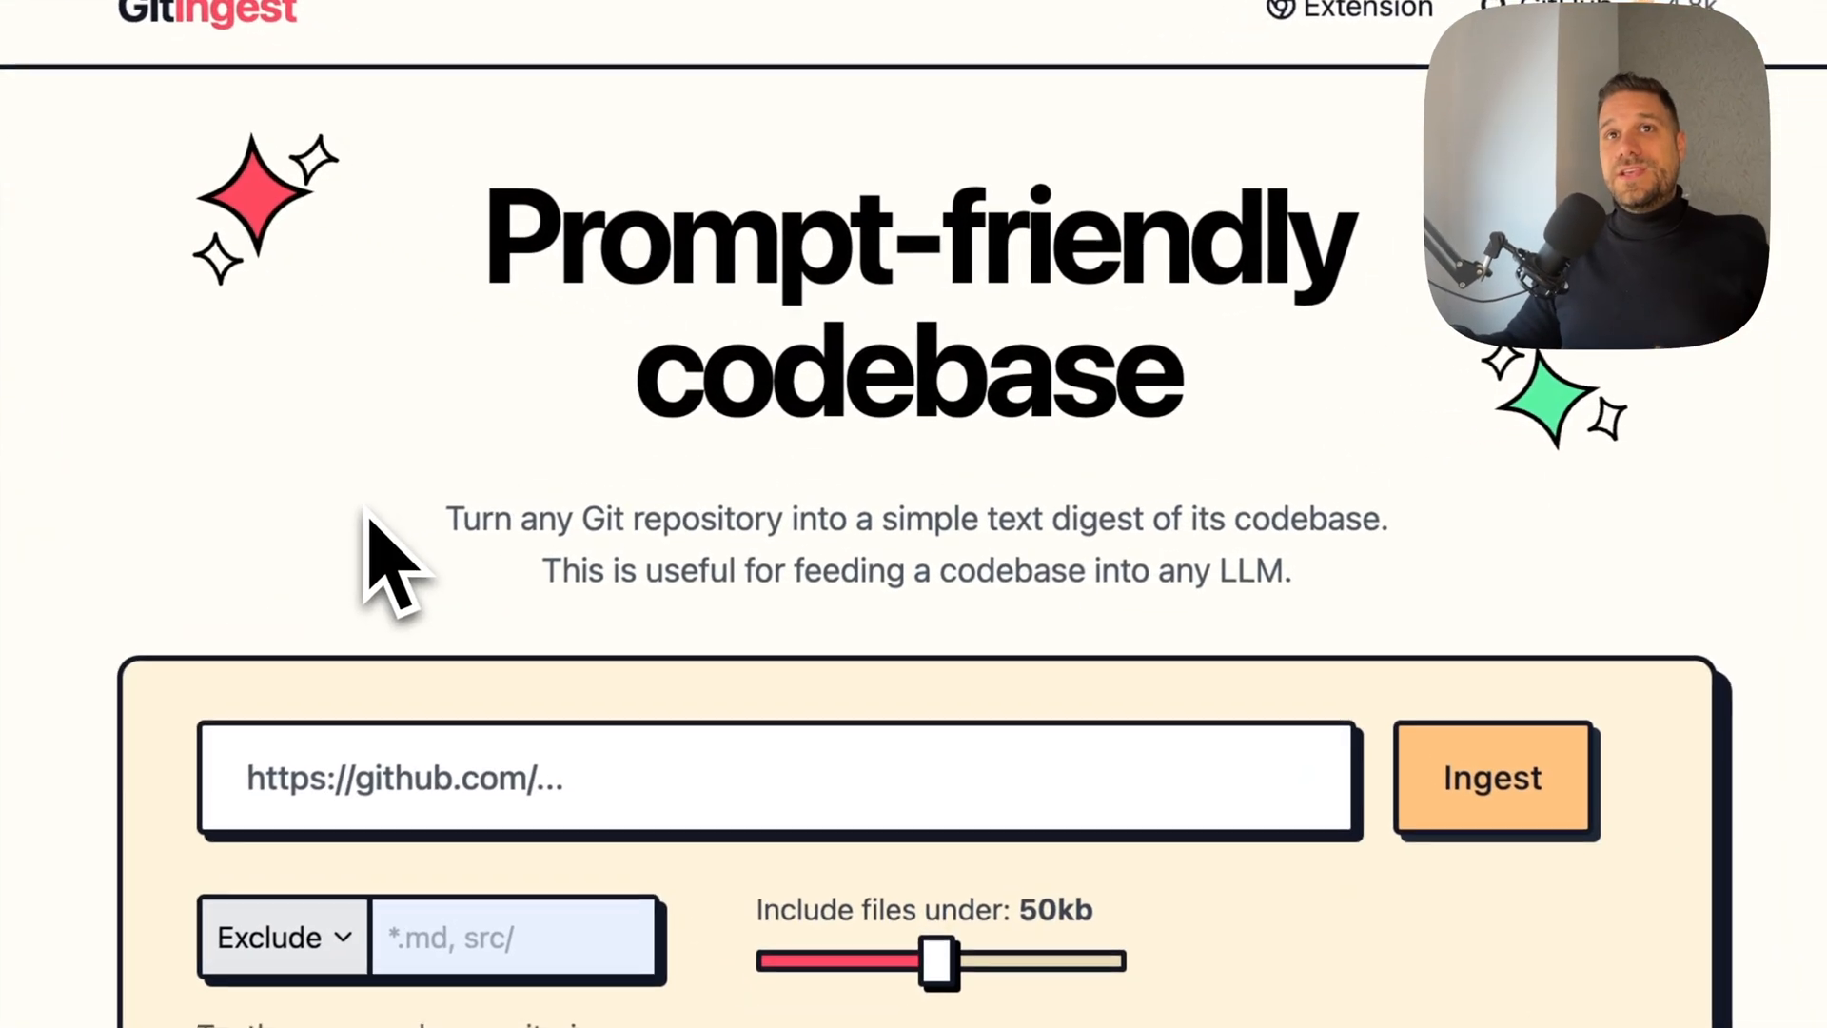
pyautogui.moveTo(221, 82)
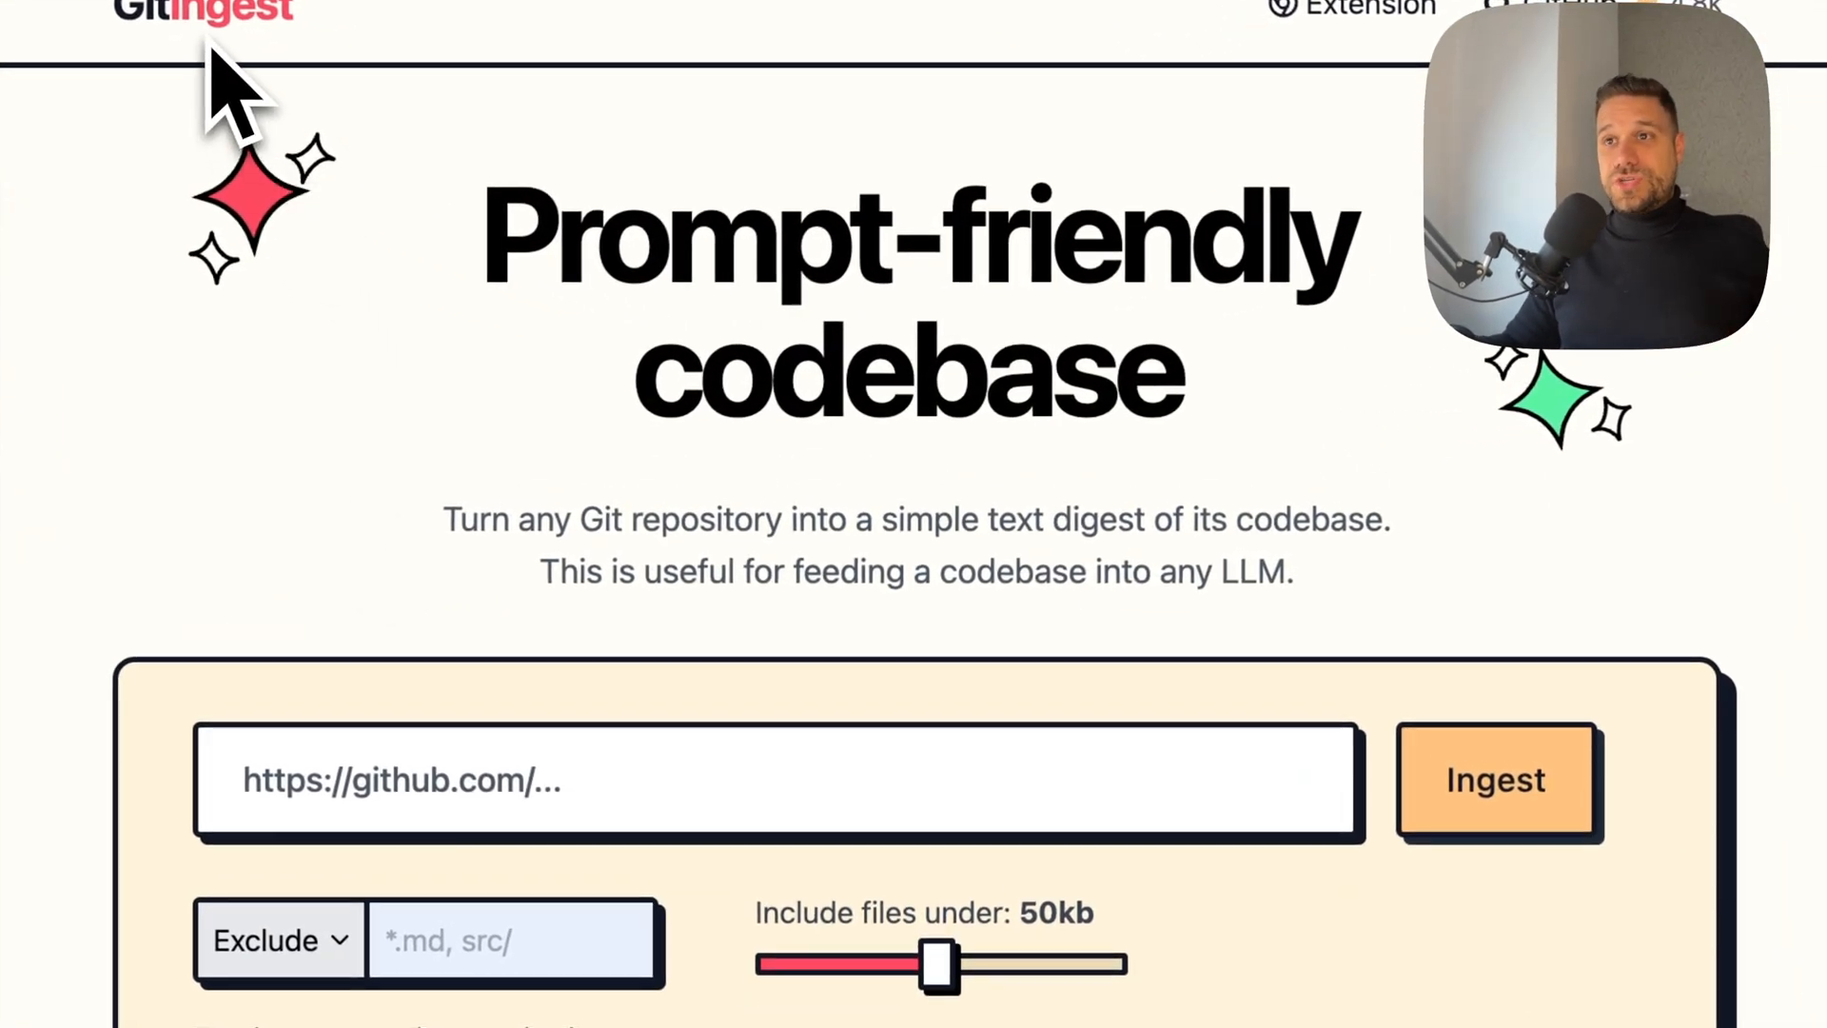
pyautogui.moveTo(517, 774)
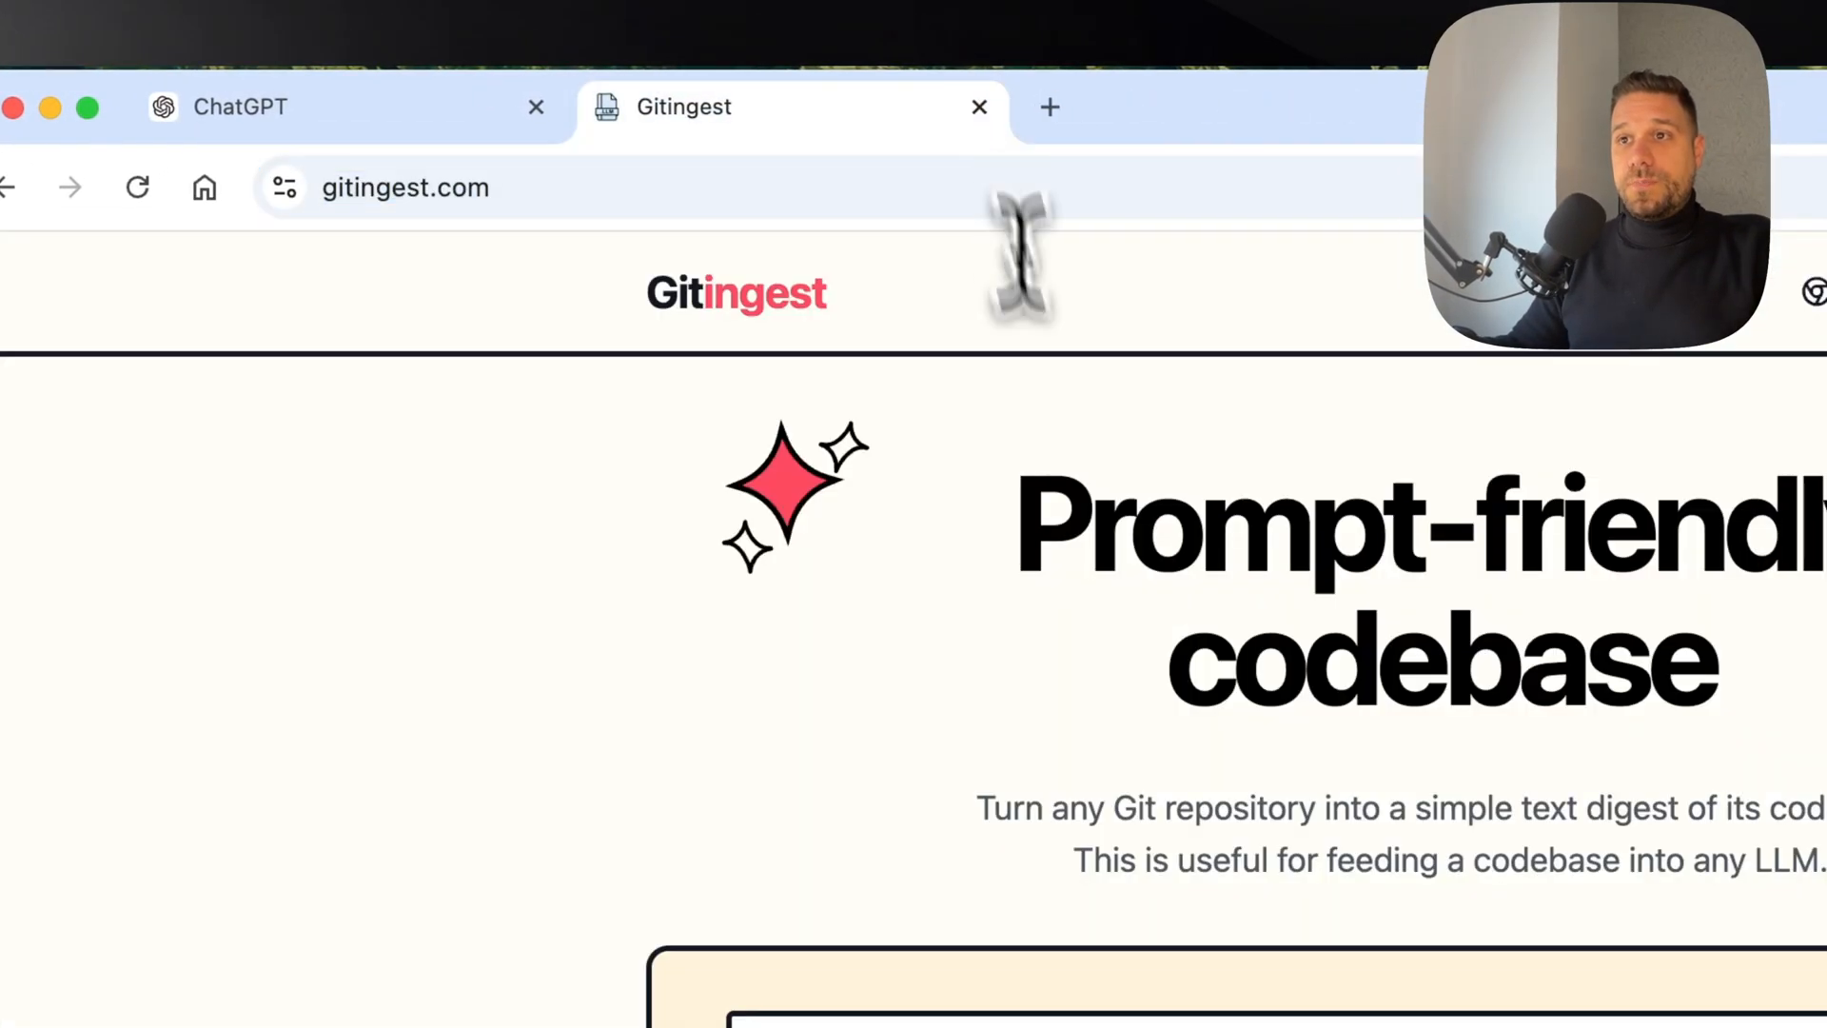
# Step: Ingest the orcish-meal-planner GitHub URL to build its repository digest
pyautogui.scroll(-3)
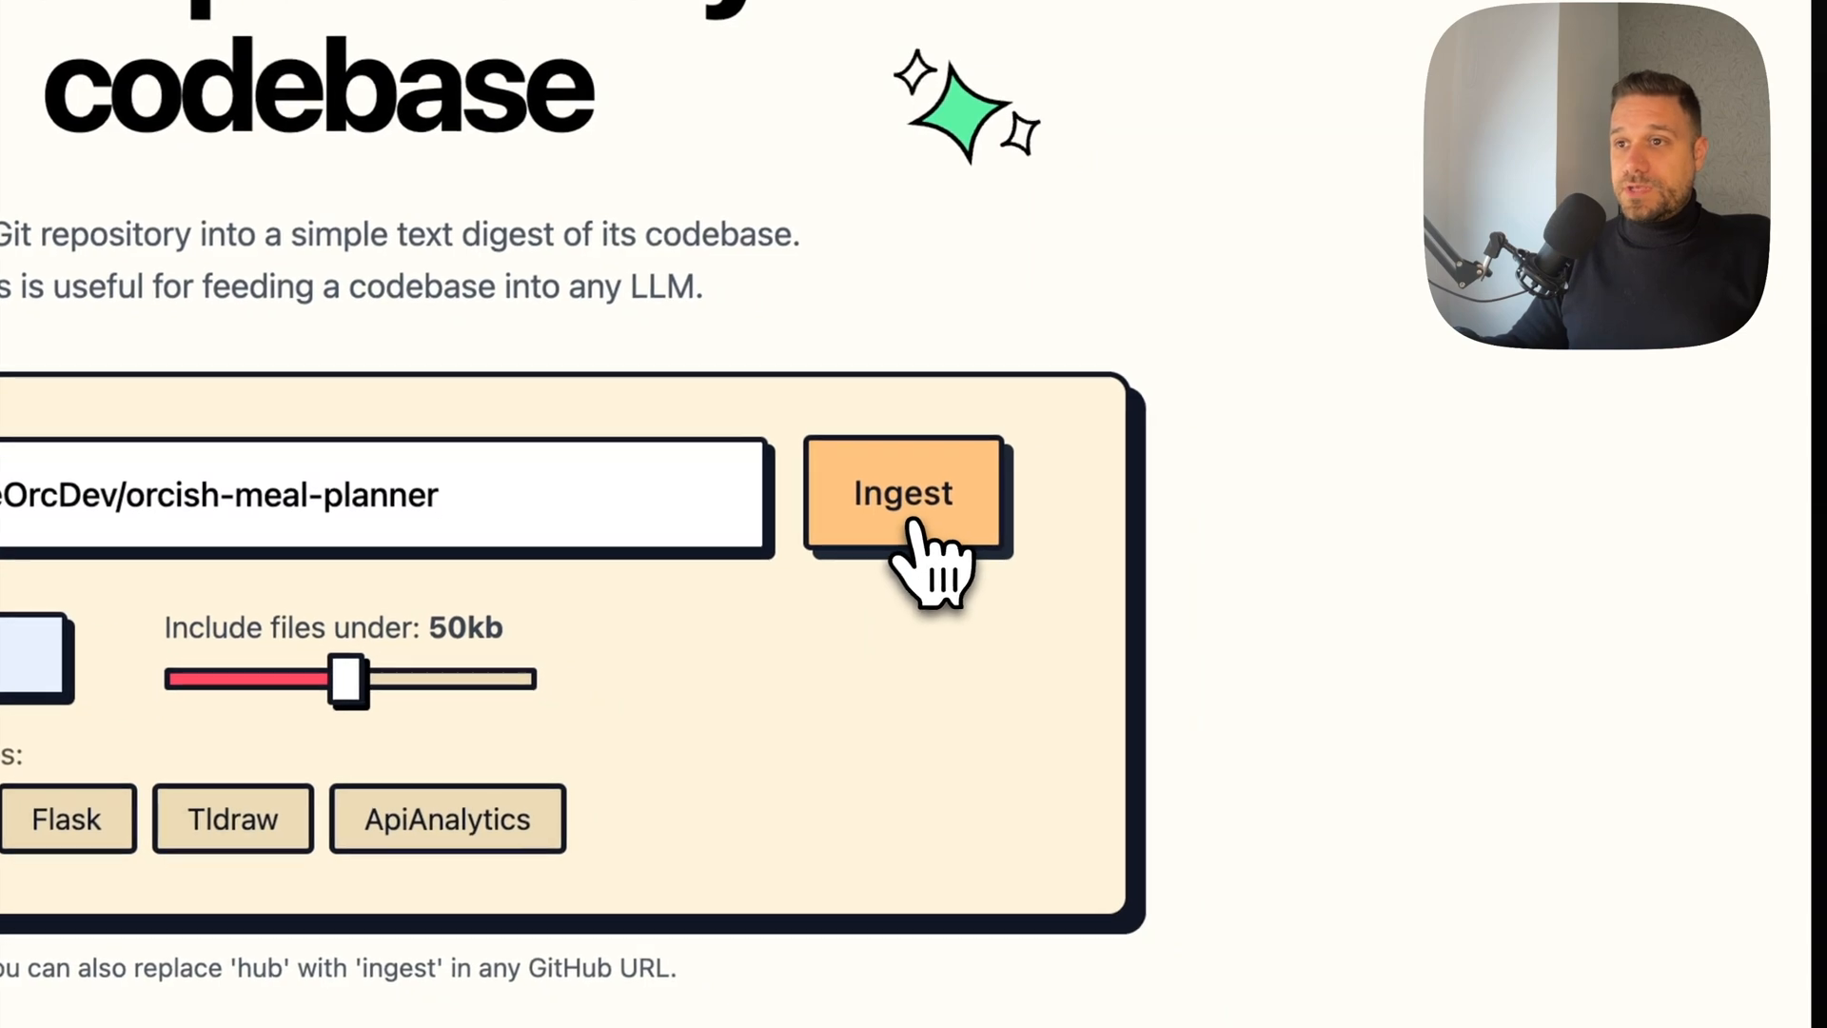
pyautogui.click(902, 491)
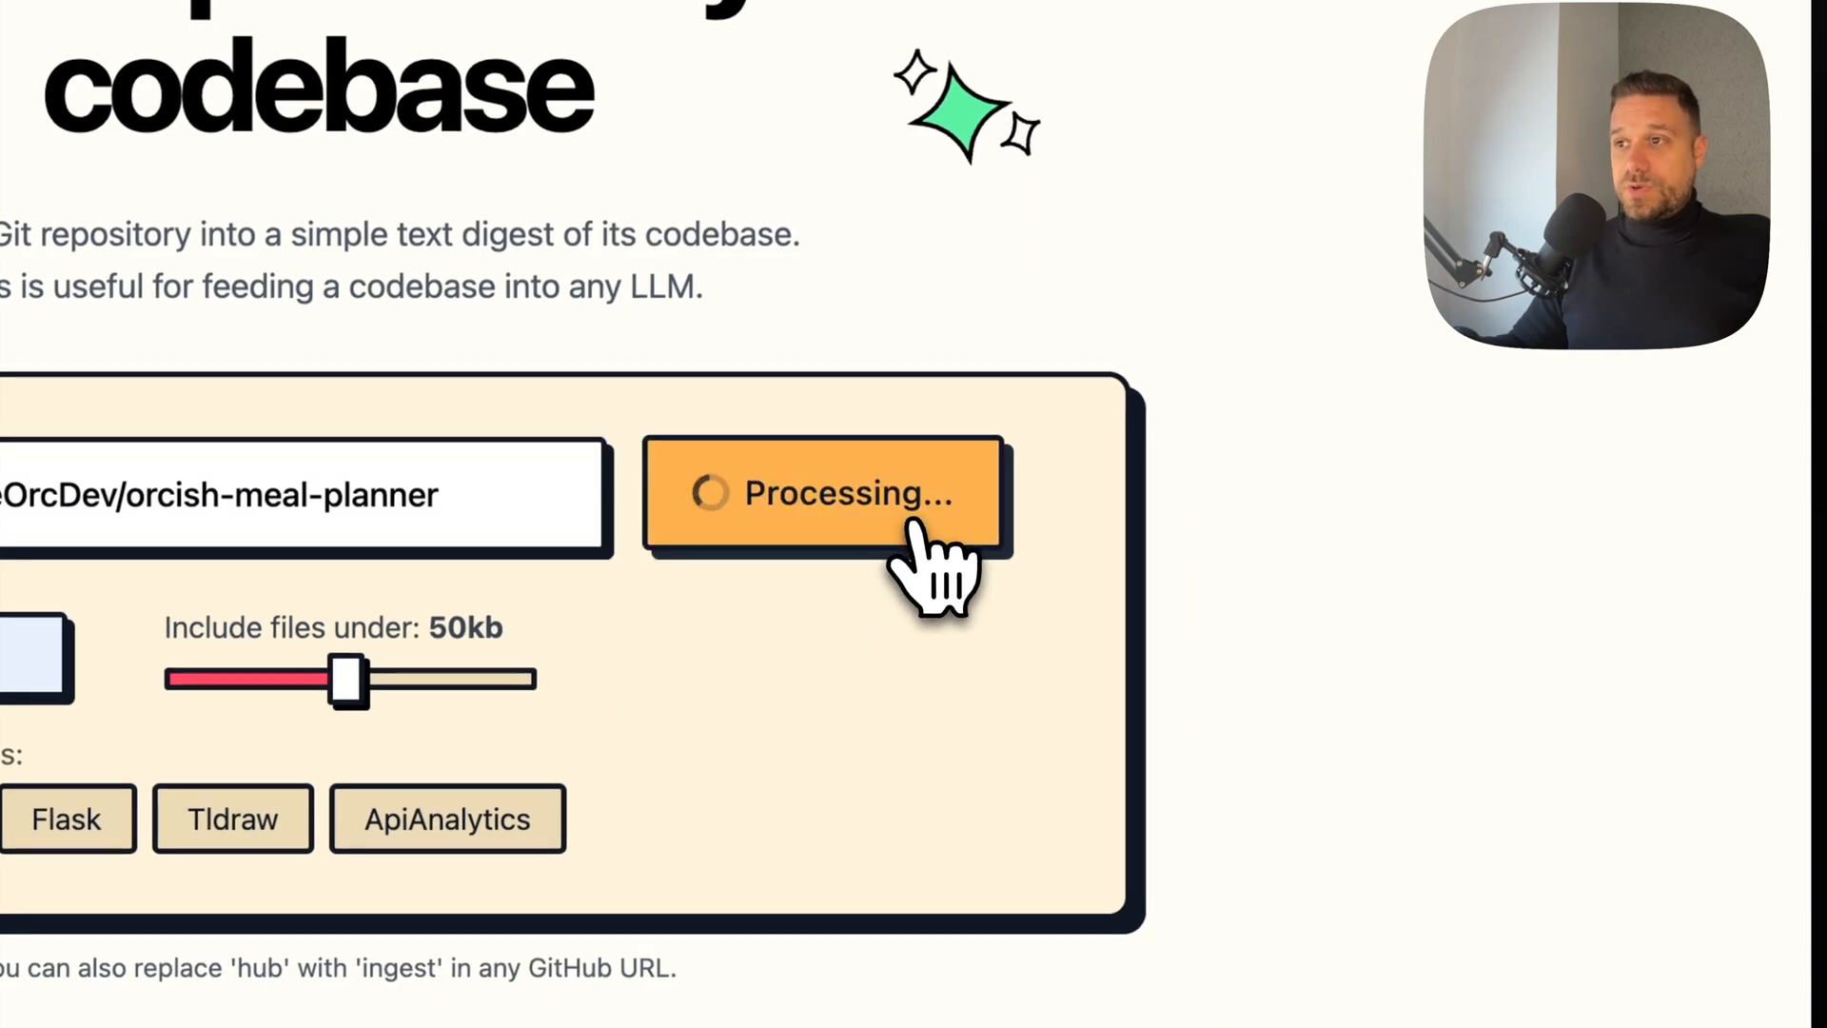
pyautogui.click(824, 491)
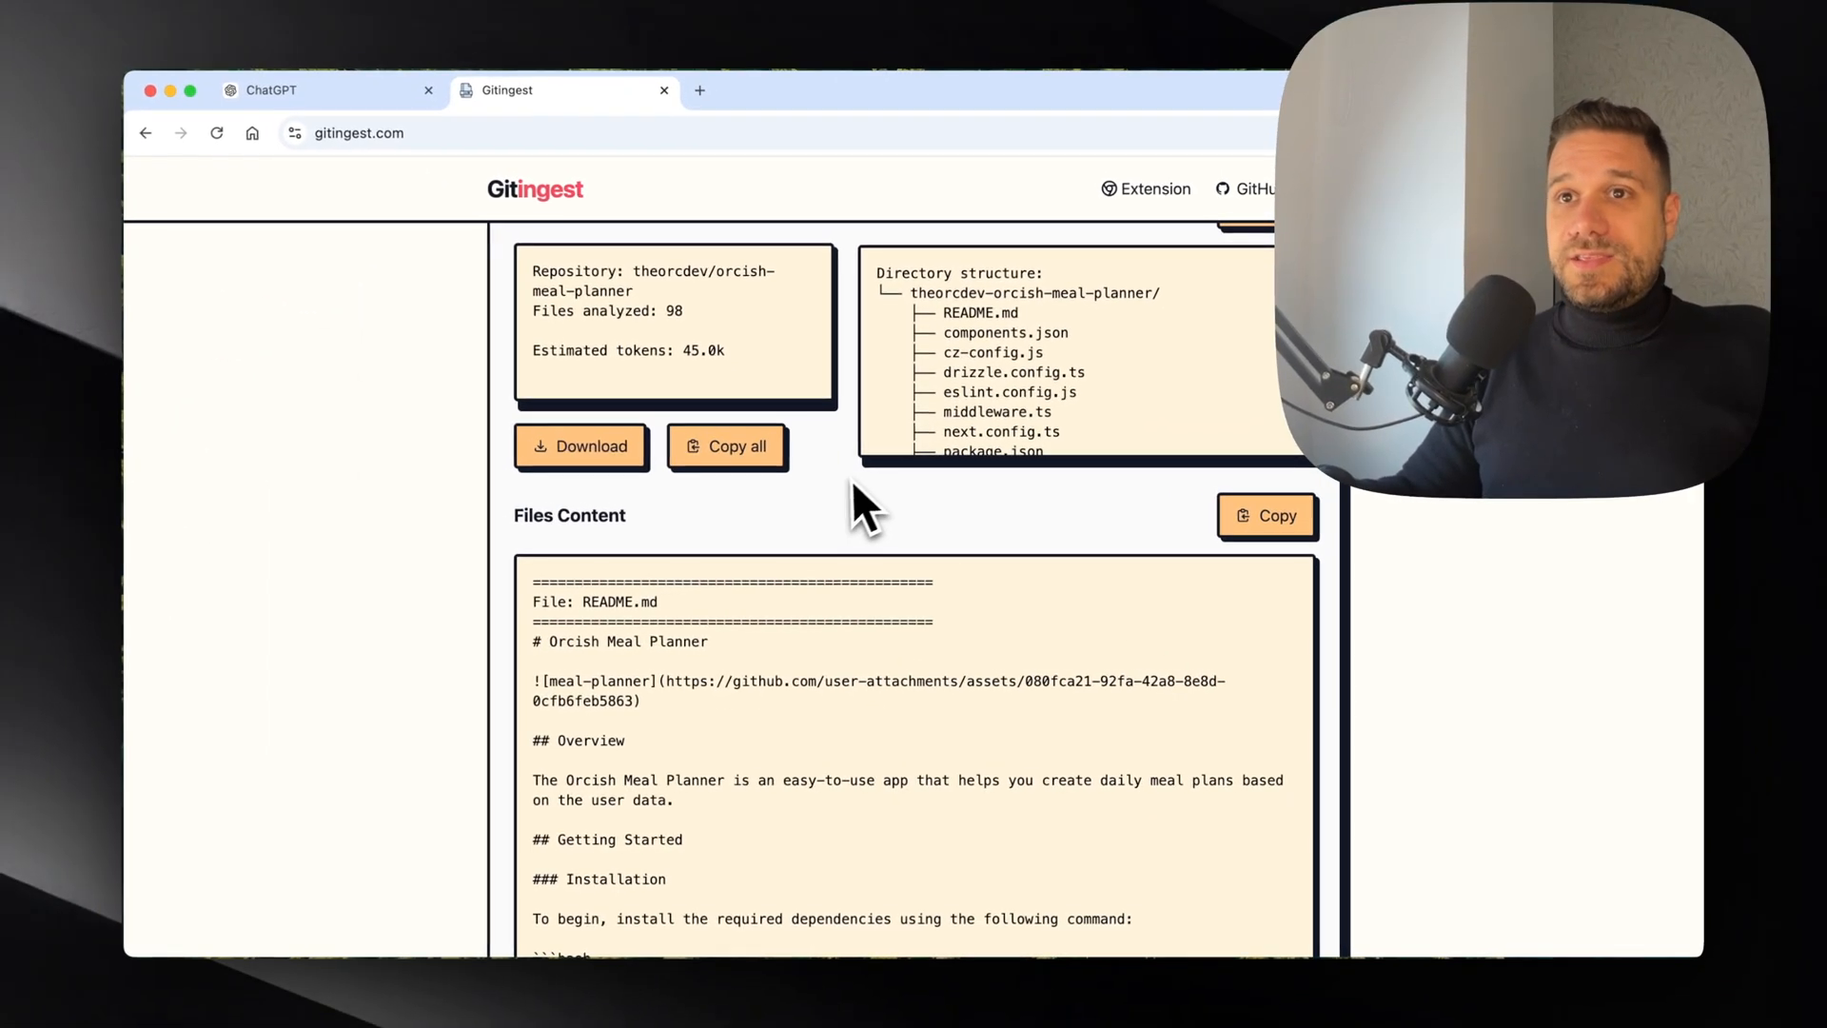
pyautogui.scroll(3)
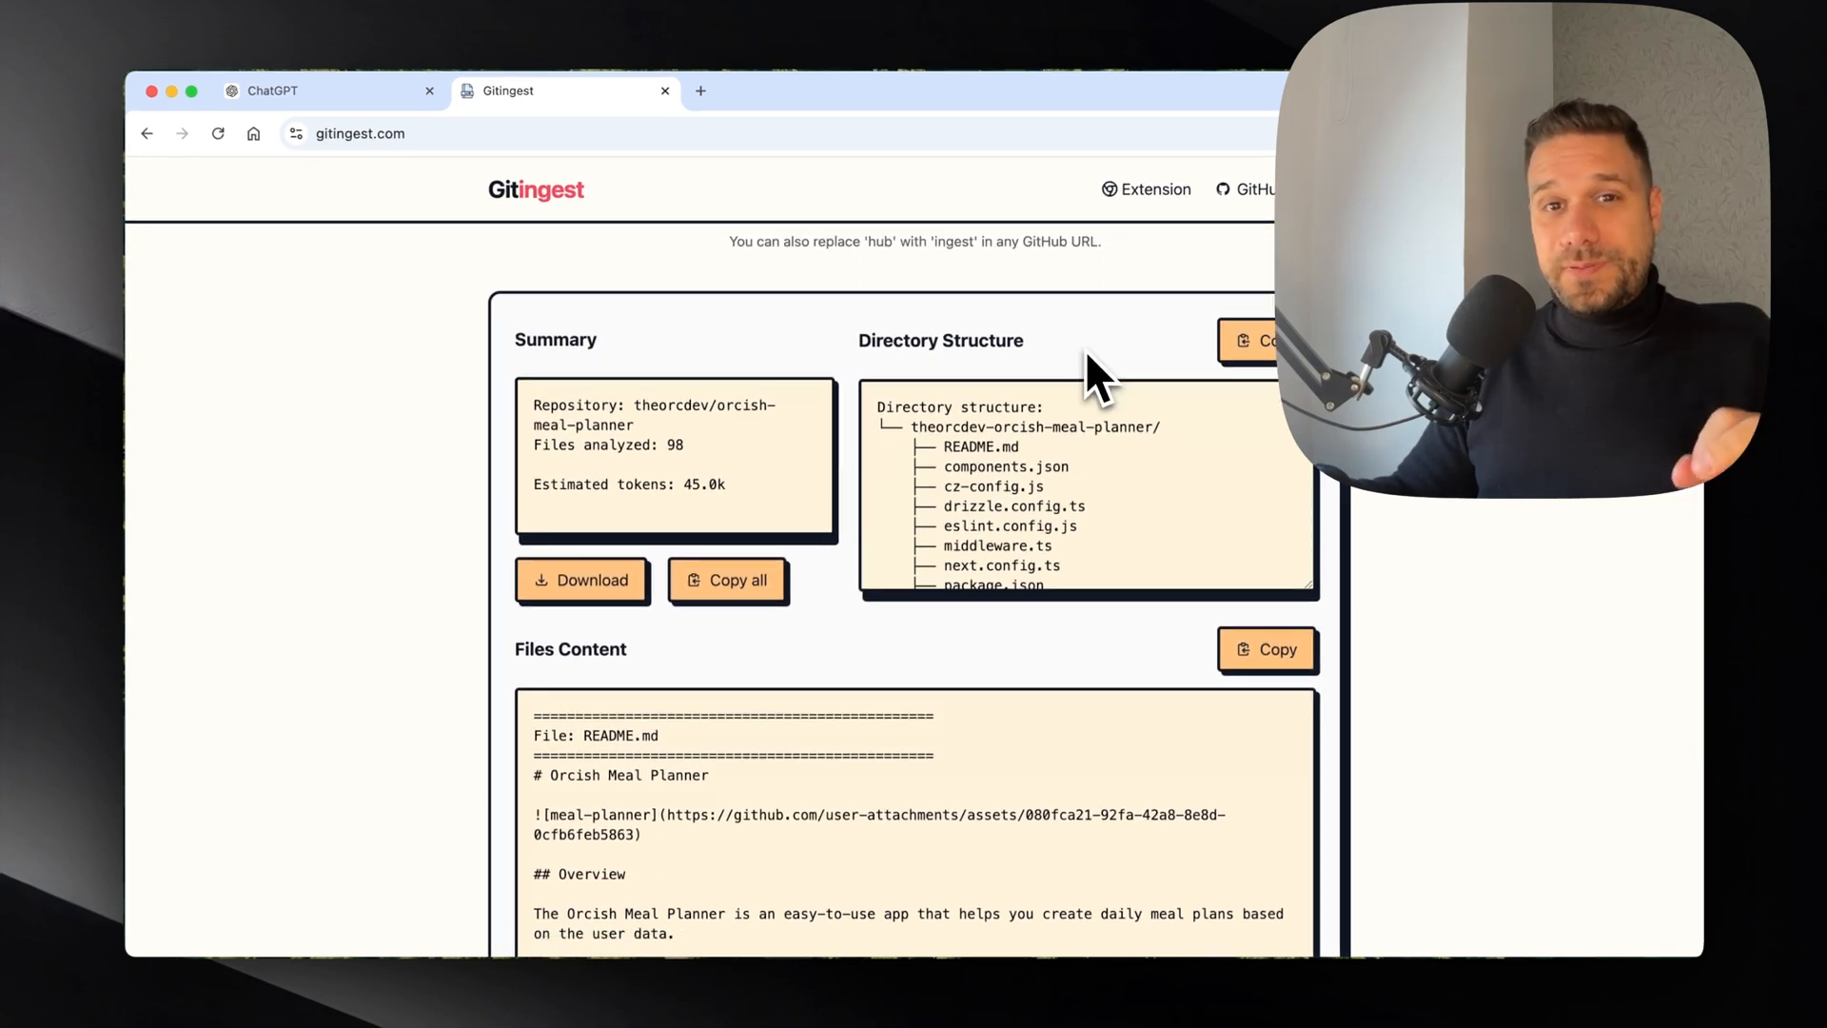
pyautogui.moveTo(1035, 379)
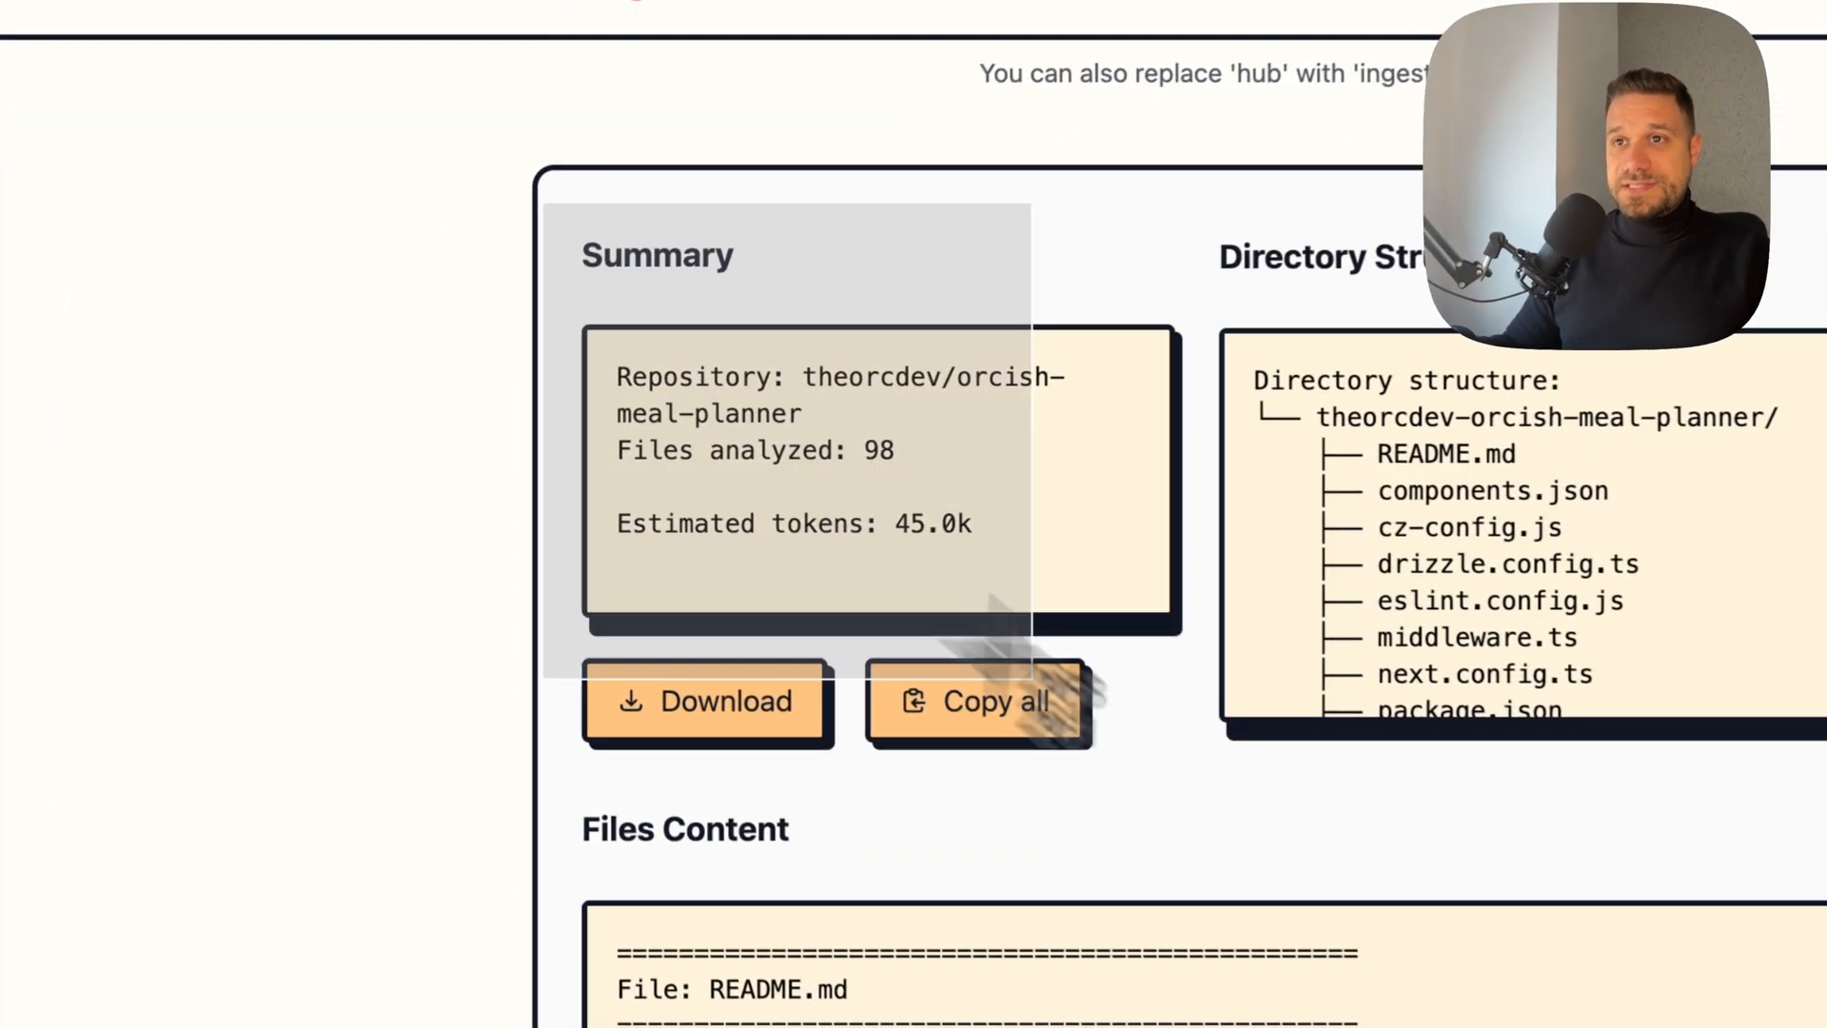
pyautogui.scroll(3)
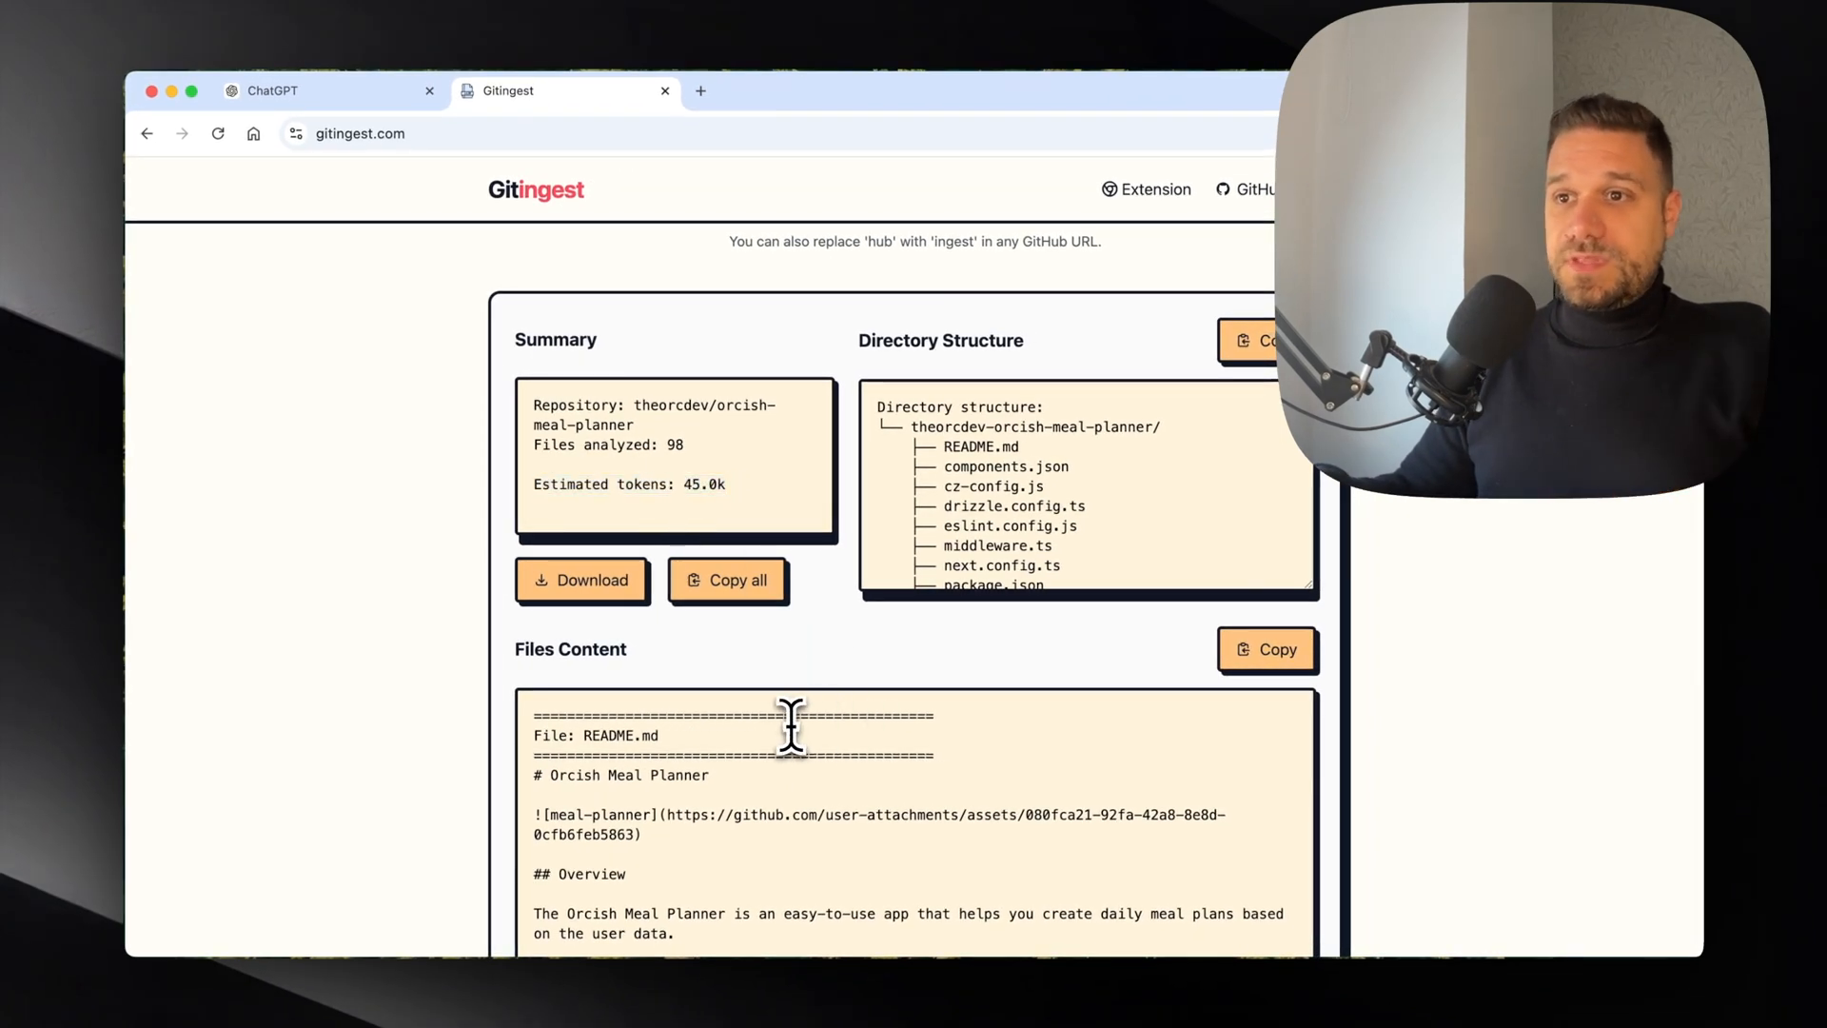
pyautogui.moveTo(964, 579)
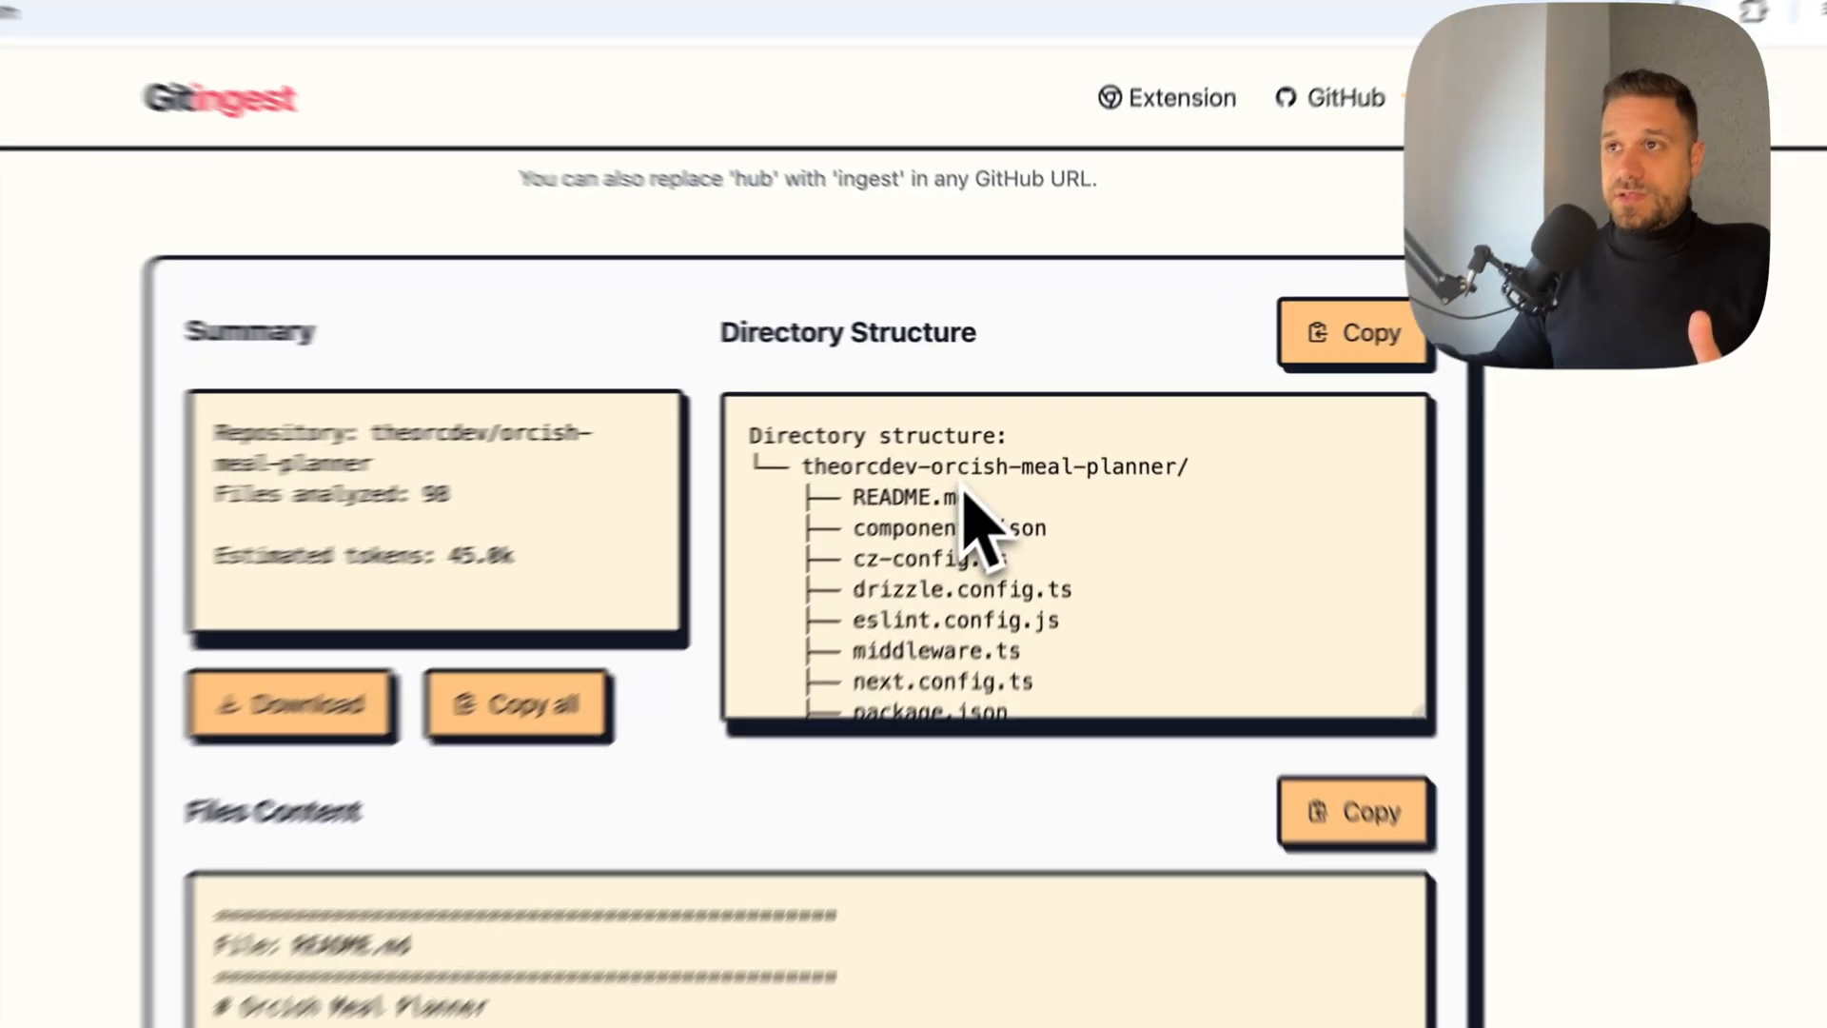
pyautogui.scroll(-3)
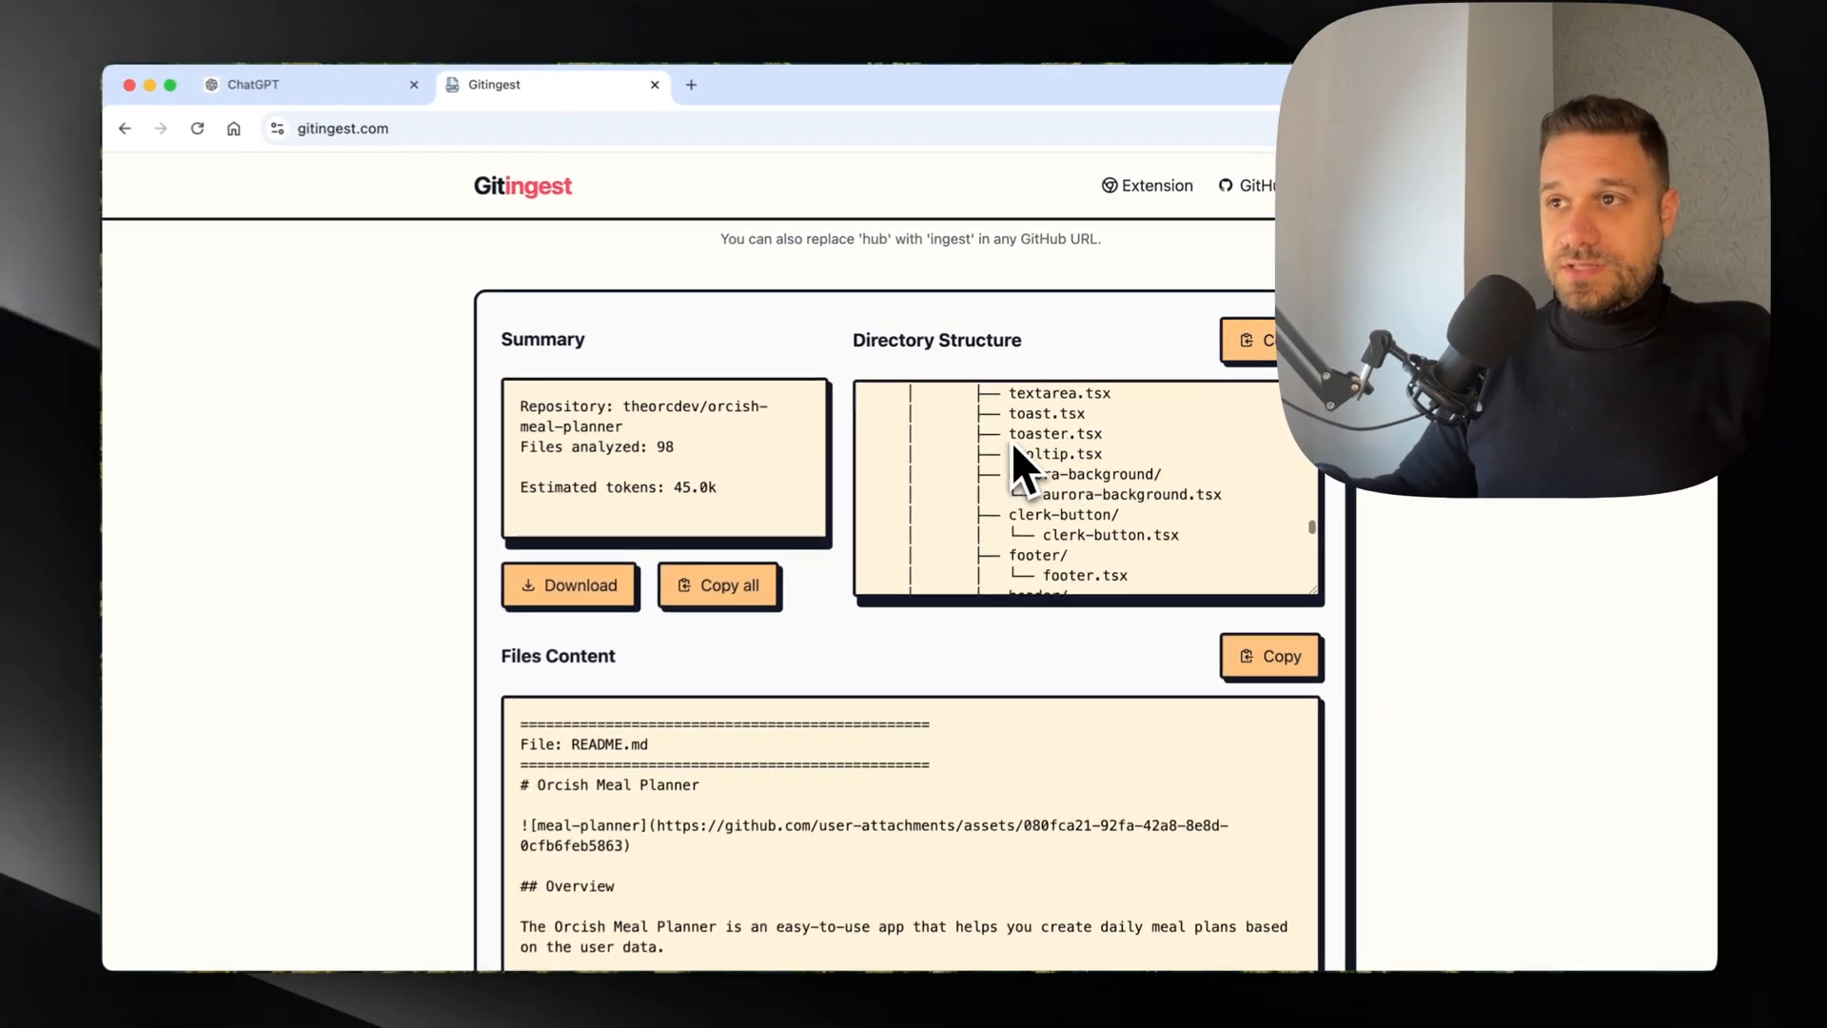
pyautogui.scroll(3)
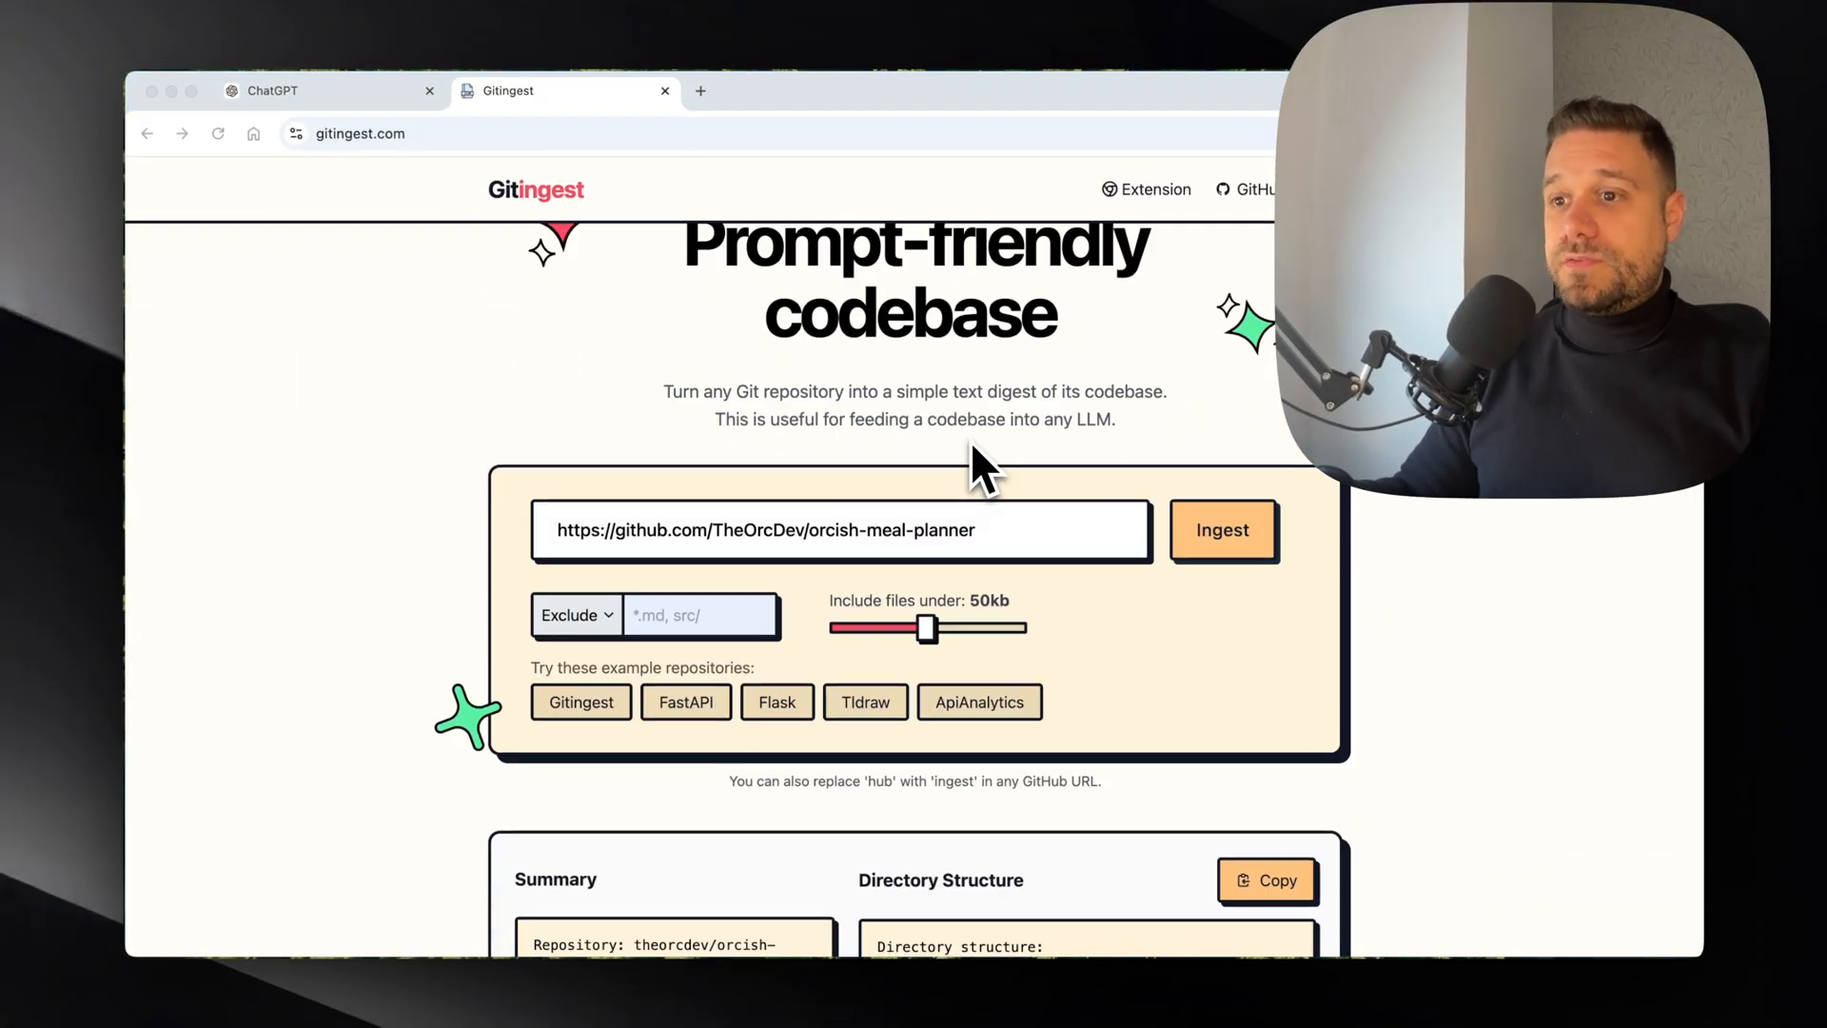
pyautogui.scroll(-3)
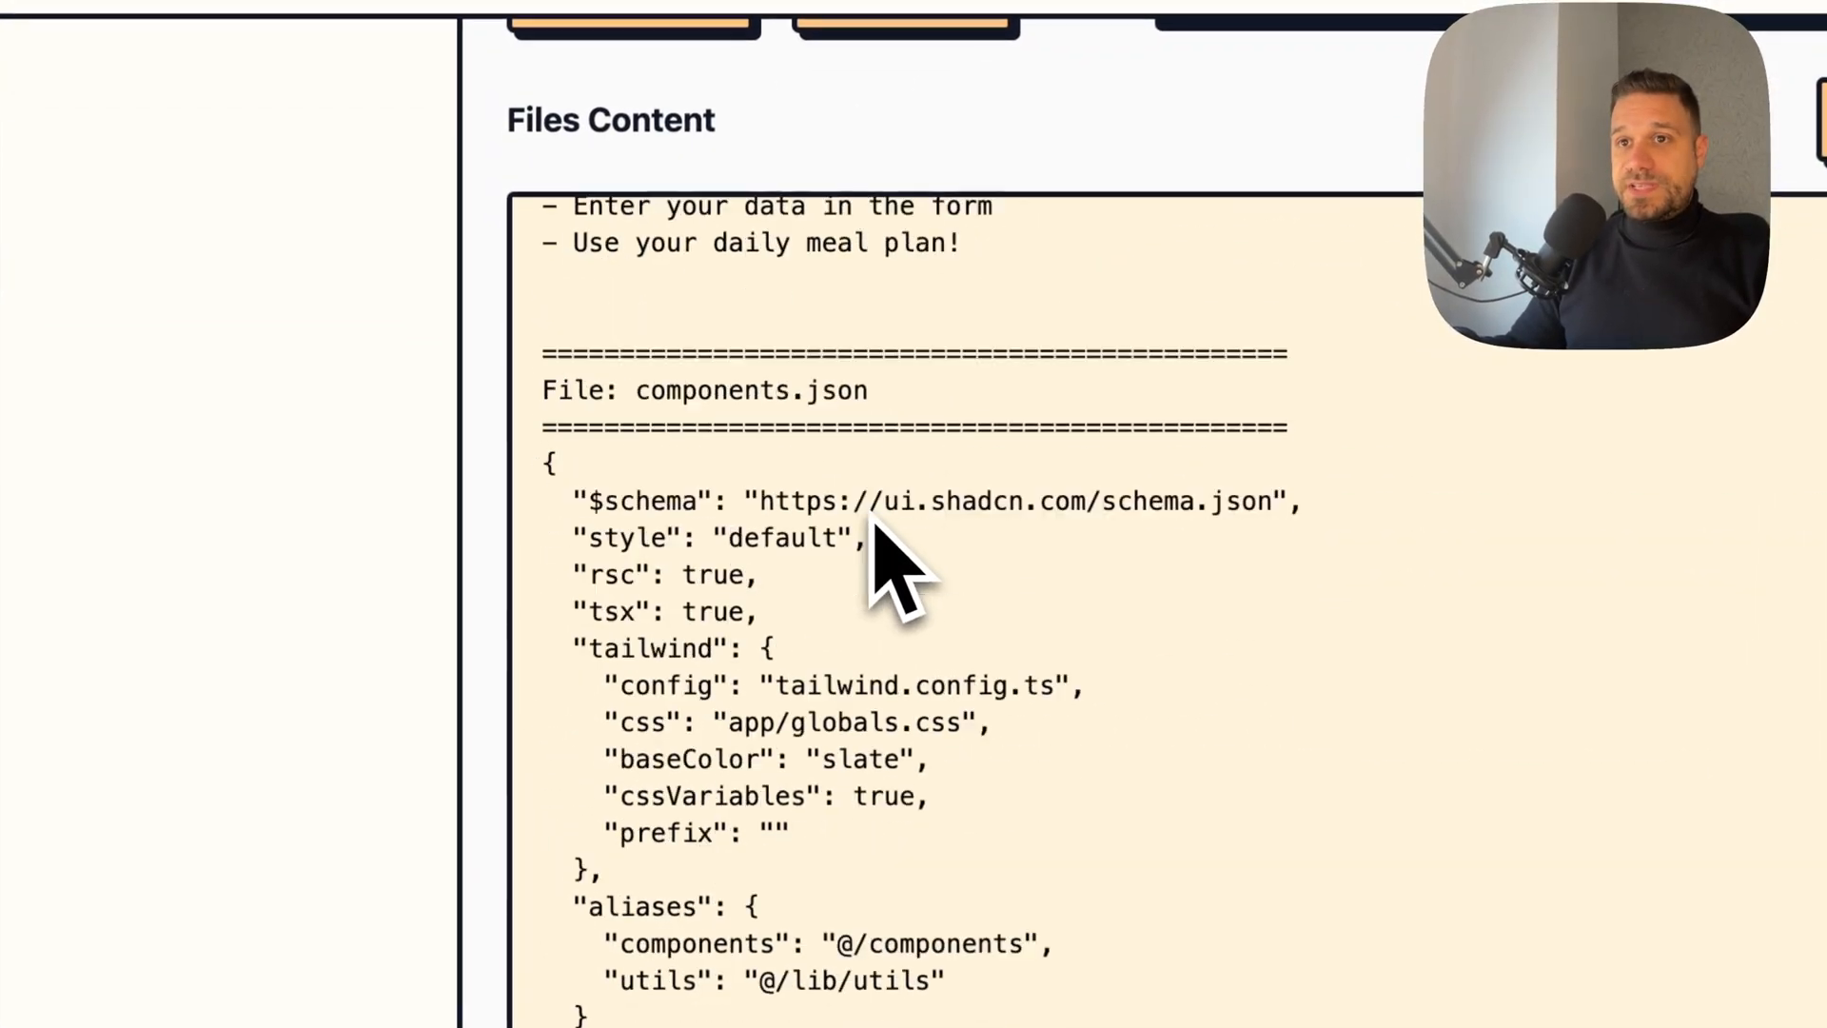
pyautogui.scroll(-3)
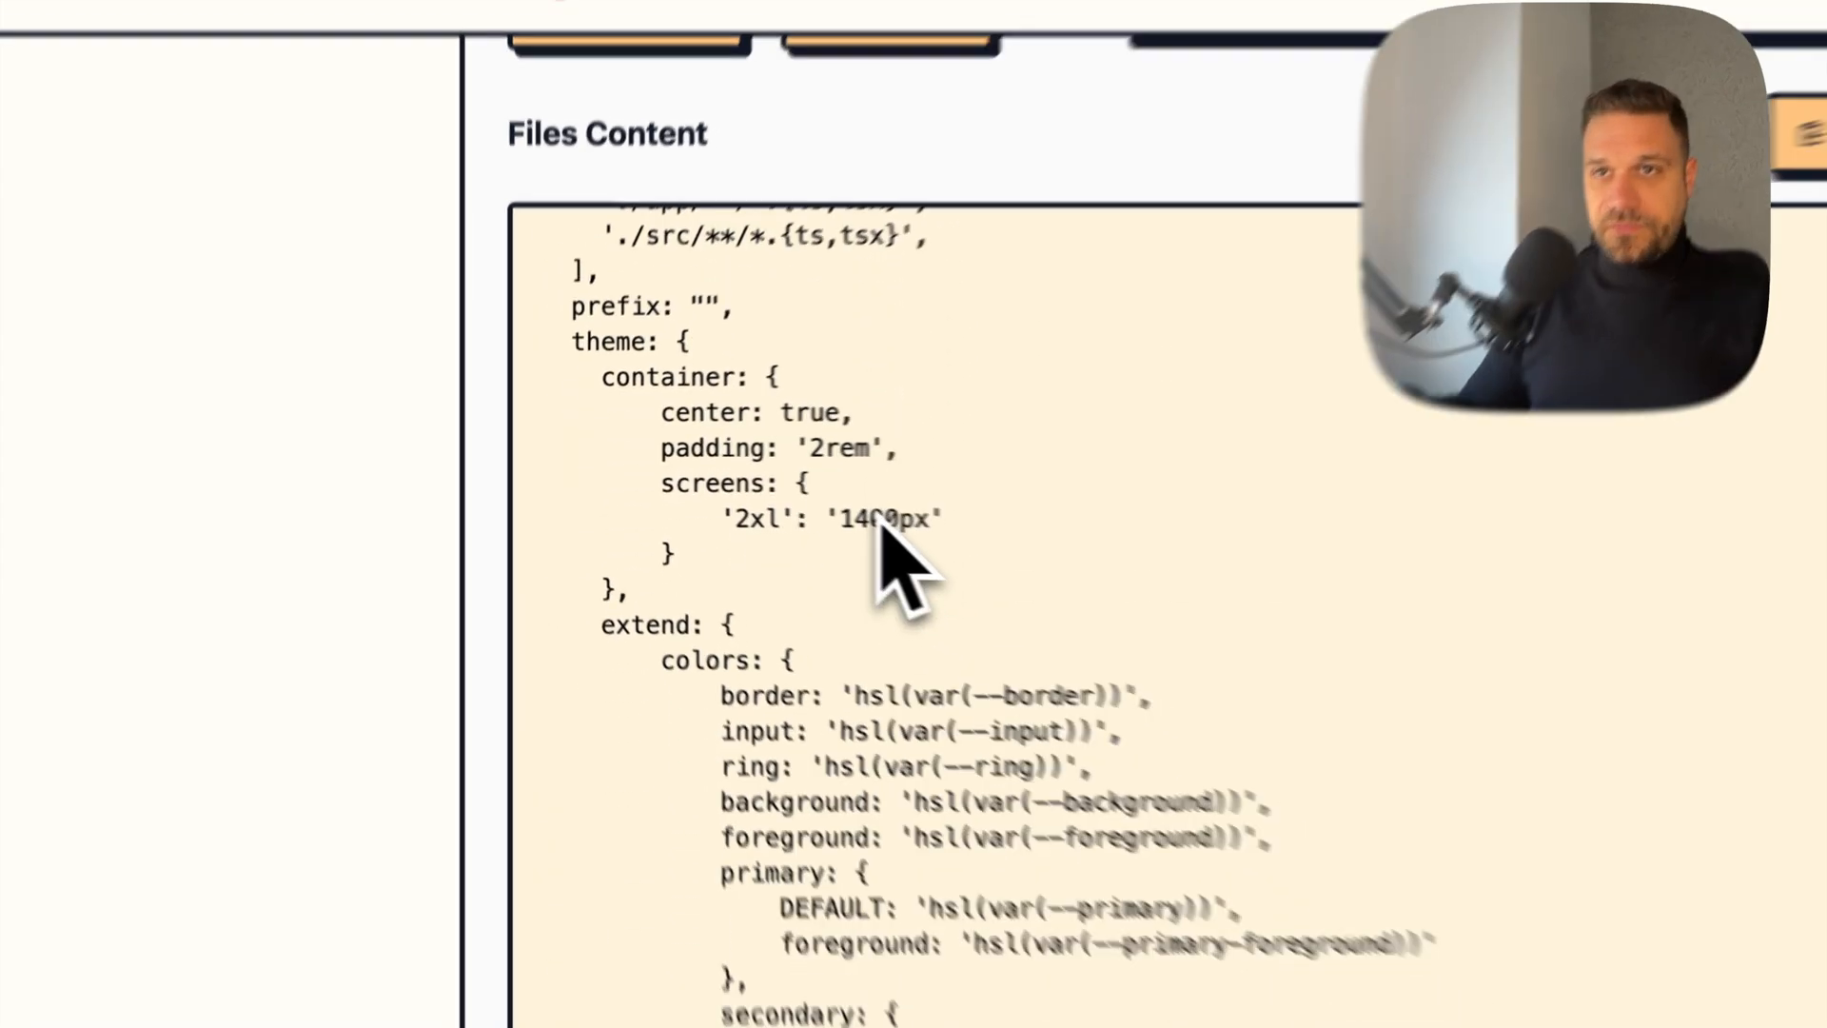
pyautogui.scroll(-3)
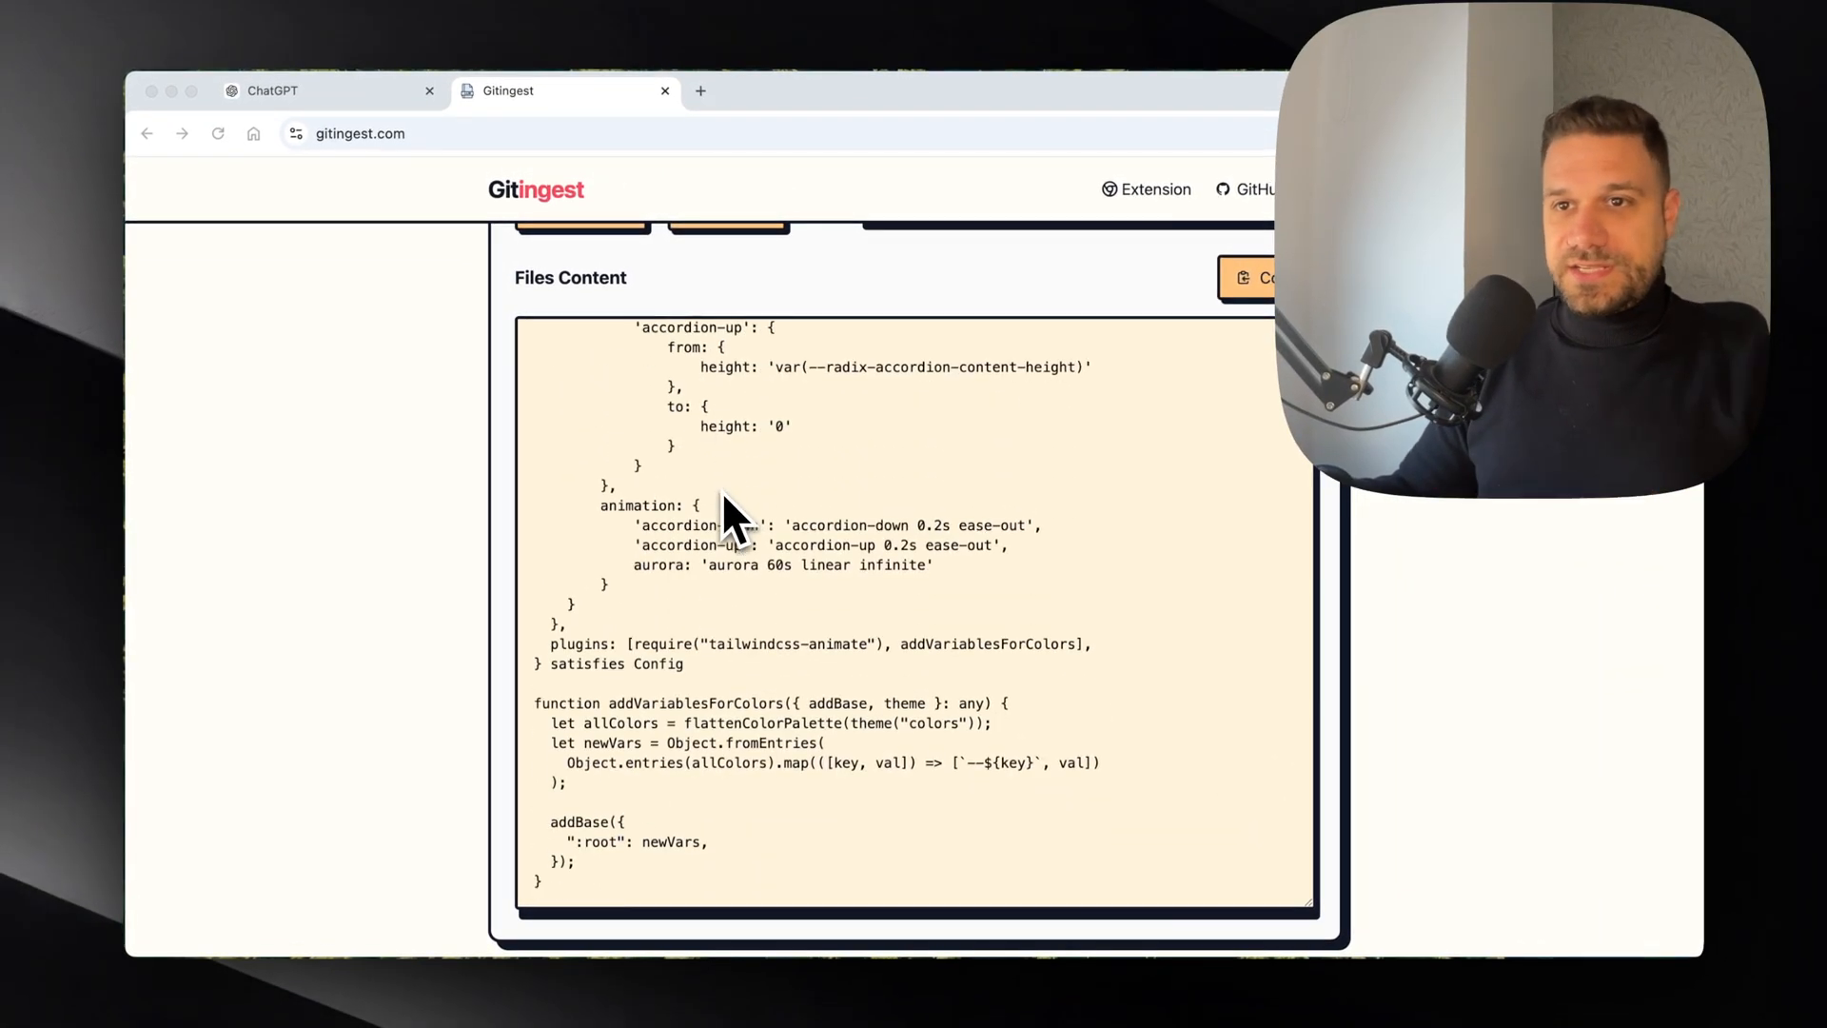
pyautogui.scroll(-3)
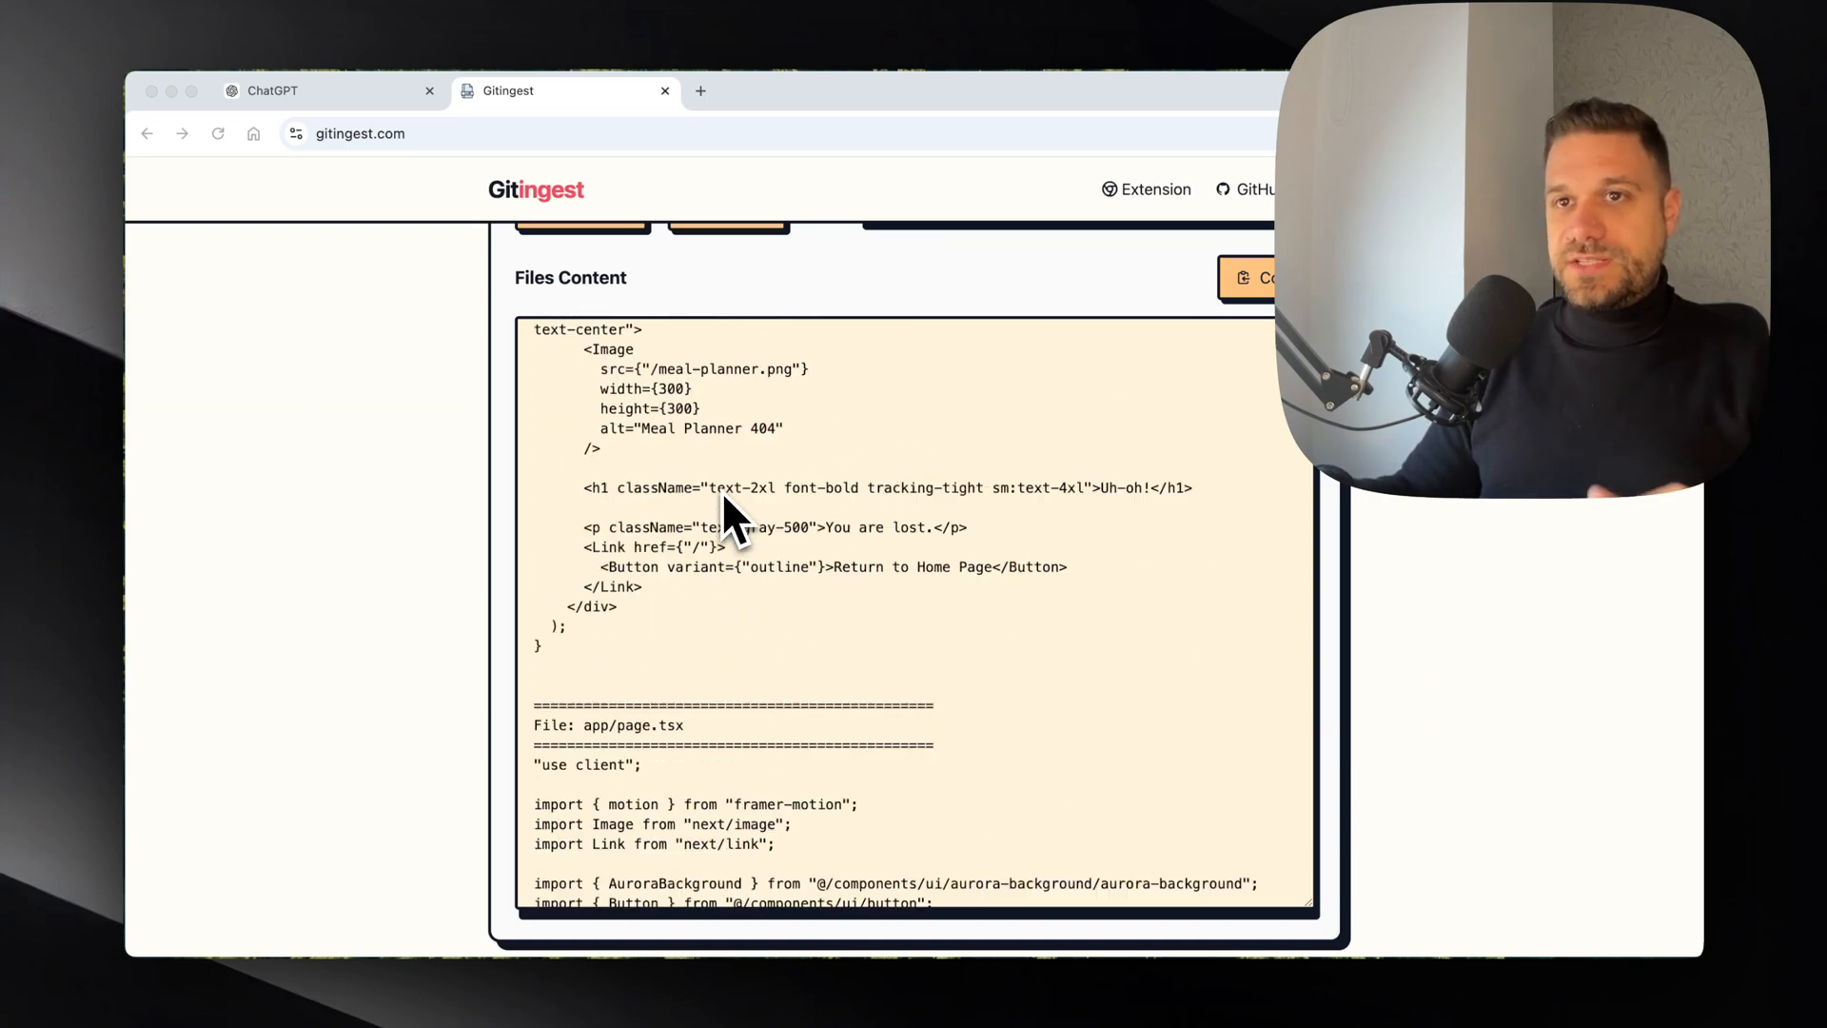
pyautogui.scroll(-3)
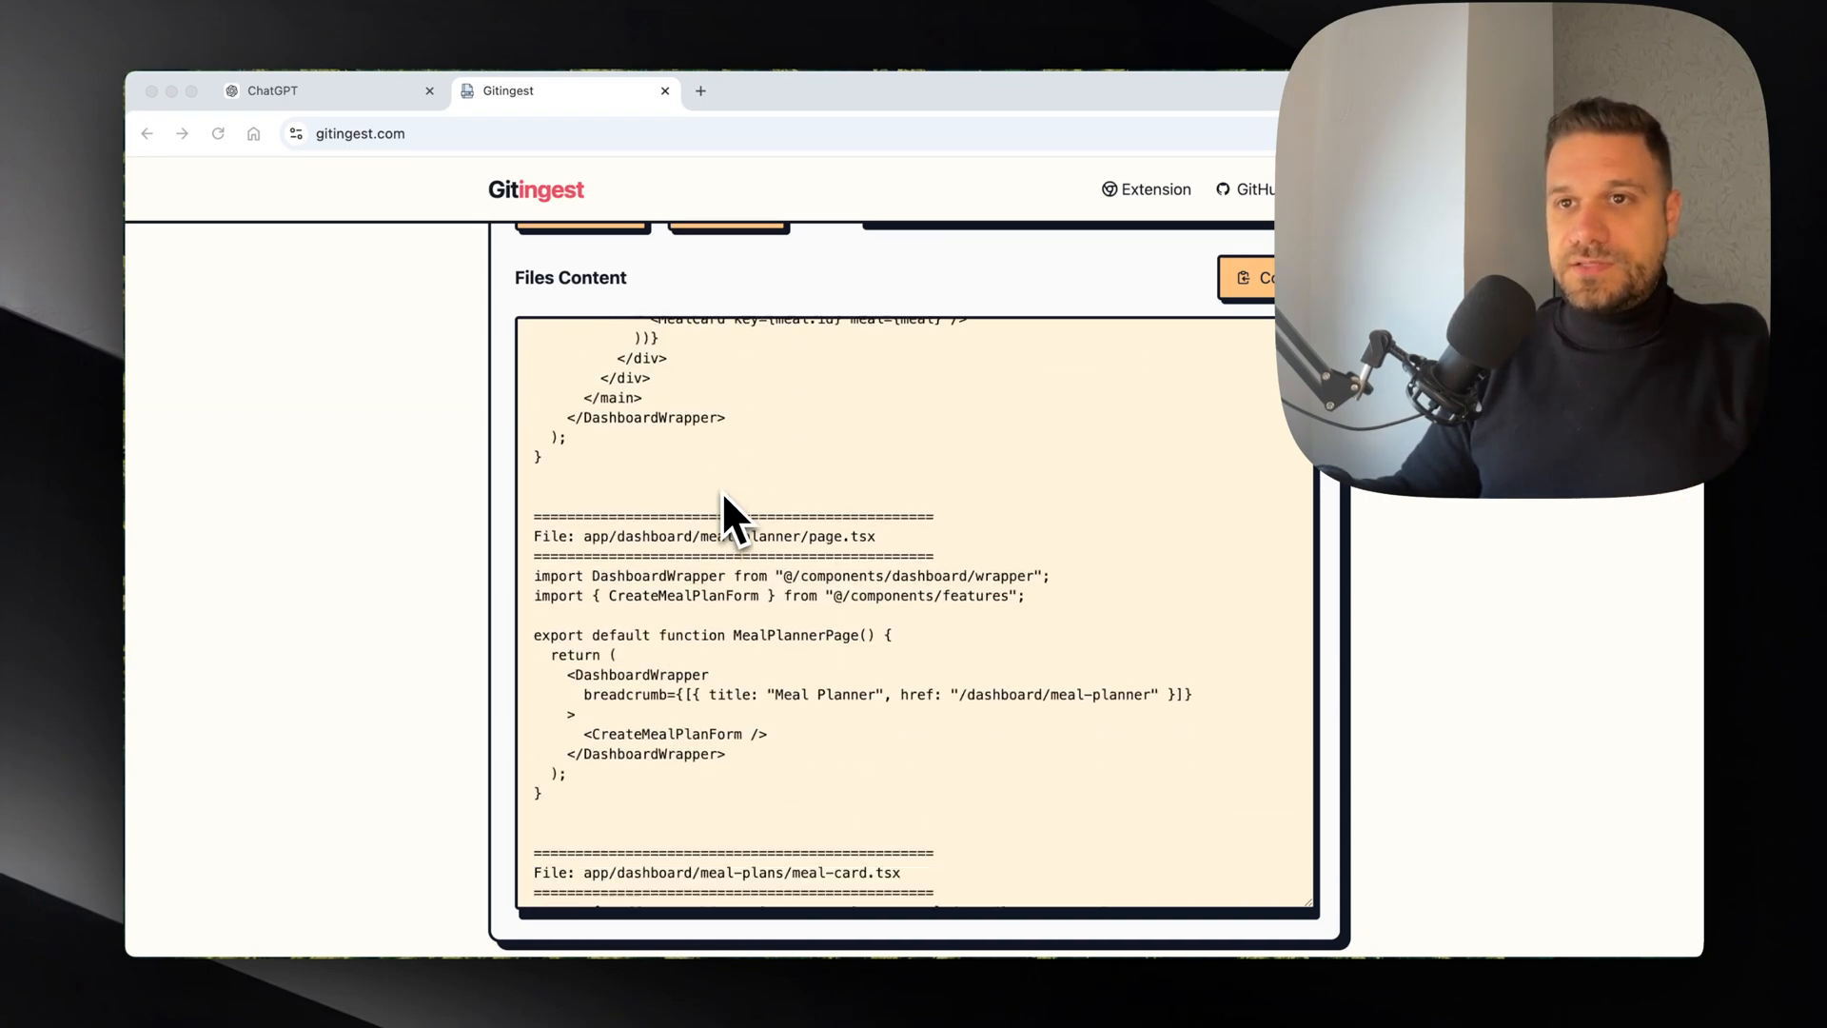
pyautogui.scroll(-3)
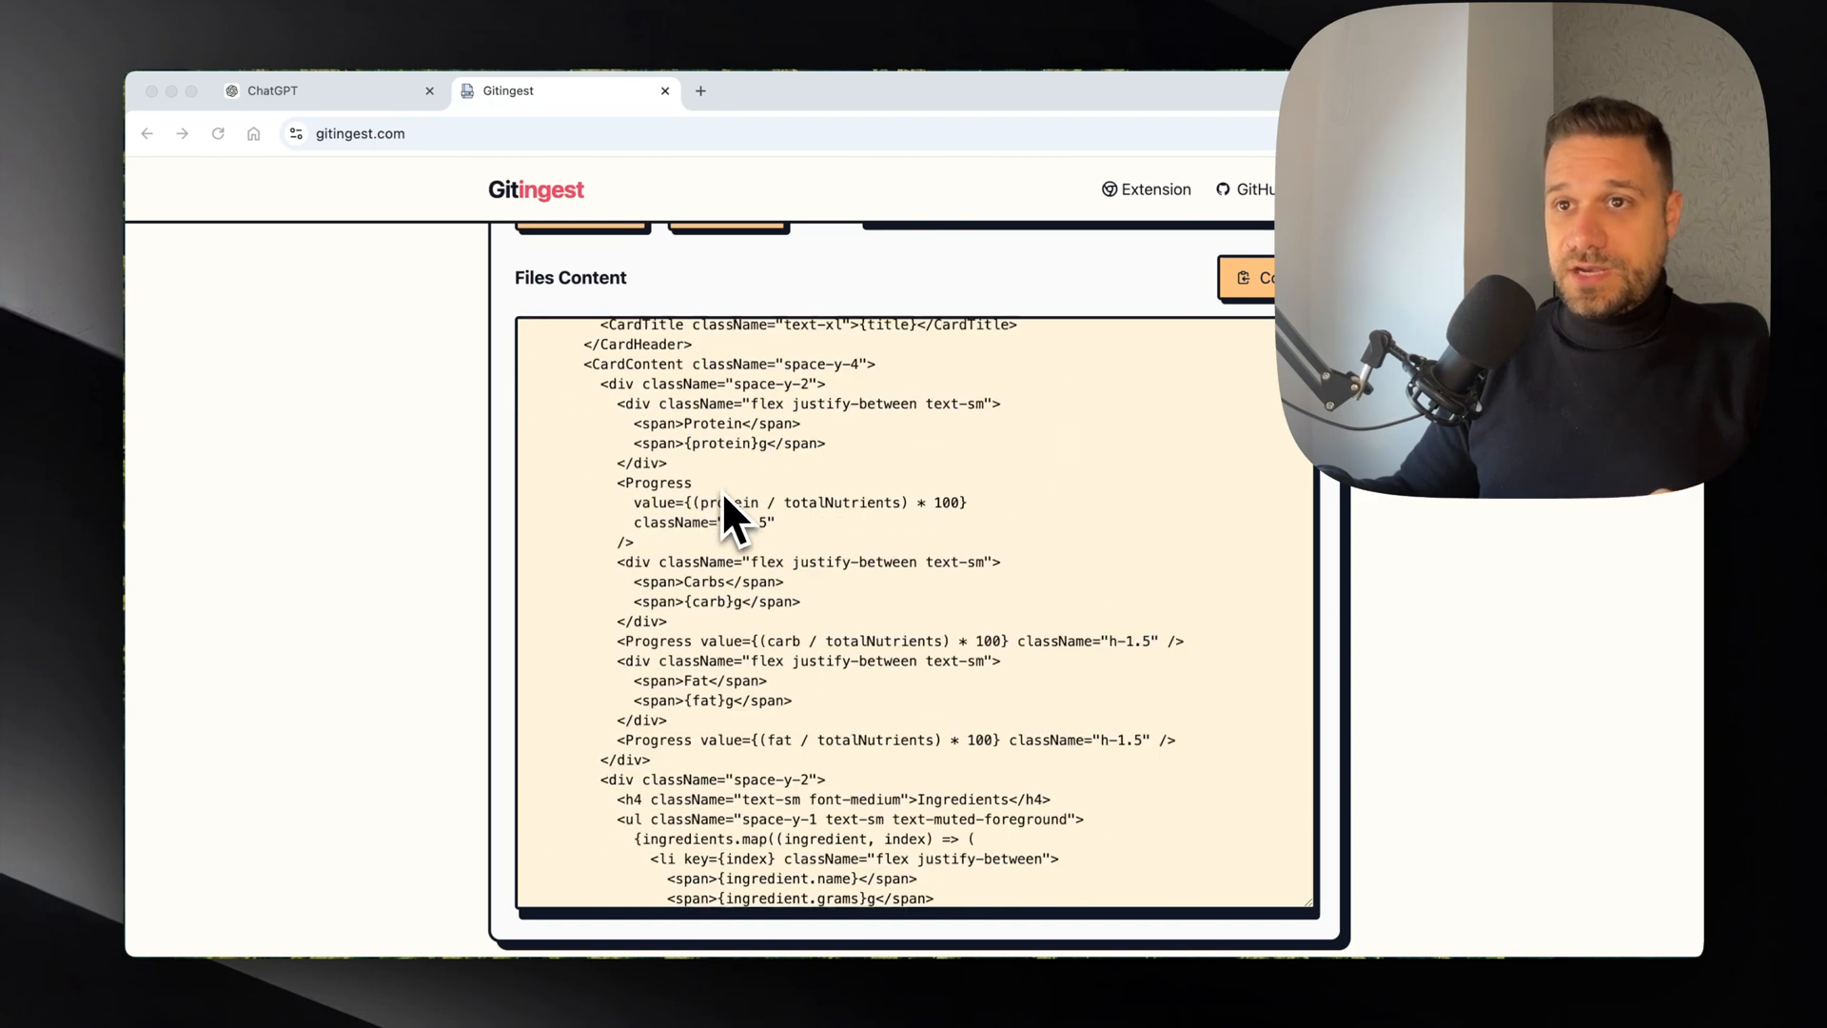
pyautogui.scroll(-3)
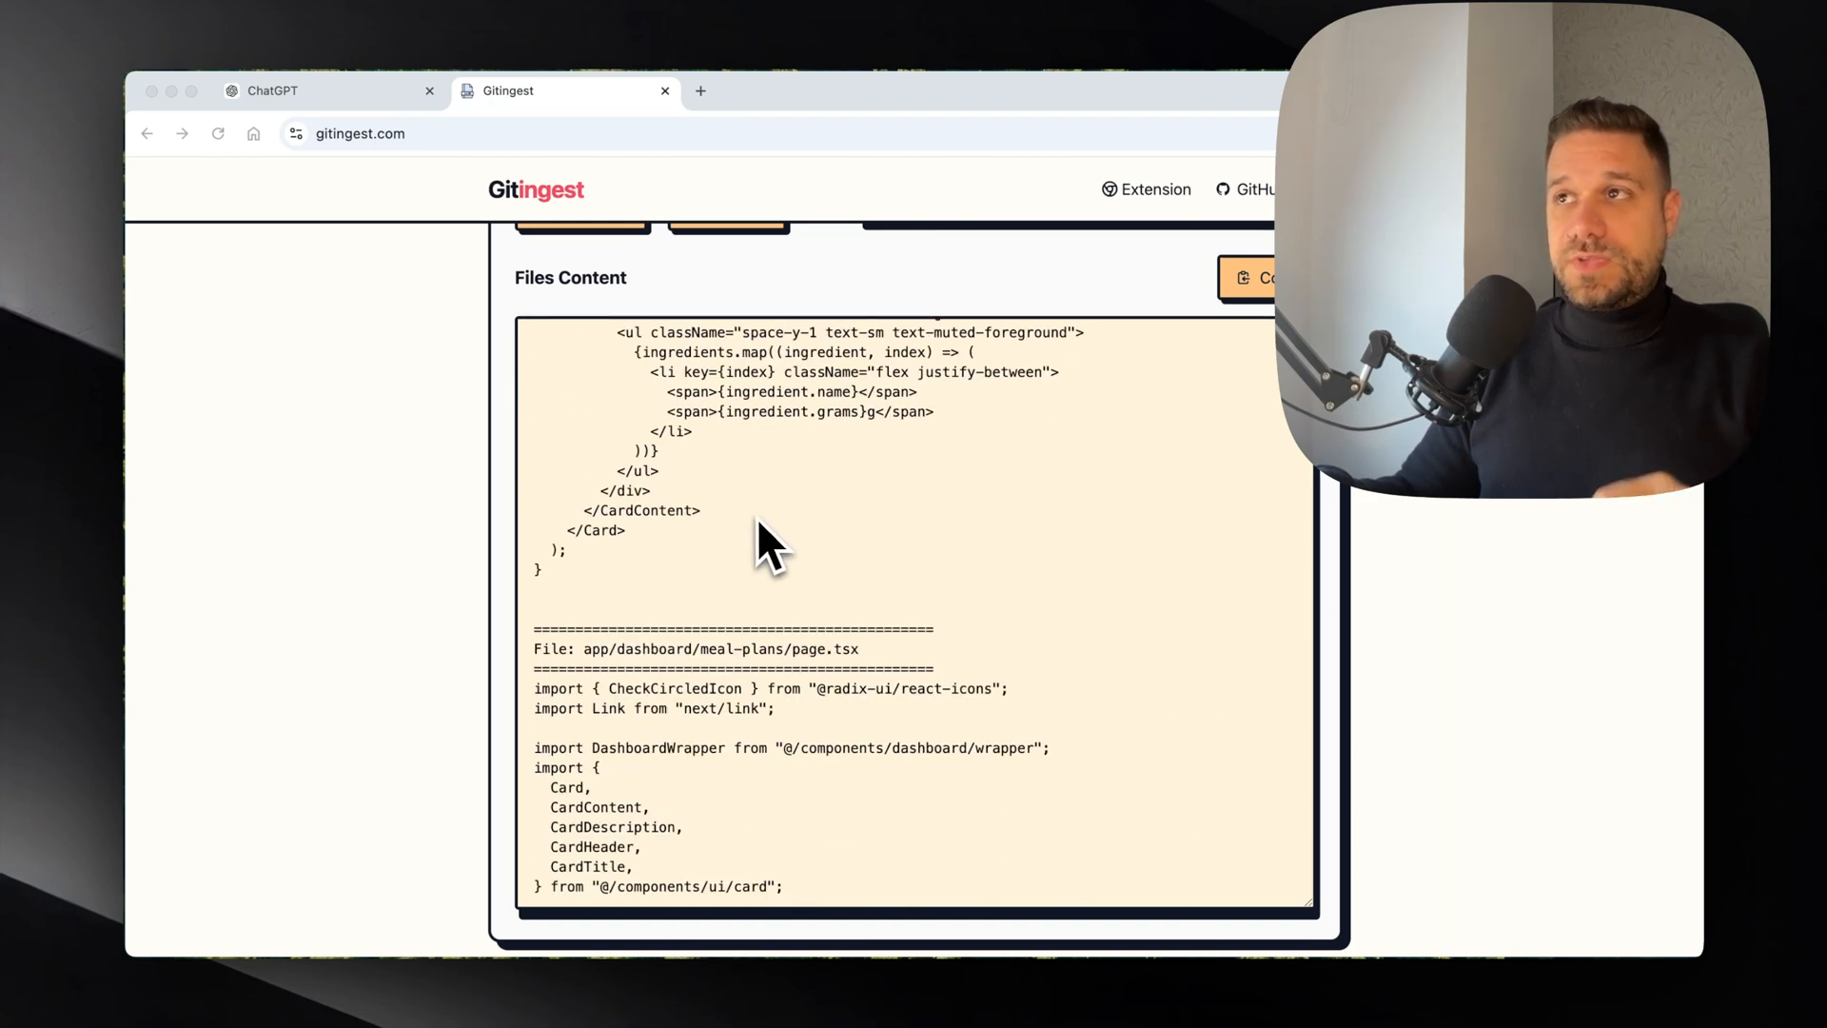
pyautogui.moveTo(699, 537)
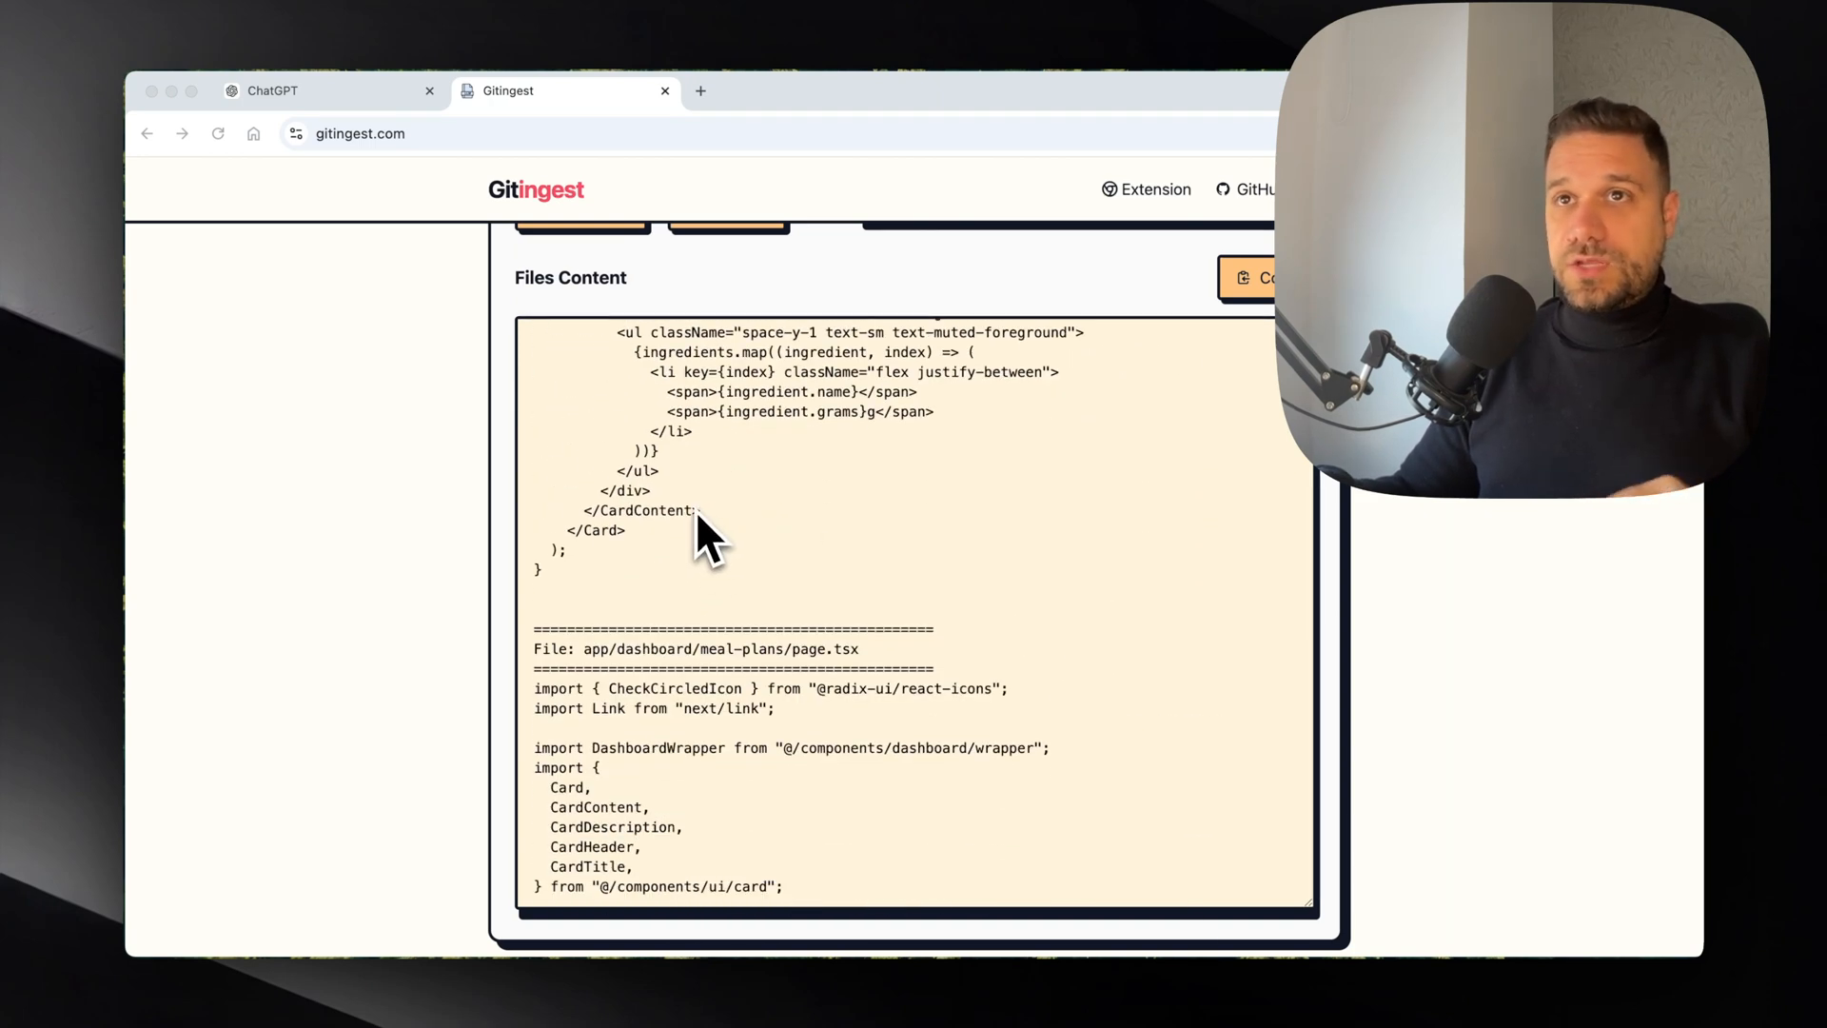
# Step: Scroll back up to the digest summary showing 98 files and 45.0k tokens
pyautogui.scroll(3)
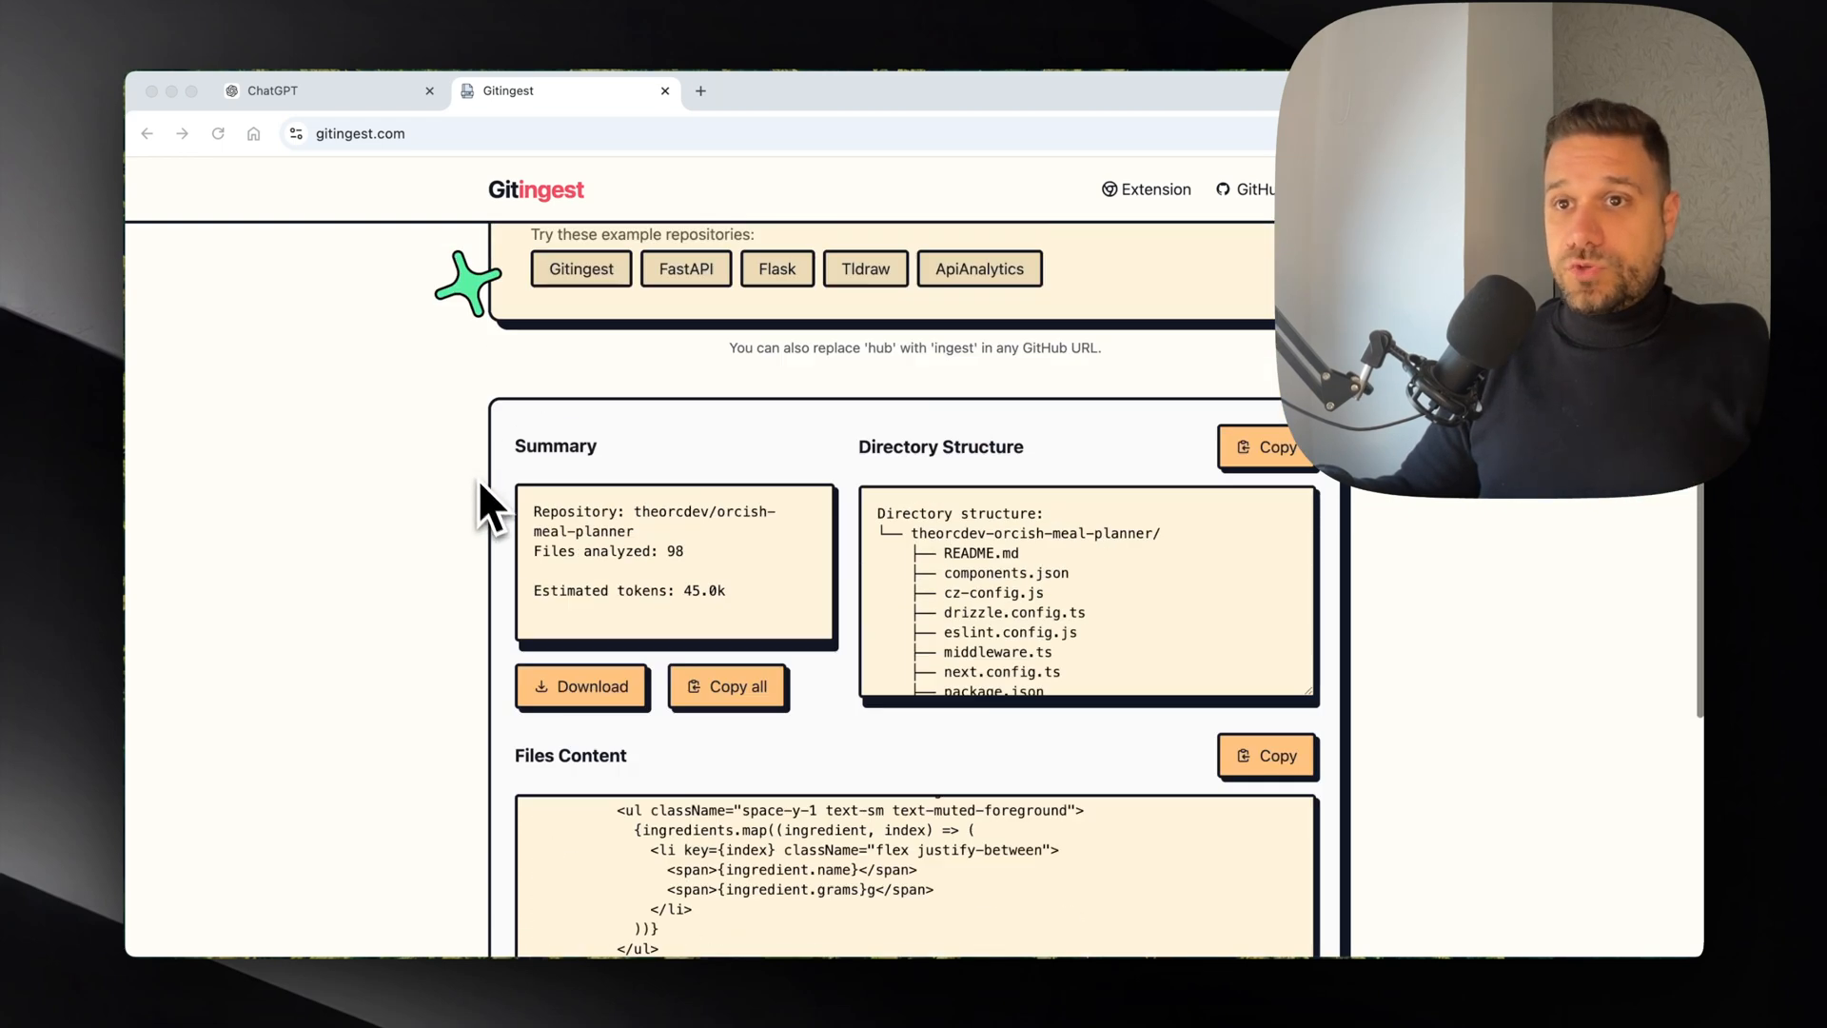
pyautogui.moveTo(611, 718)
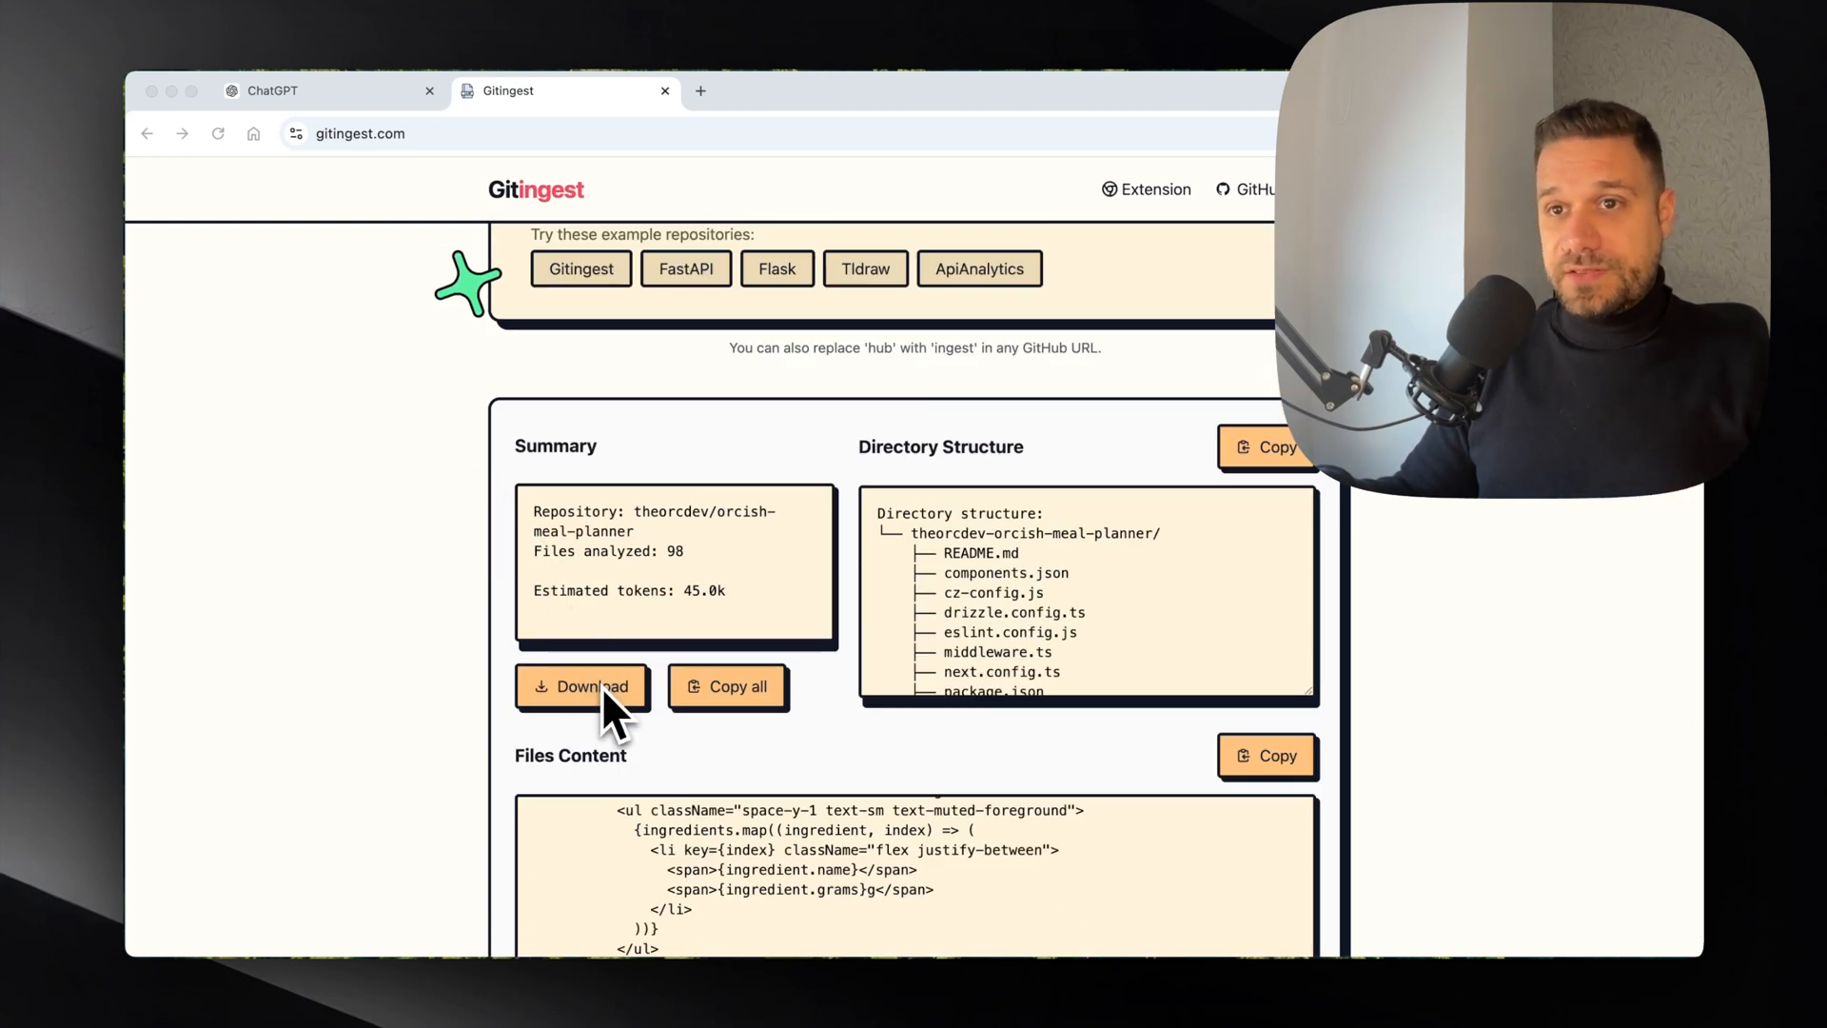
pyautogui.moveTo(714, 763)
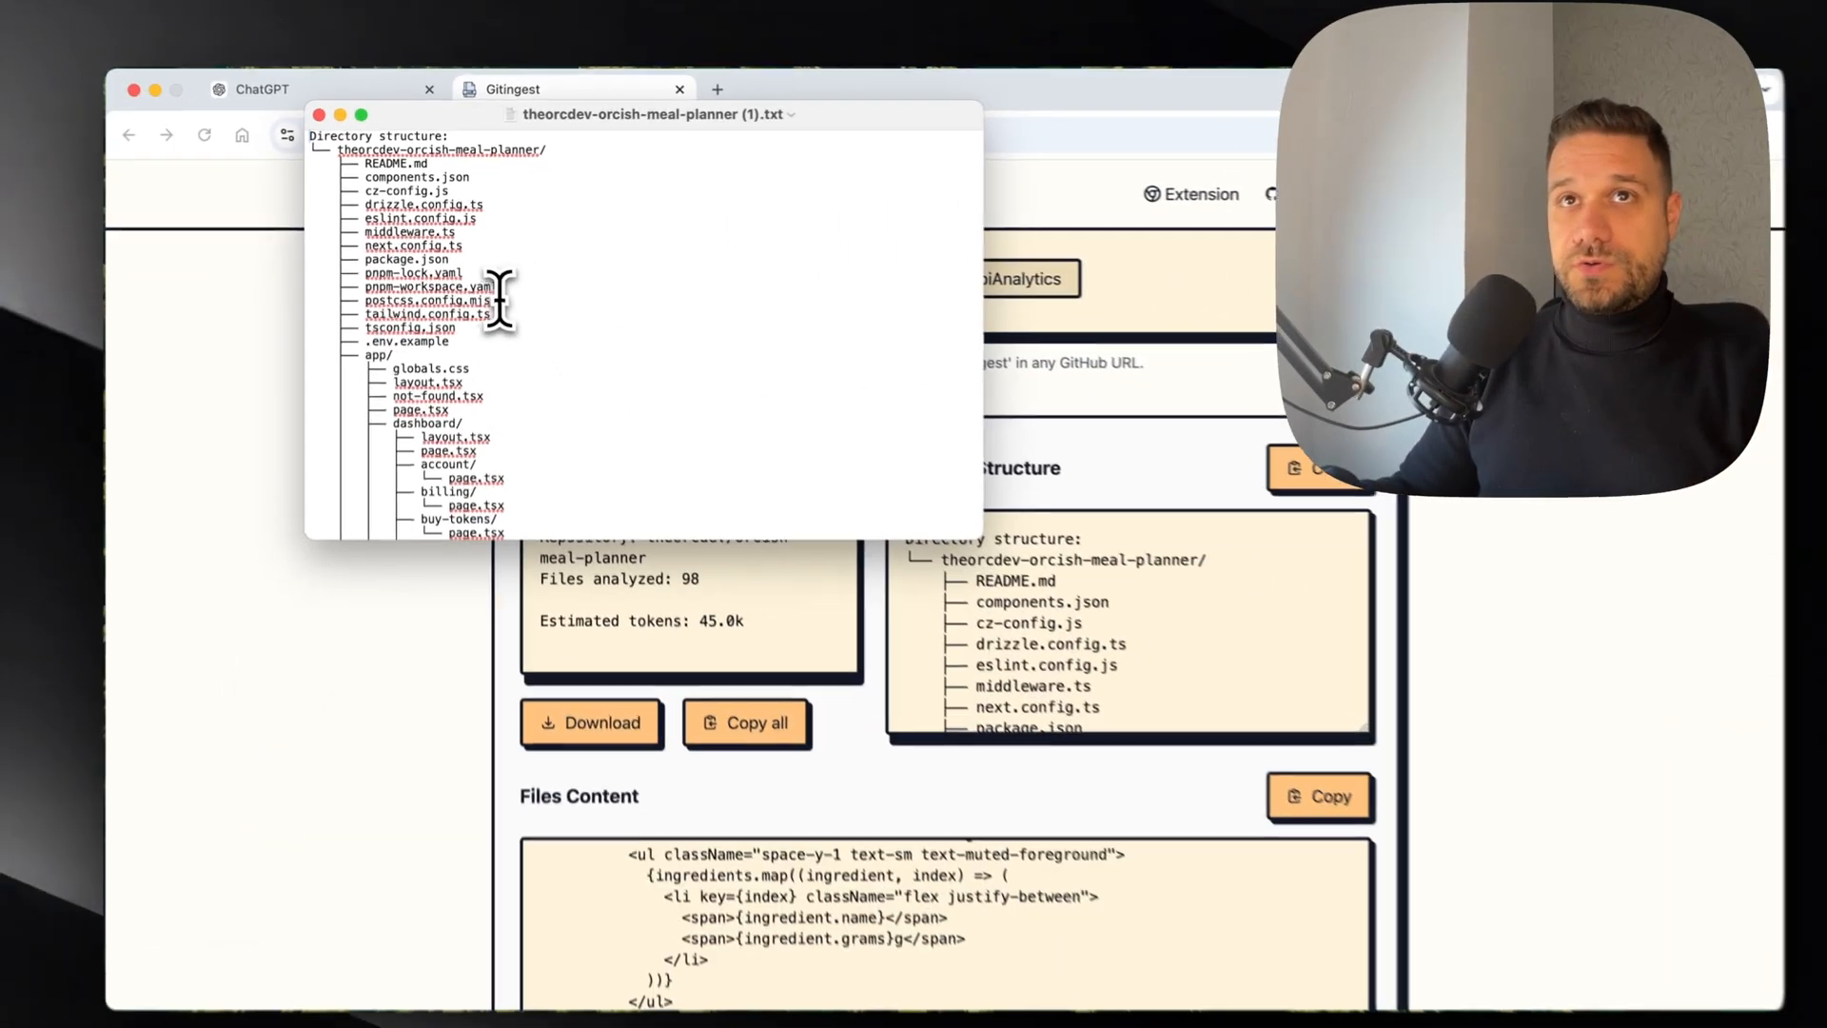
# Step: Browse the digest's directory tree, README, drizzle.config.ts and layout.tsx sections in TextEdit
pyautogui.scroll(-3)
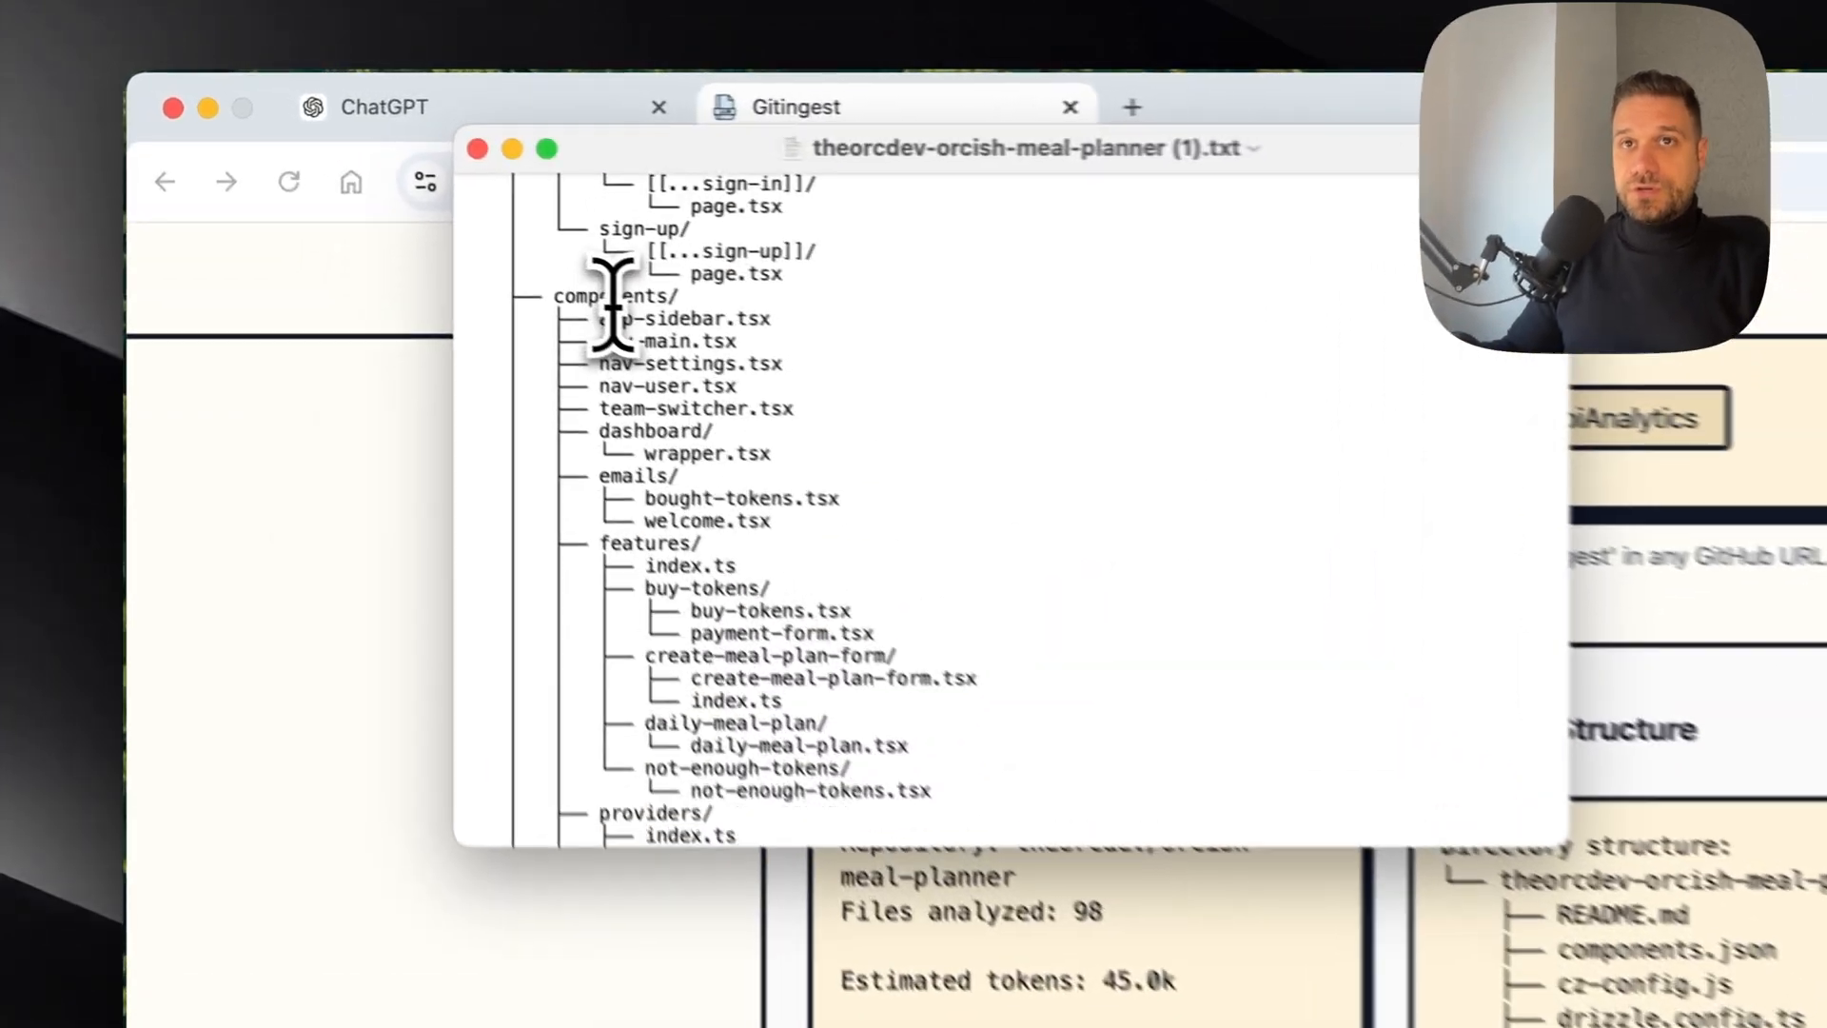
pyautogui.scroll(-3)
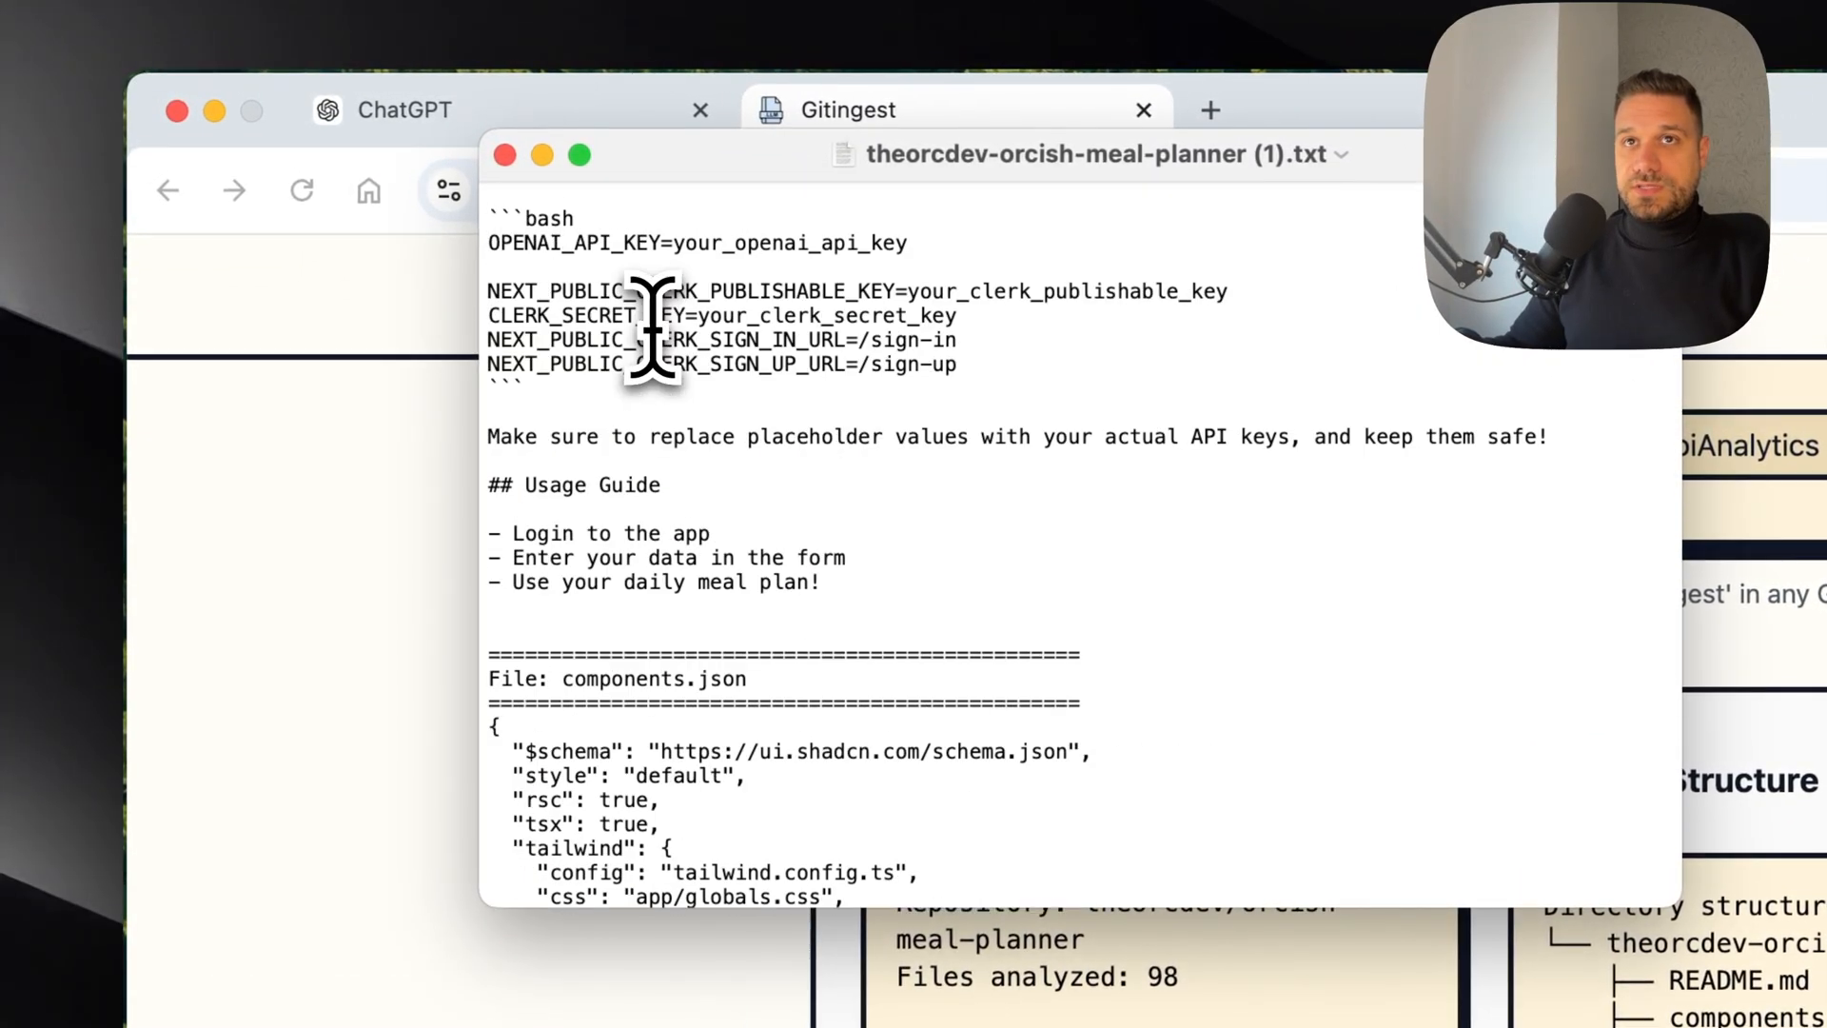
pyautogui.scroll(3)
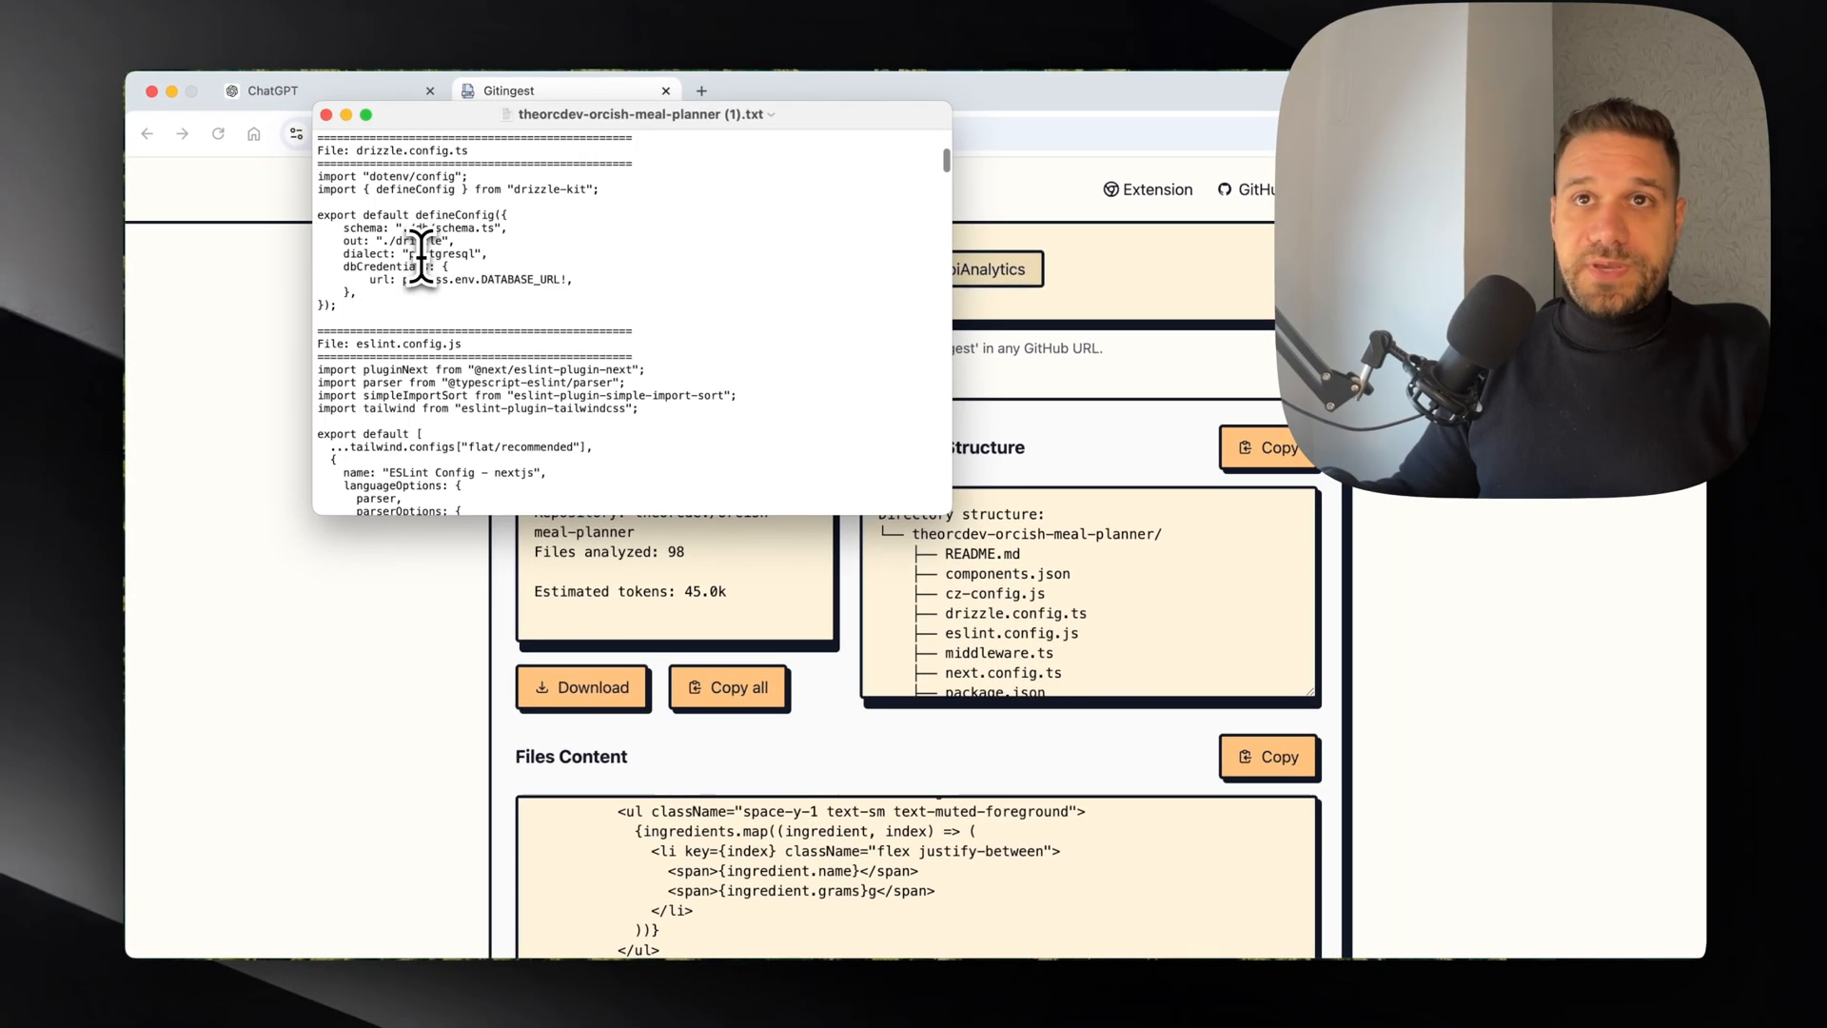
pyautogui.scroll(-3)
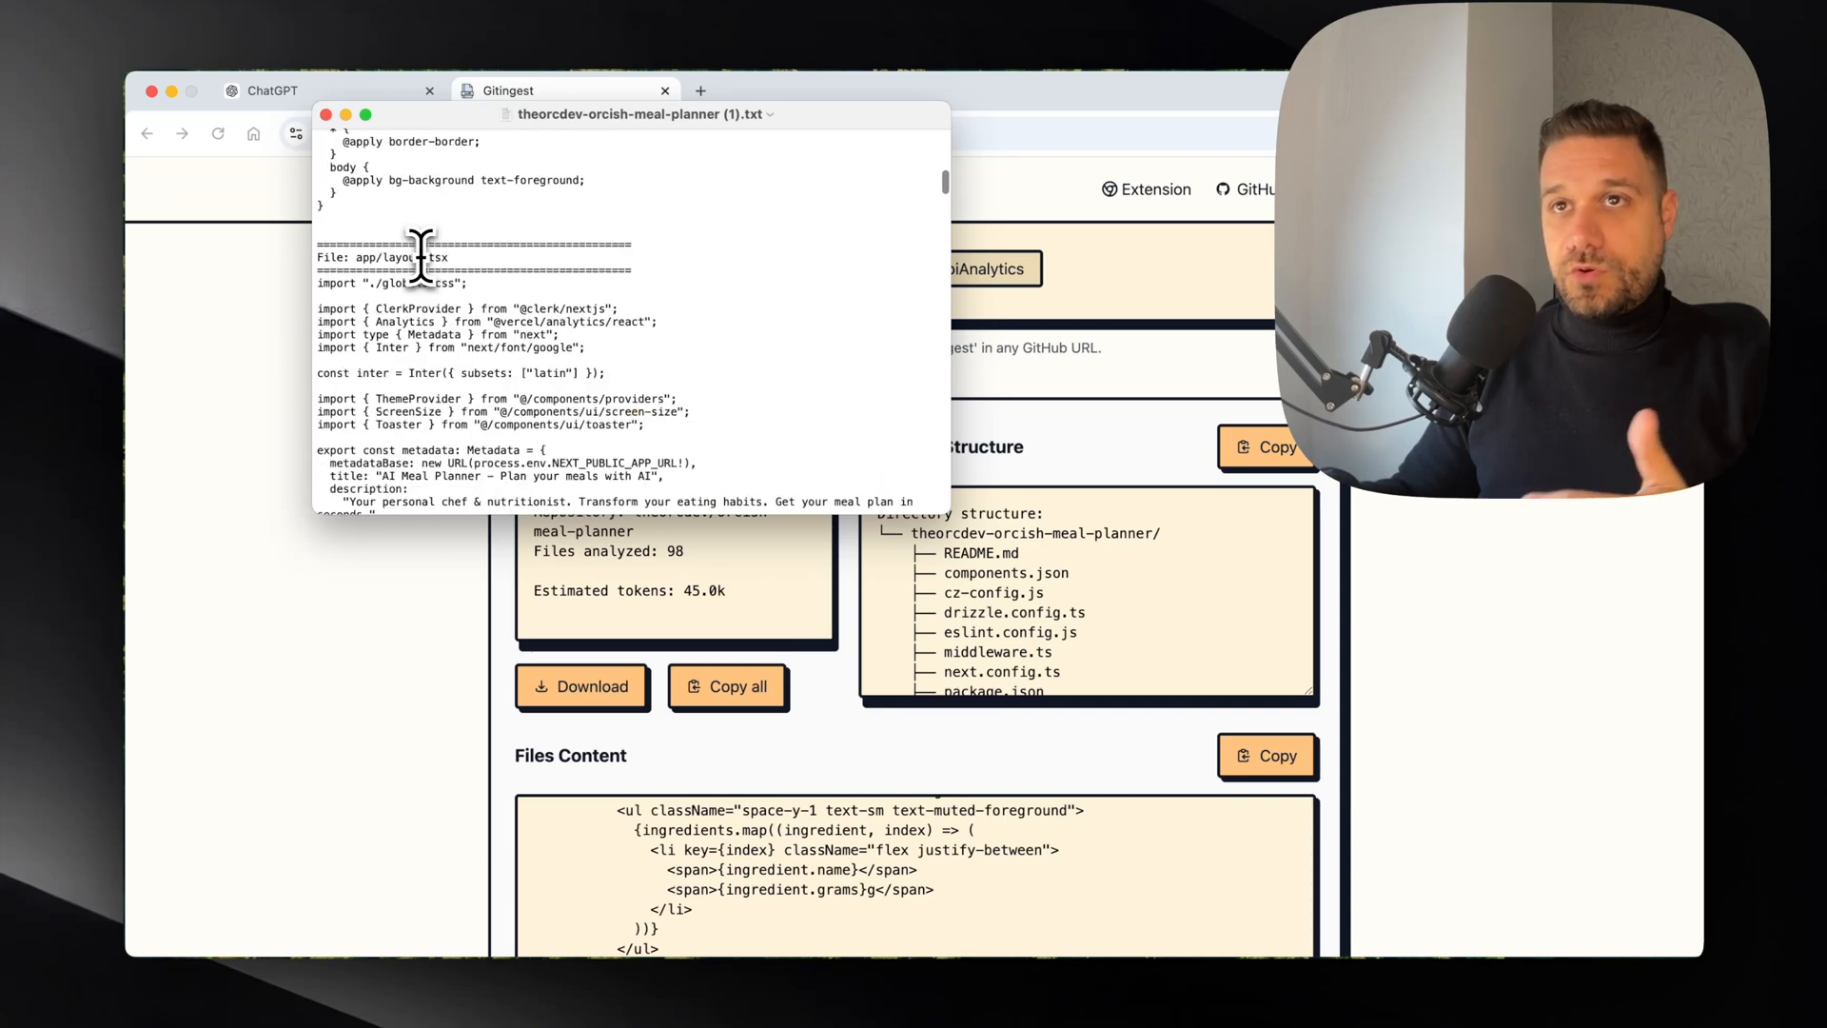
pyautogui.scroll(-3)
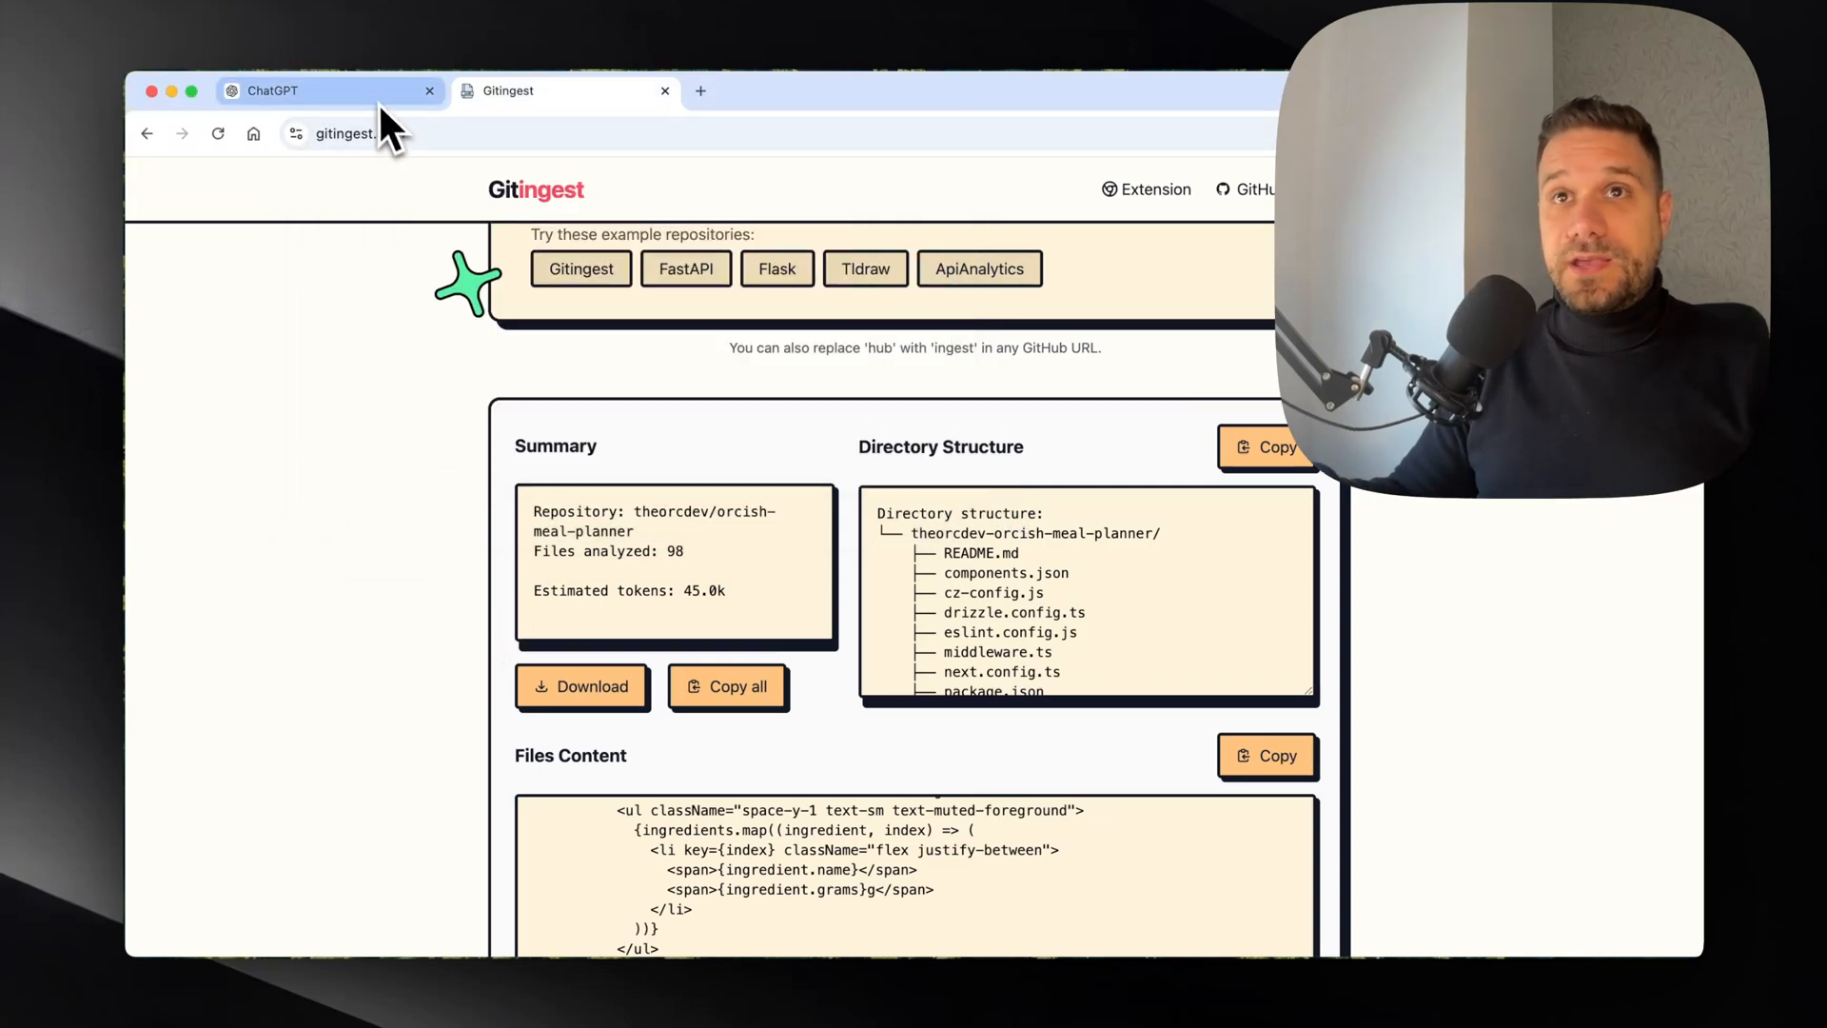
# Step: Attach theorcdev-orcish-meal-planner (1).txt to a new ChatGPT message
pyautogui.click(276, 92)
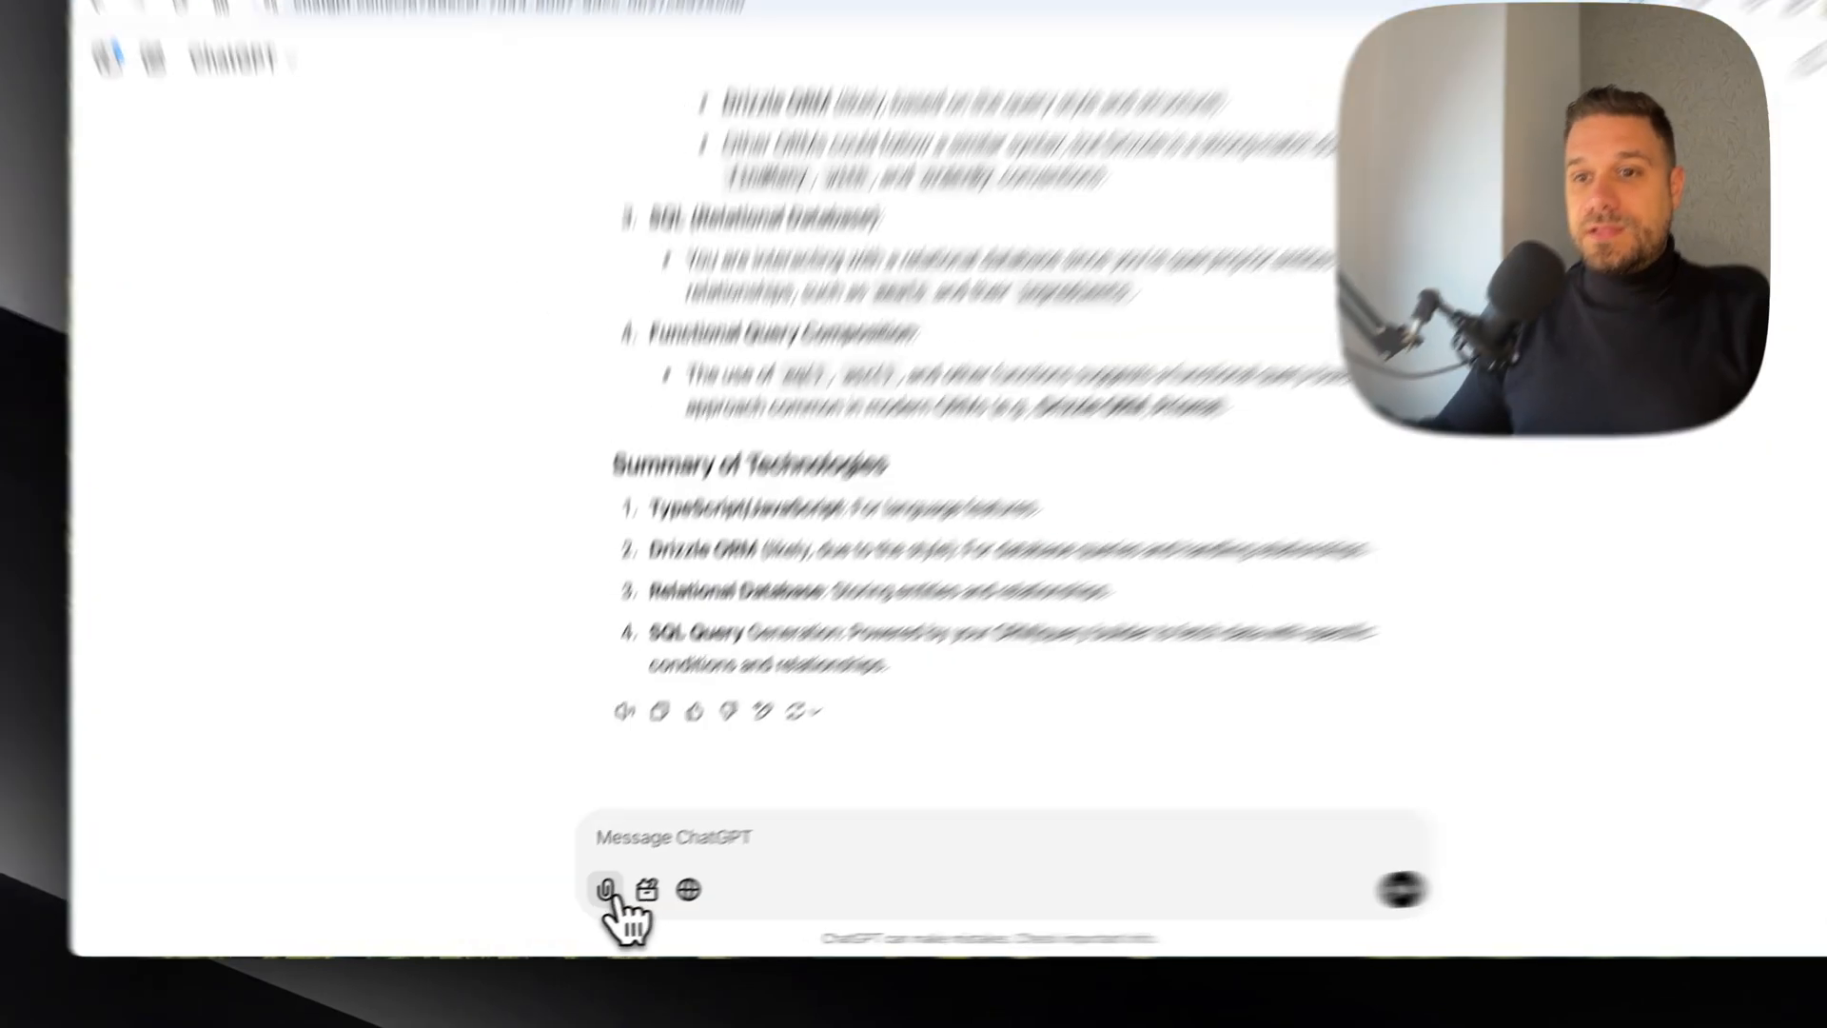
pyautogui.click(603, 889)
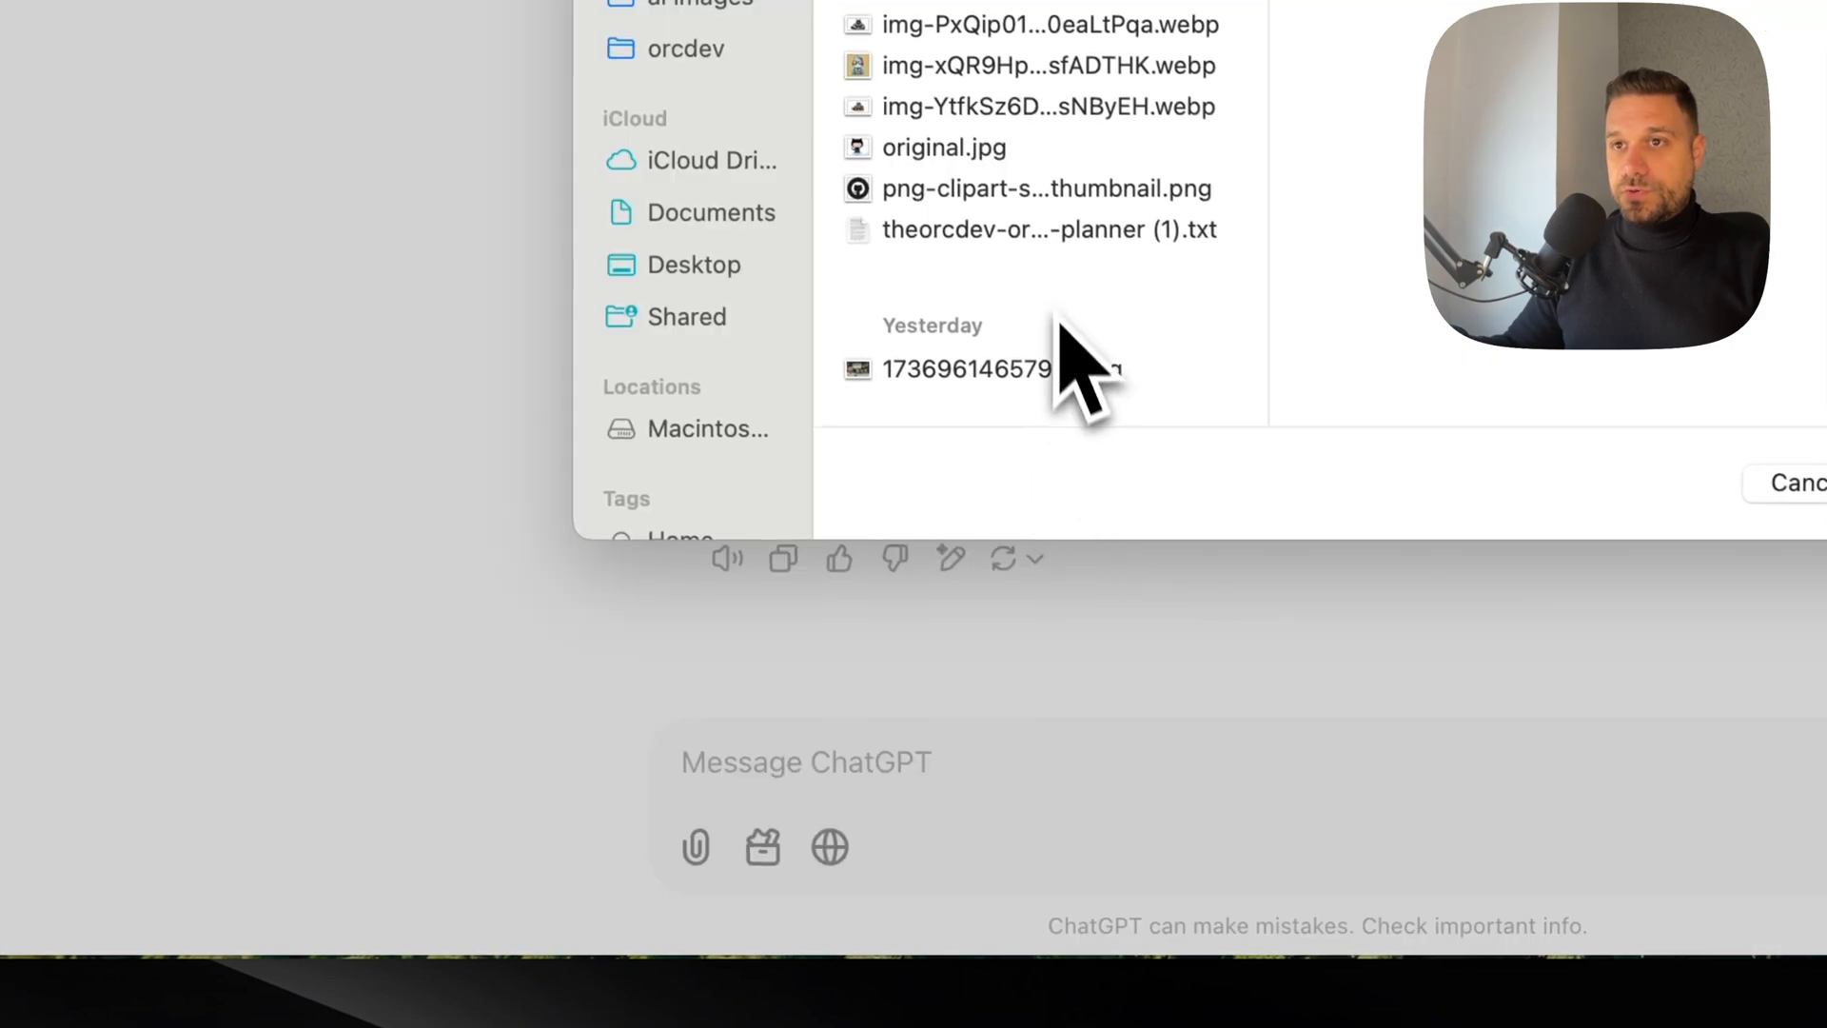
pyautogui.click(1032, 230)
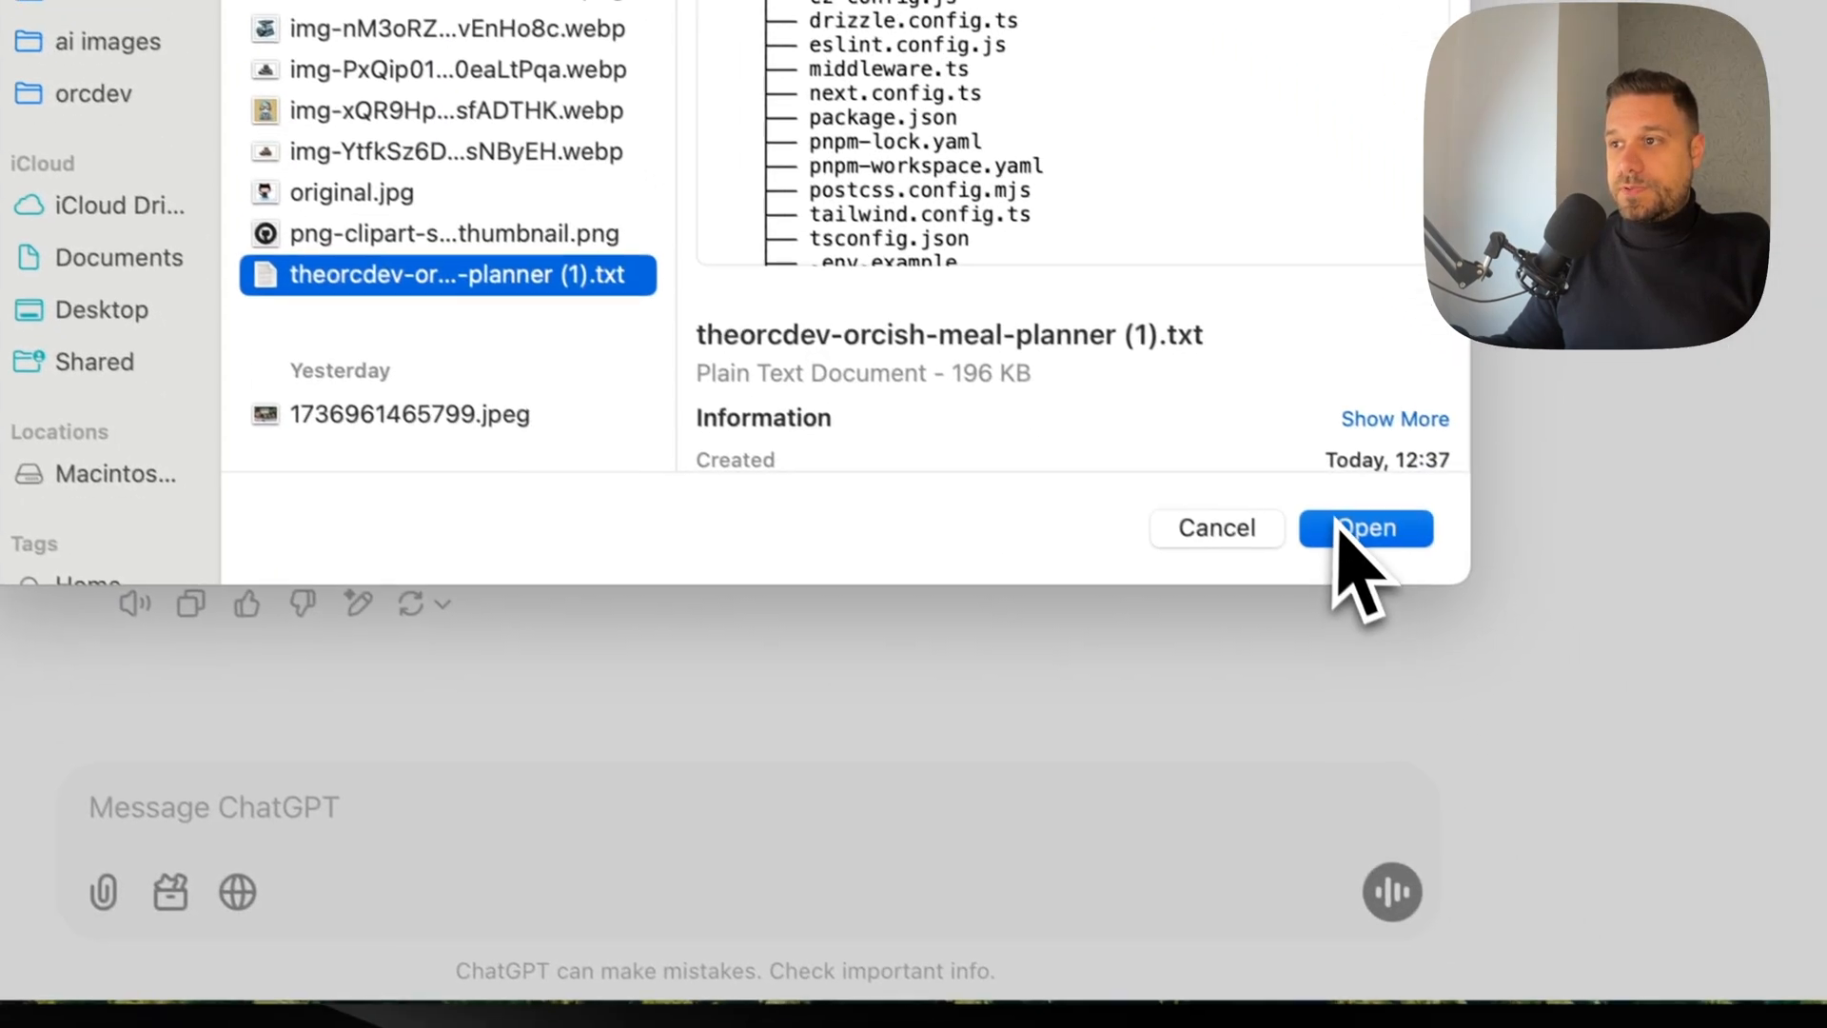
pyautogui.click(1365, 528)
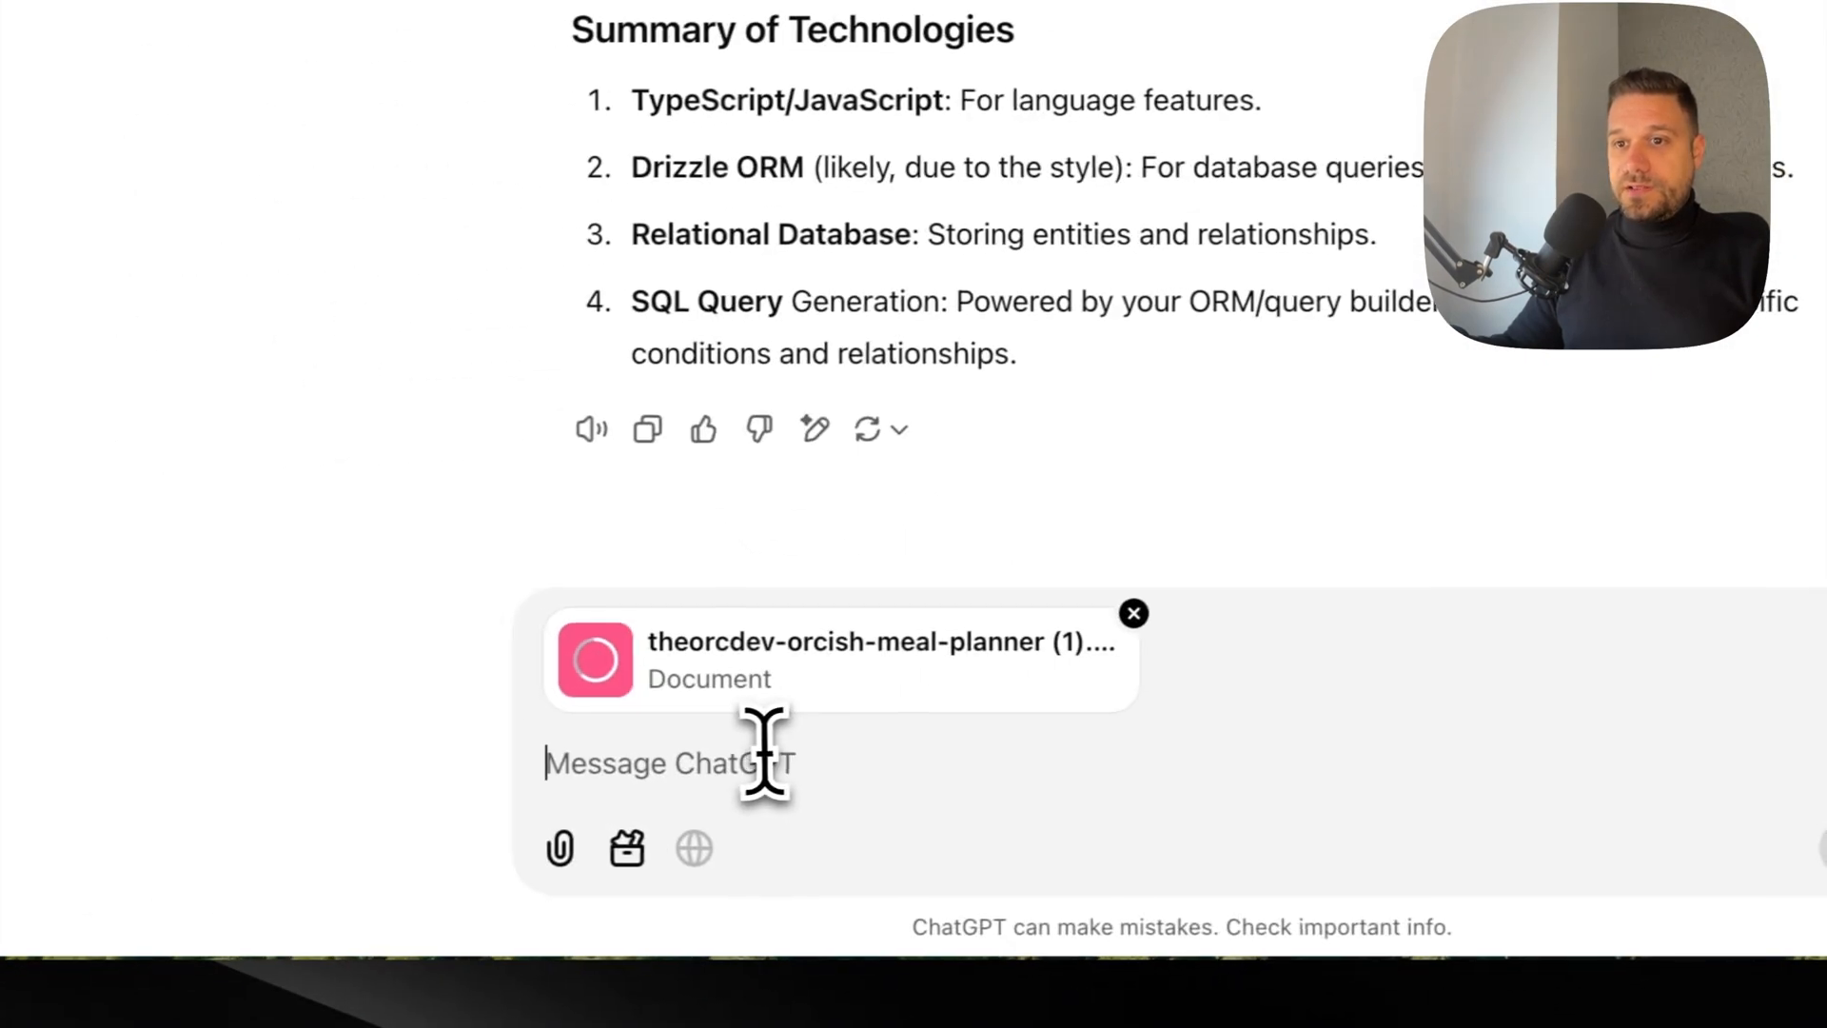
# Step: Send 'based on this, which technologies am I using in this project' with the attached digest
pyautogui.write('bas')
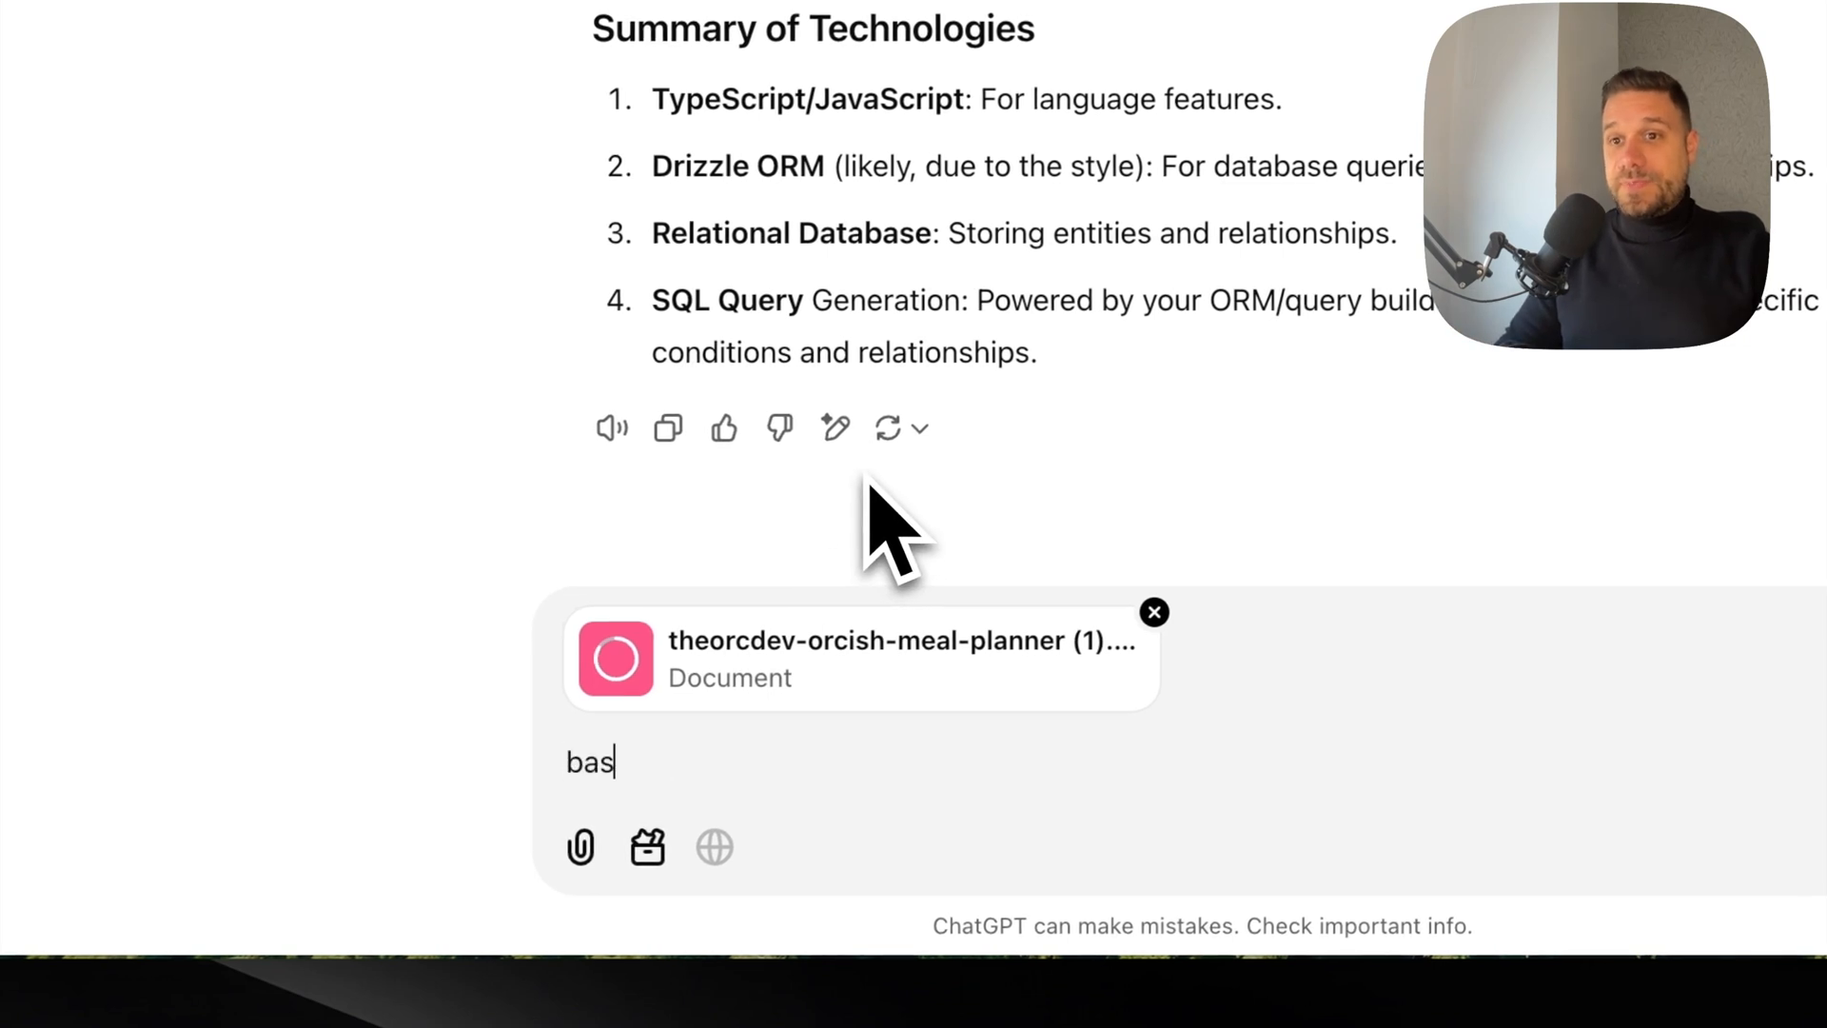
pyautogui.write('ed on this,')
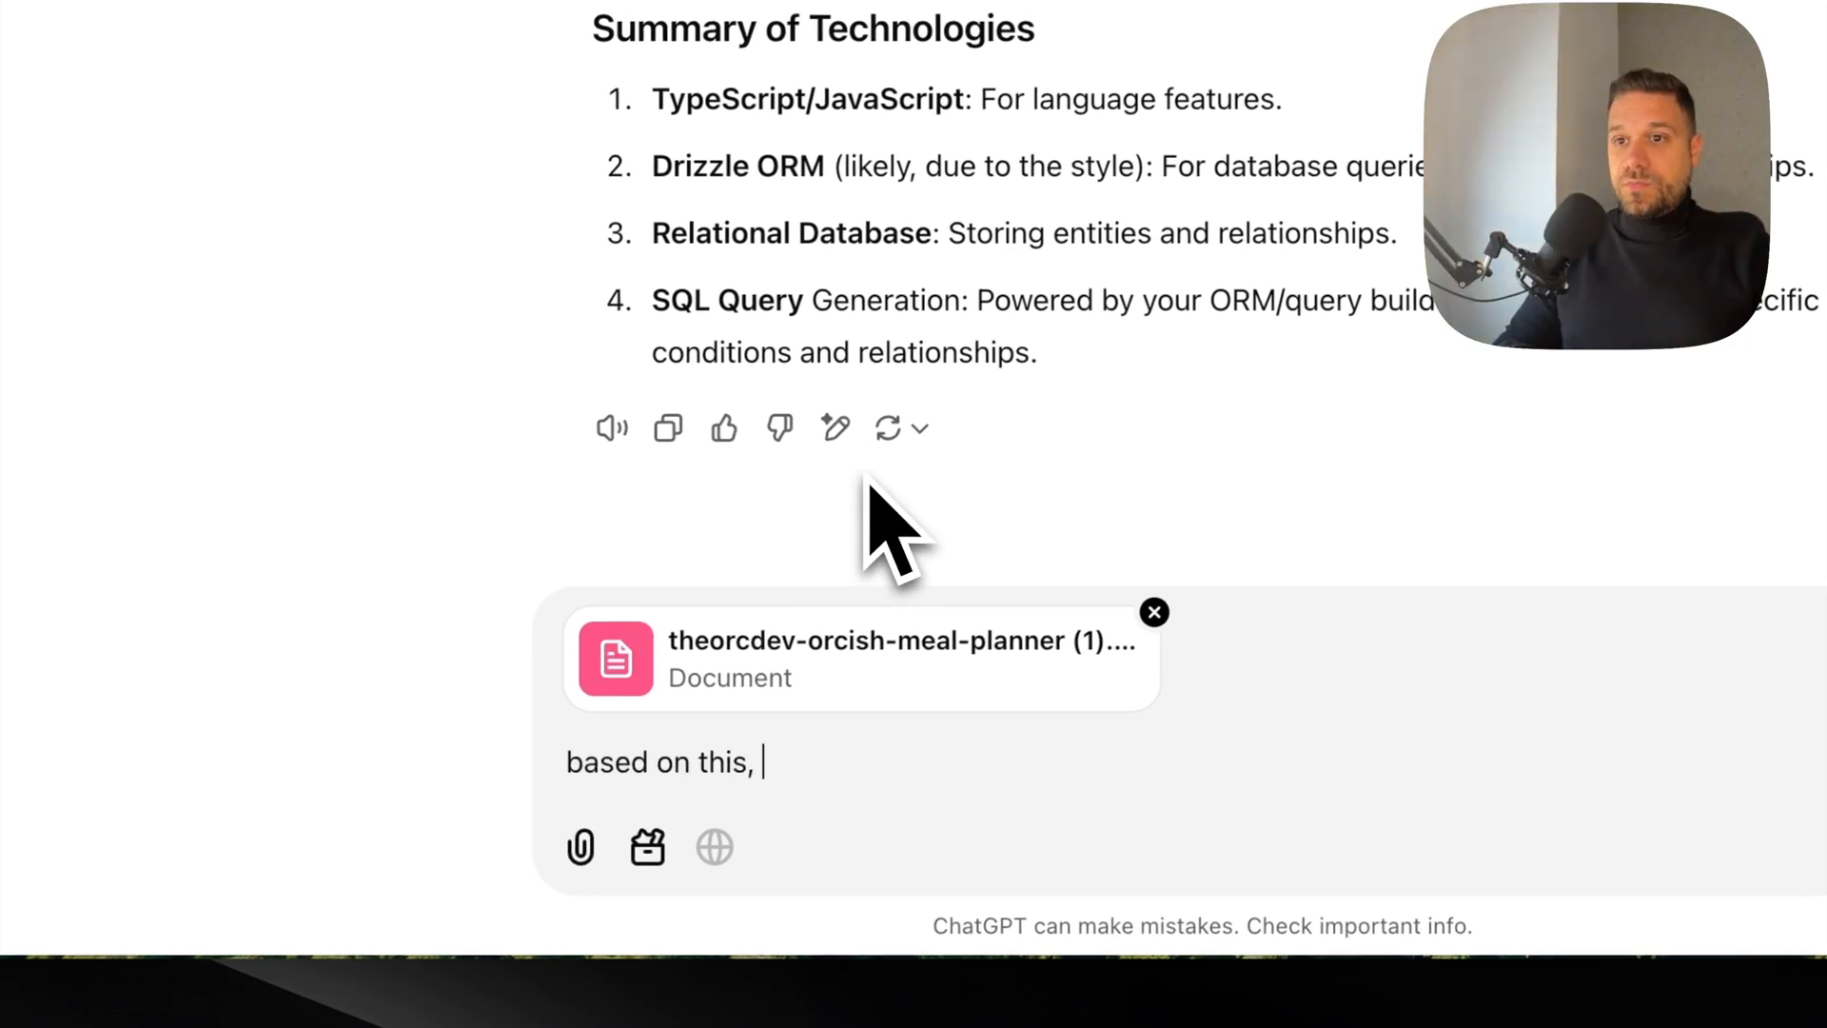
pyautogui.write('which technol')
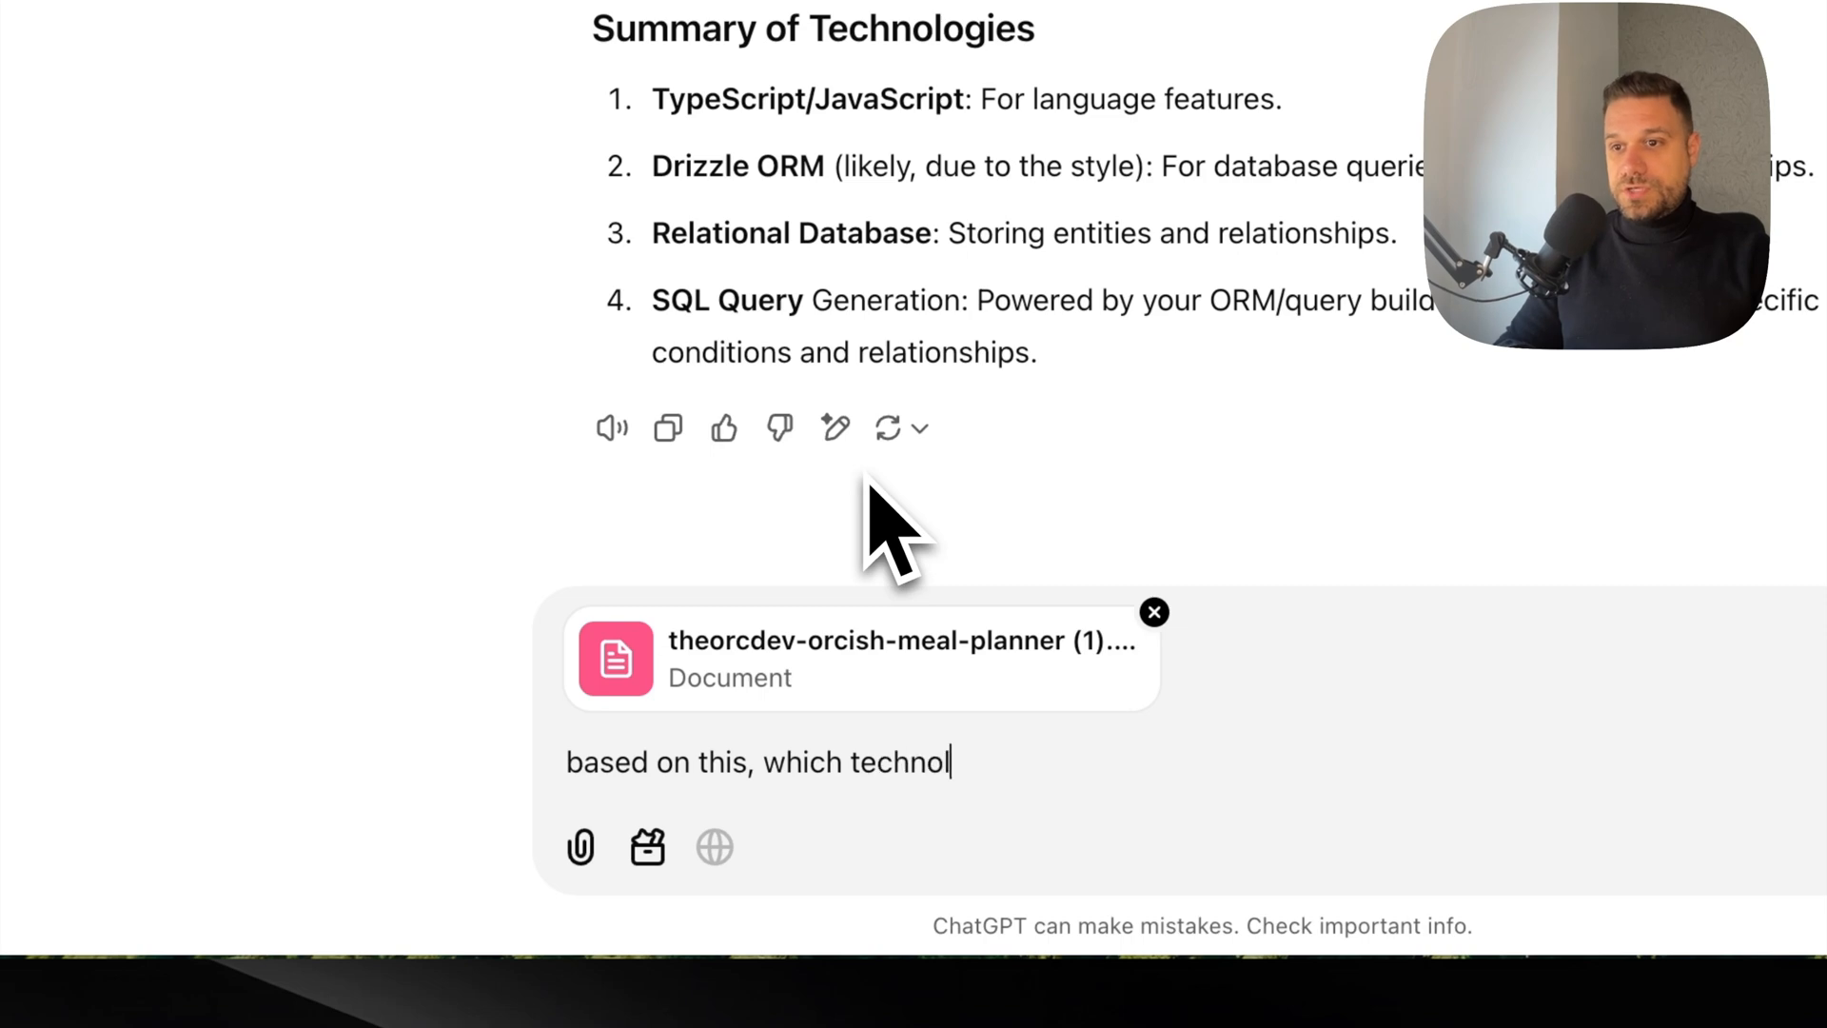
pyautogui.write('ogies am I usi')
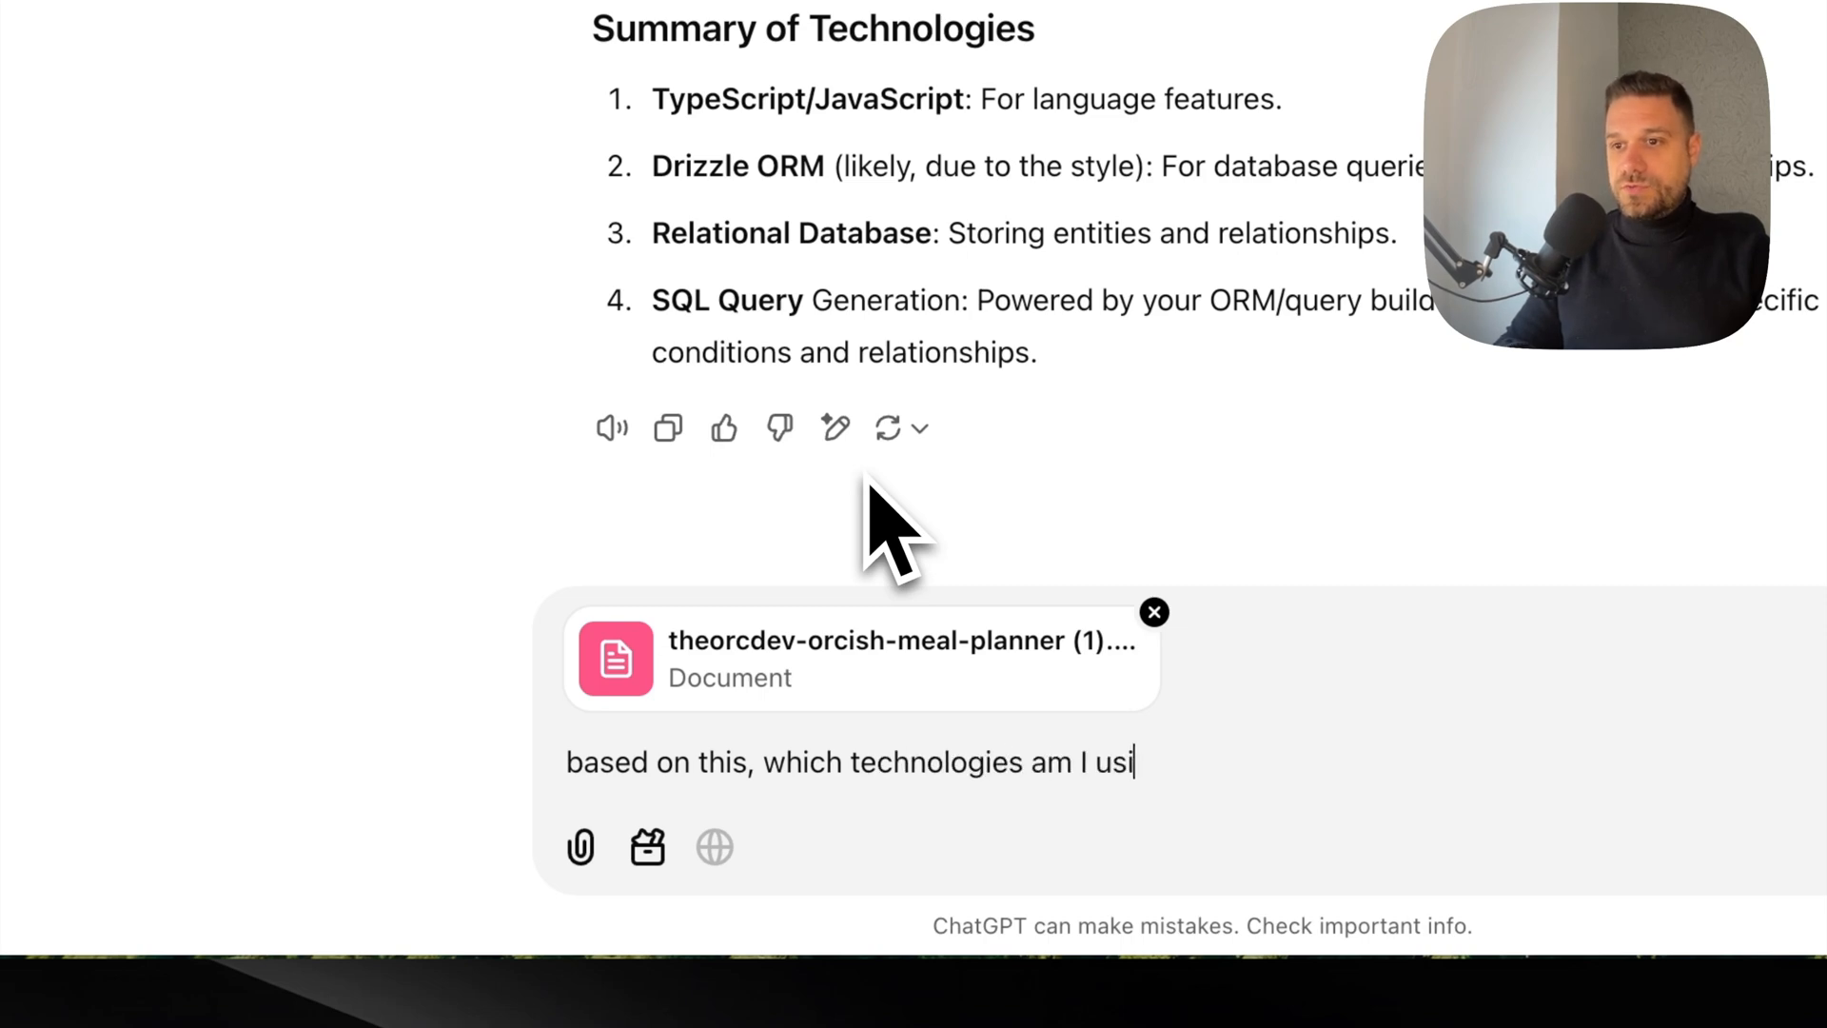
pyautogui.write('ng in this project')
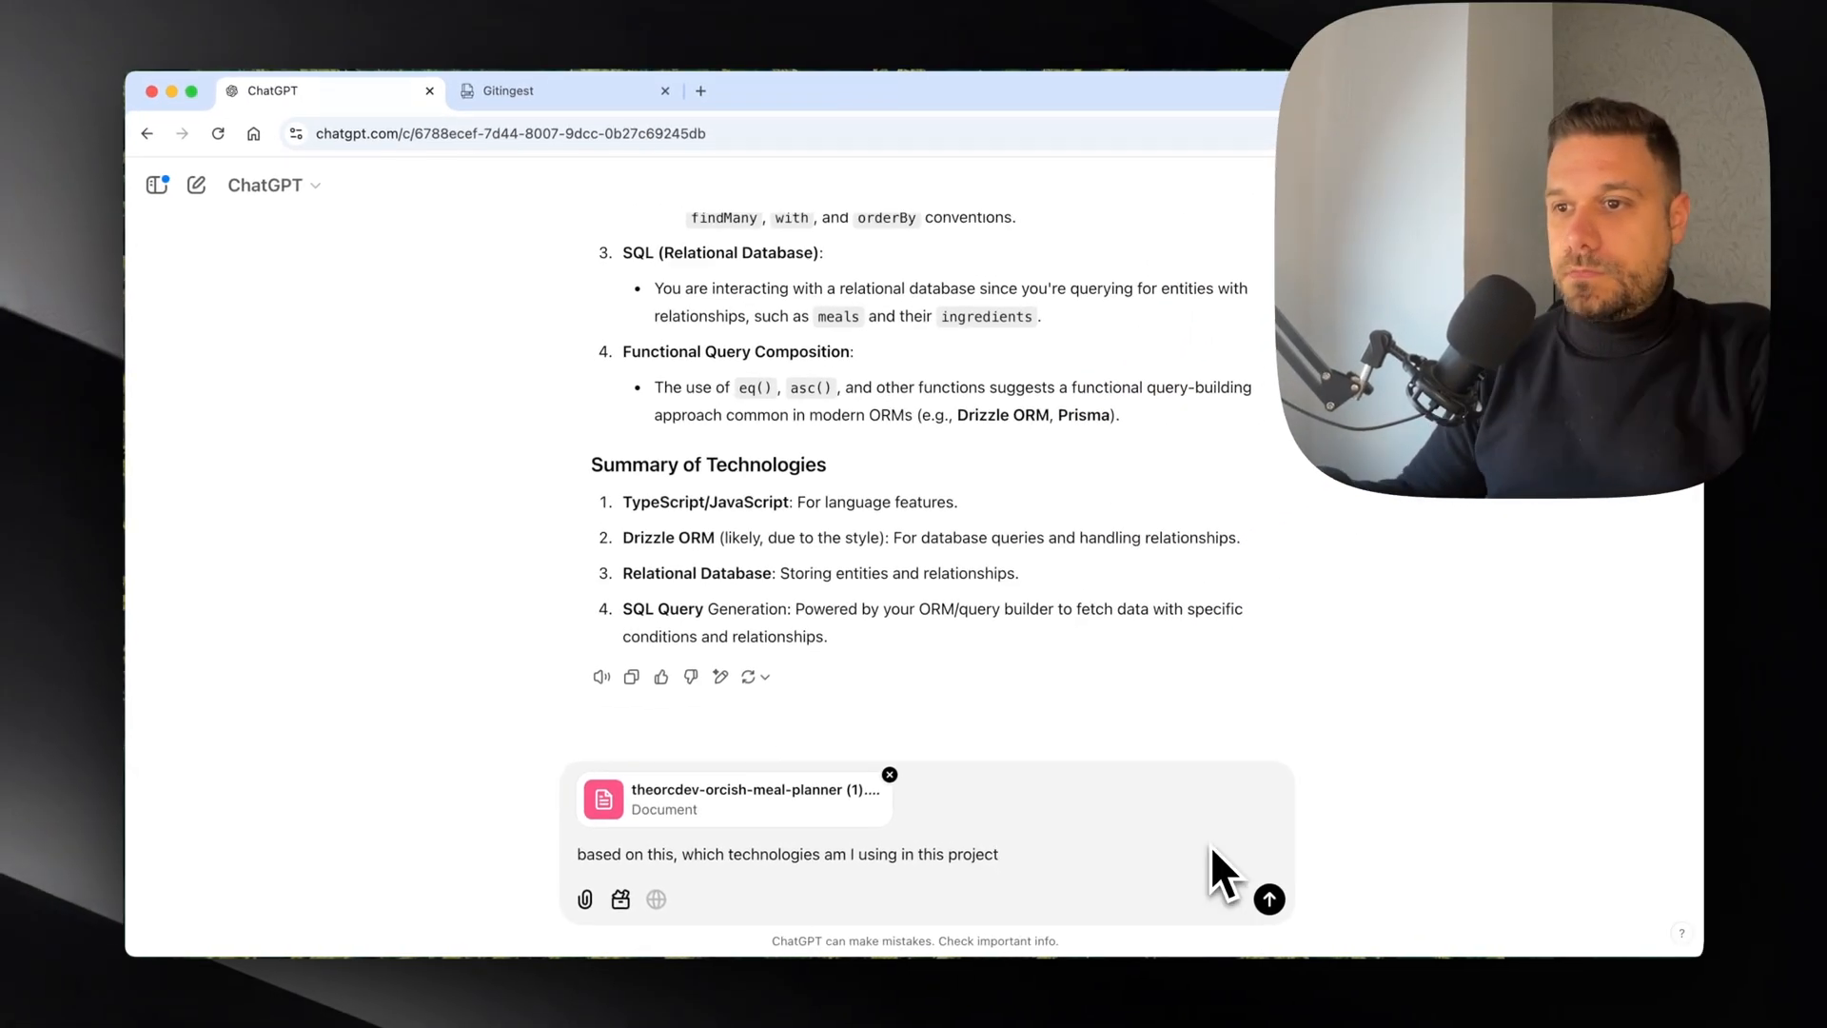
pyautogui.click(1269, 898)
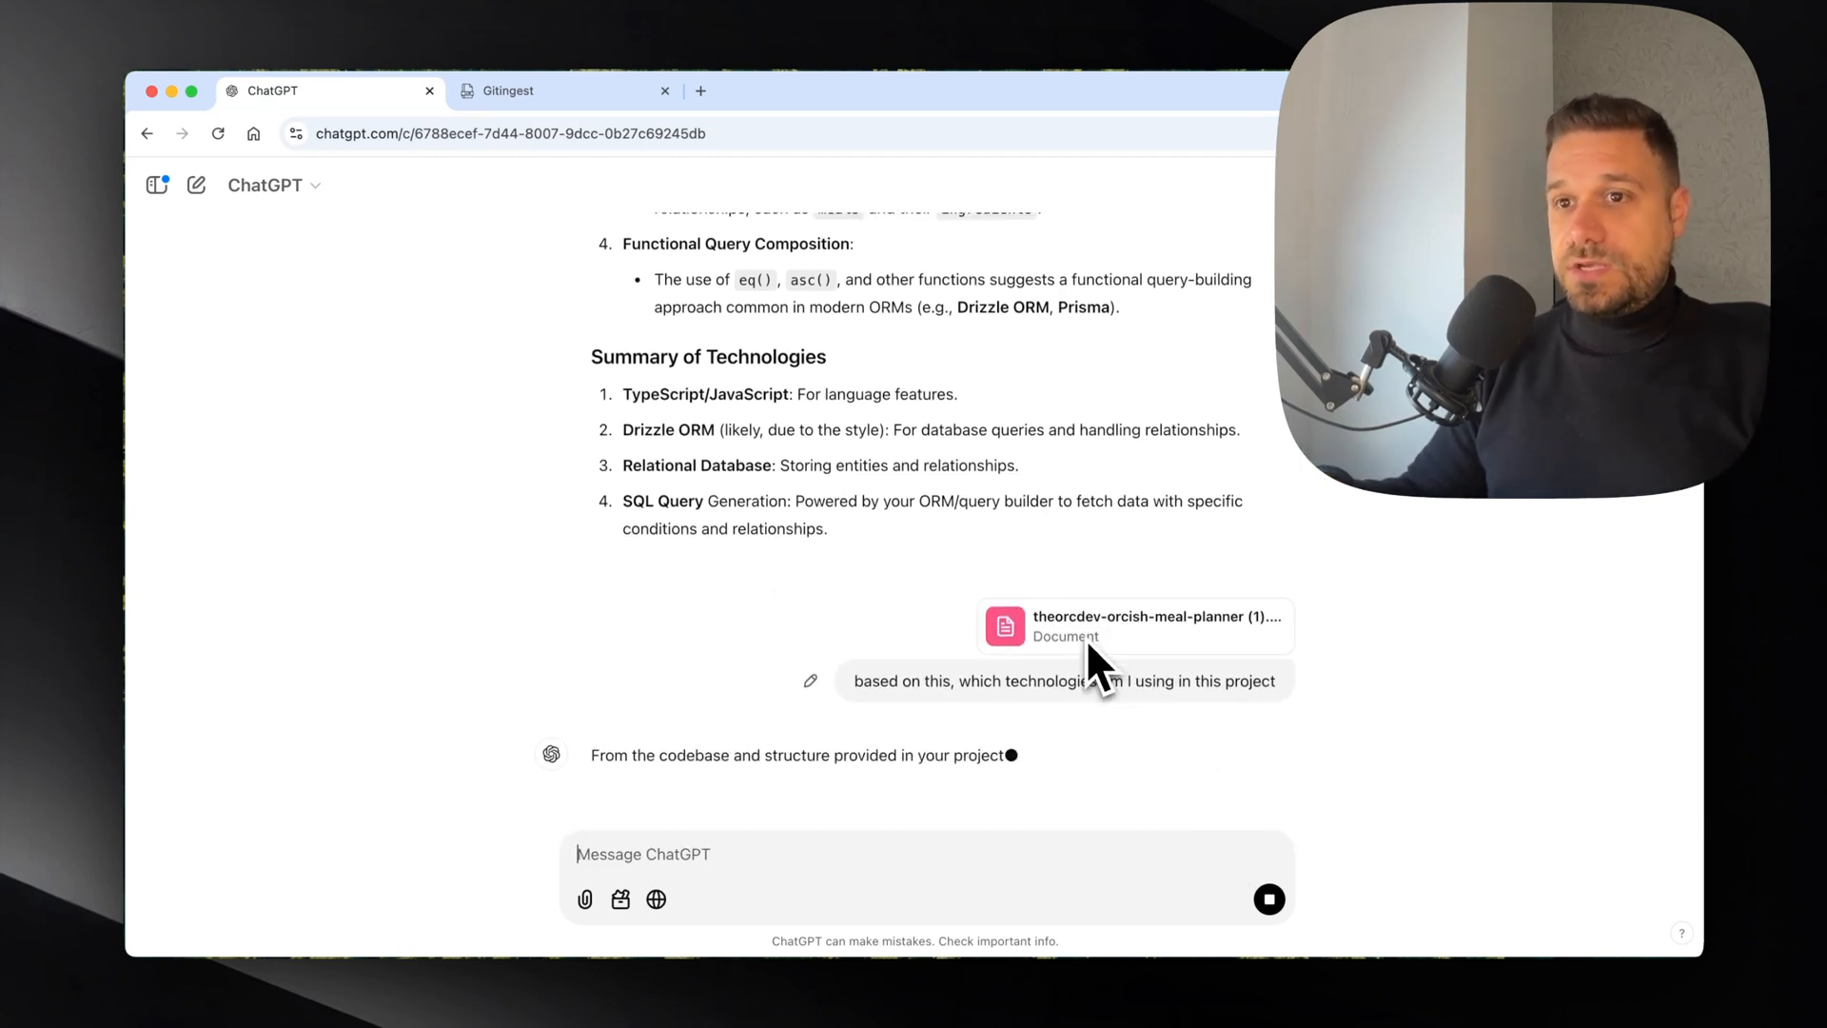
# Step: Read ChatGPT's sixteen-item technology list from Next.js and TypeScript through Stripe and Clerk to the summary
pyautogui.scroll(-3)
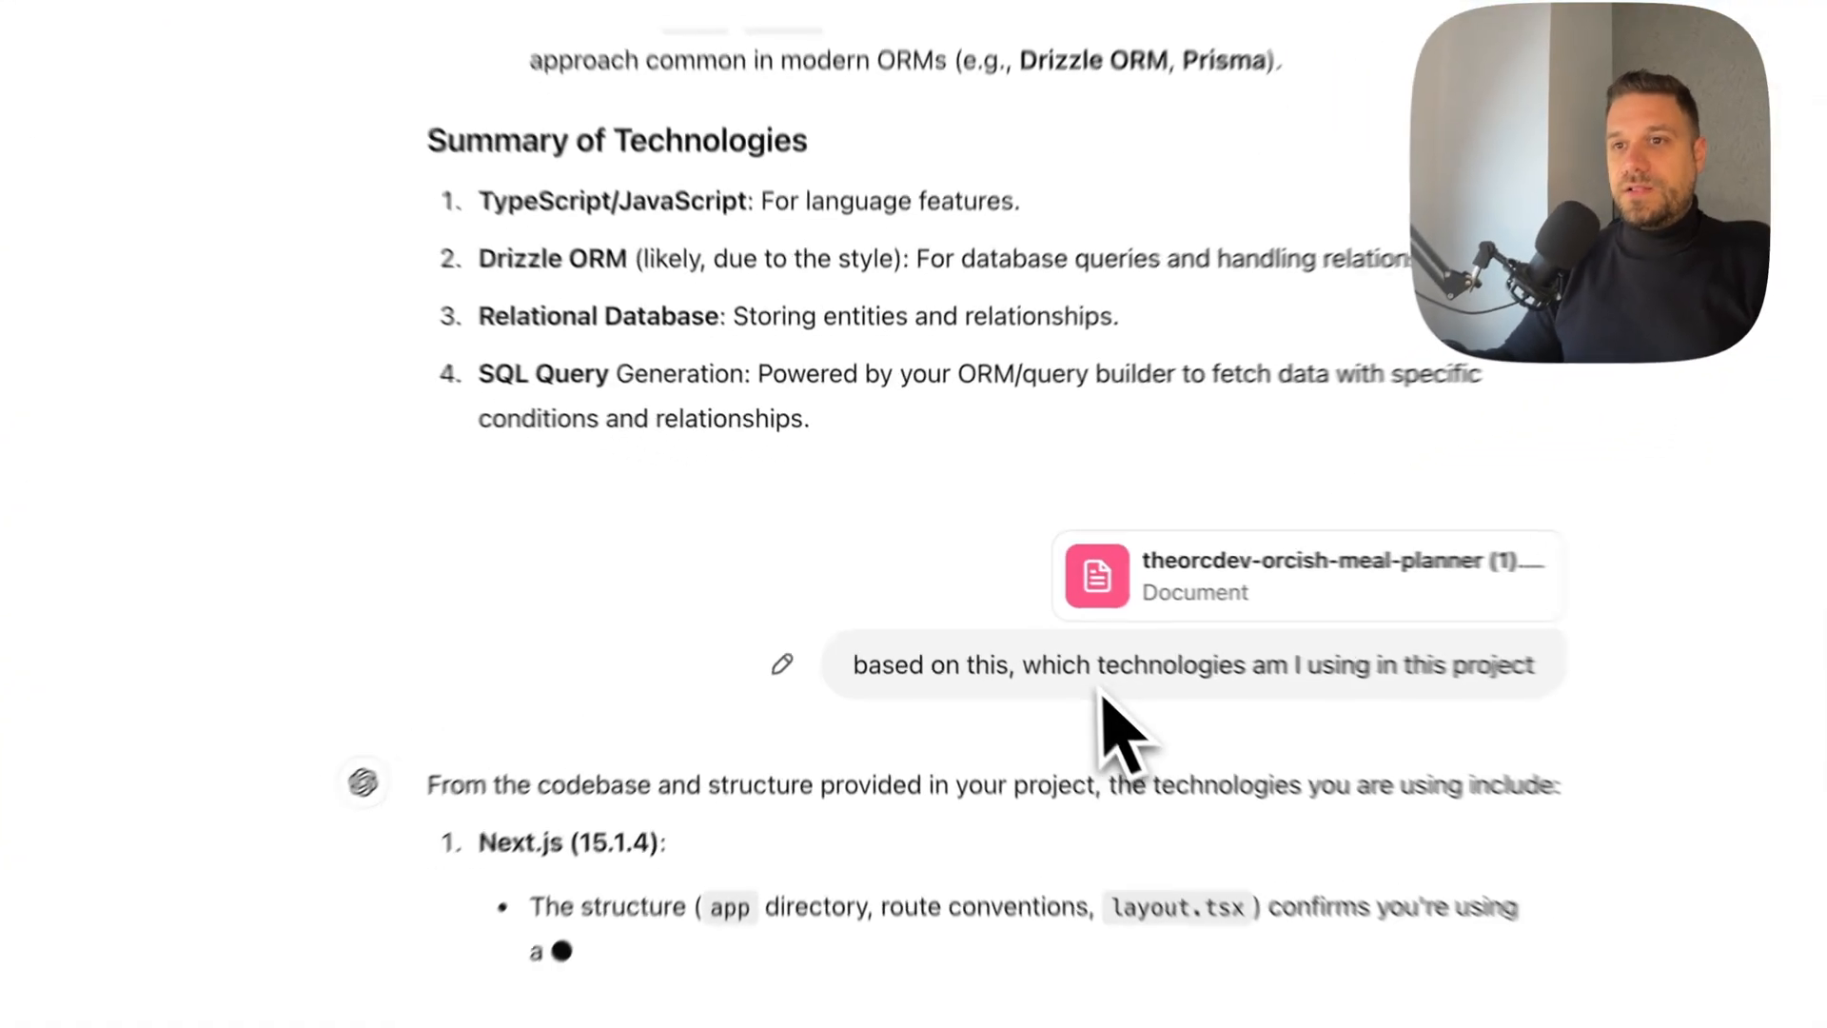
pyautogui.scroll(-3)
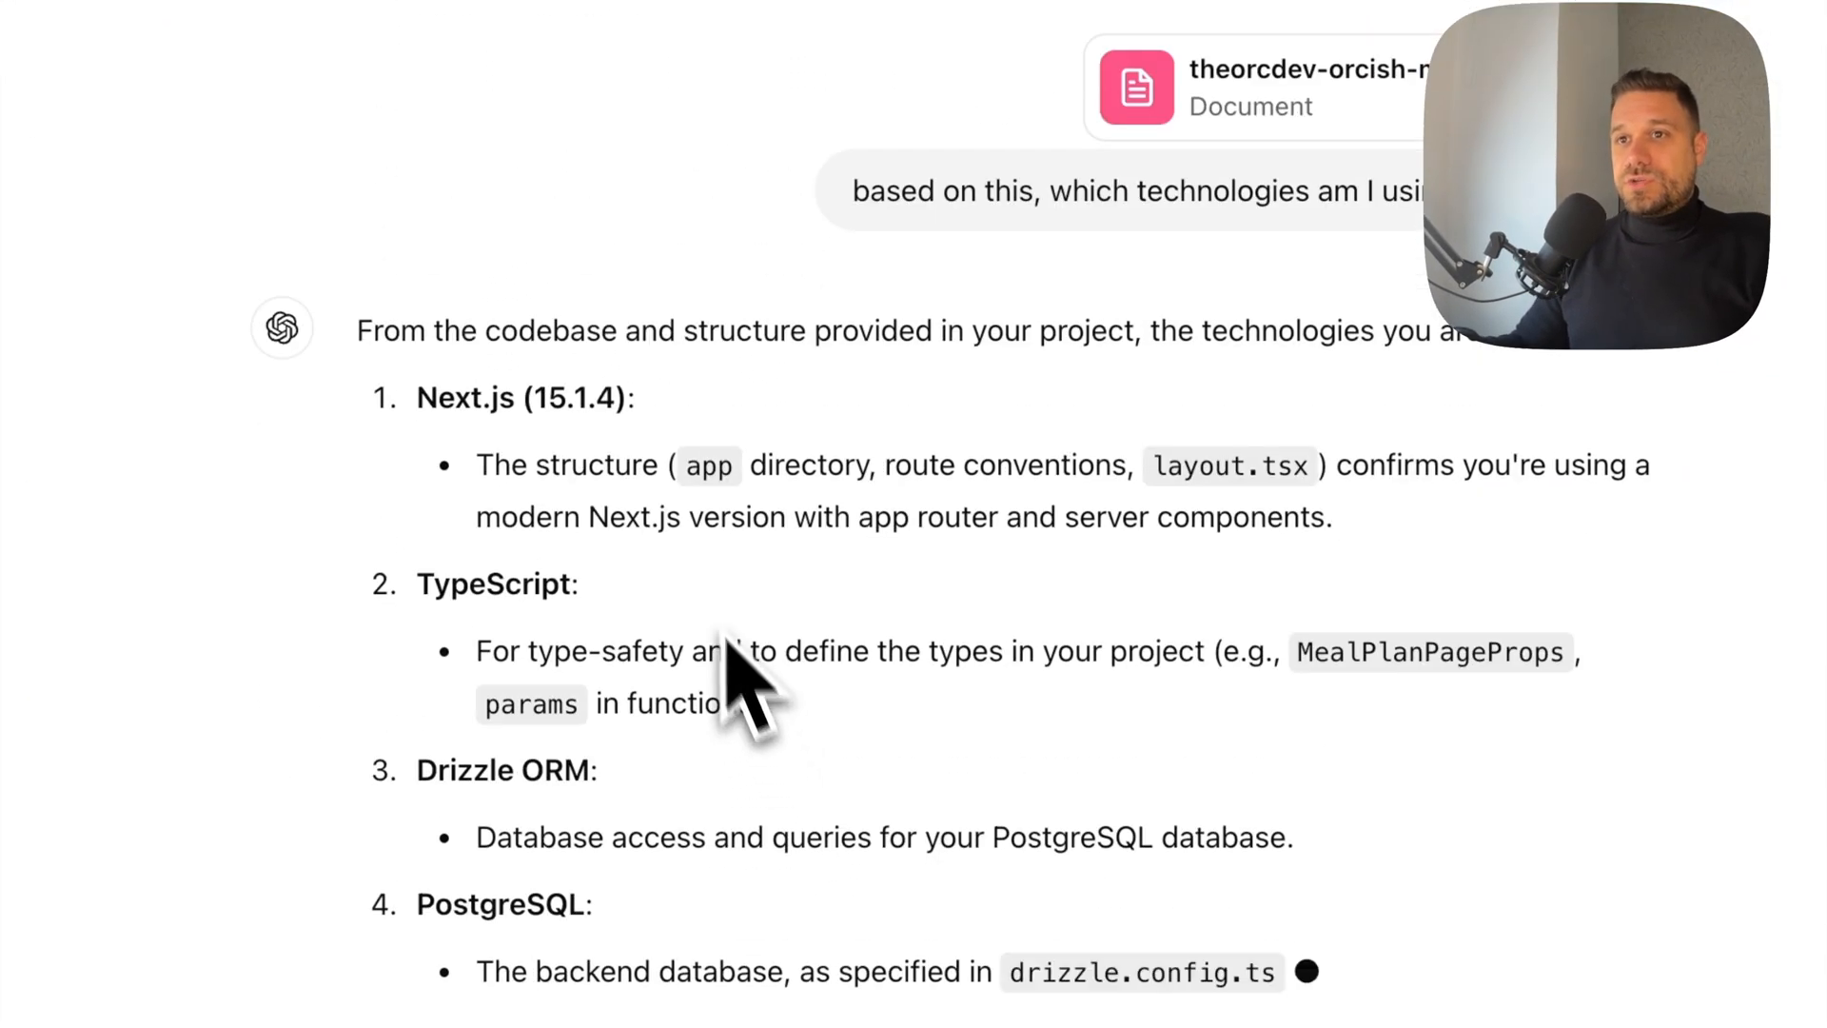
pyautogui.scroll(3)
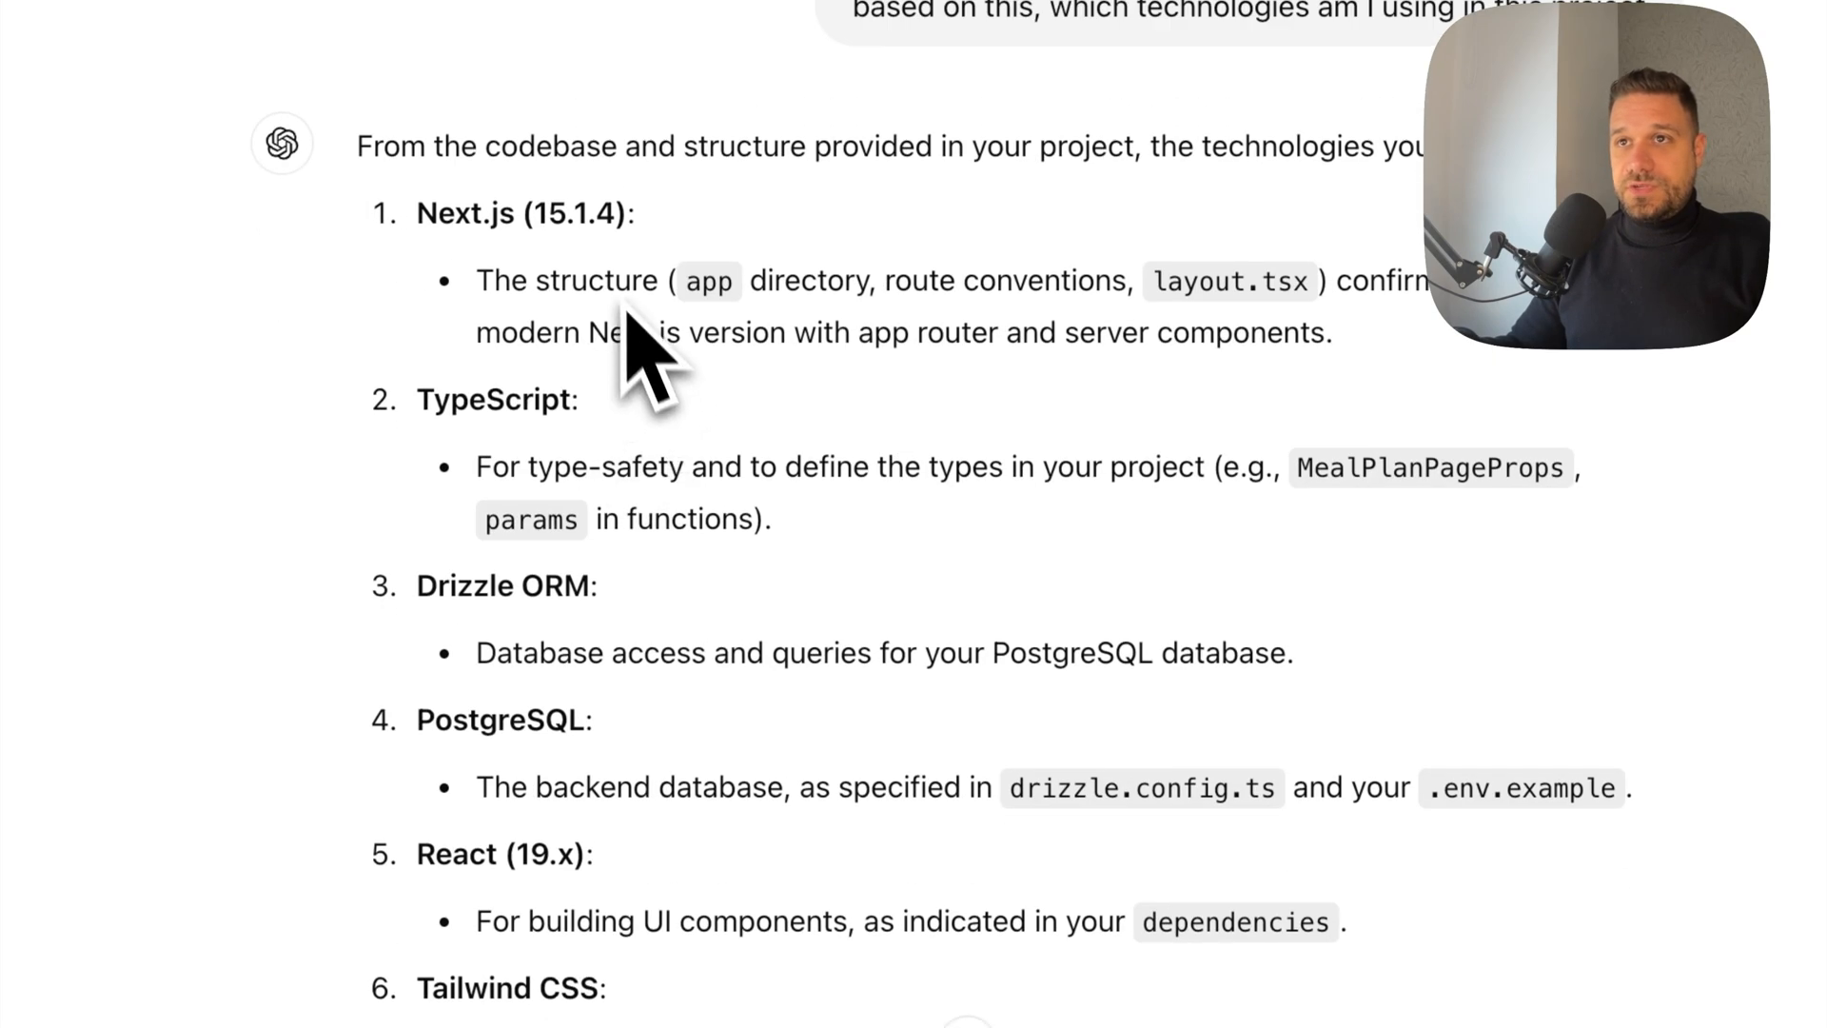
pyautogui.scroll(-3)
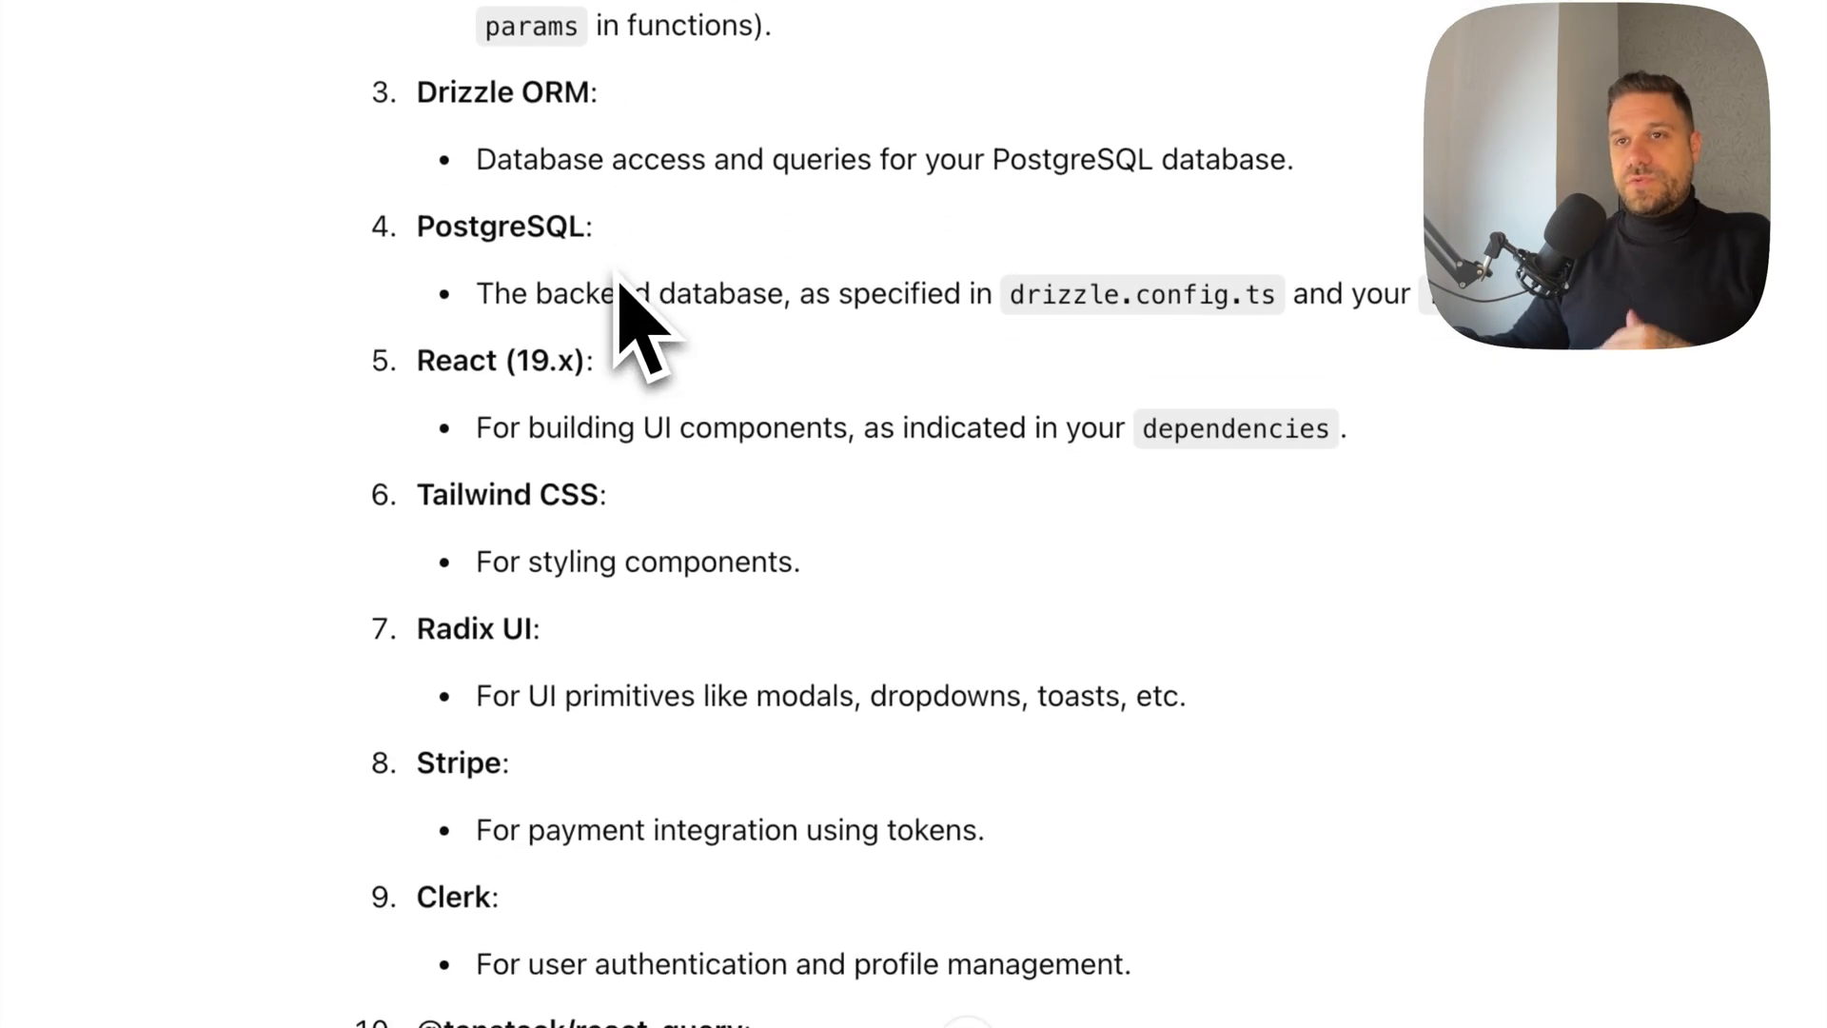
pyautogui.scroll(-3)
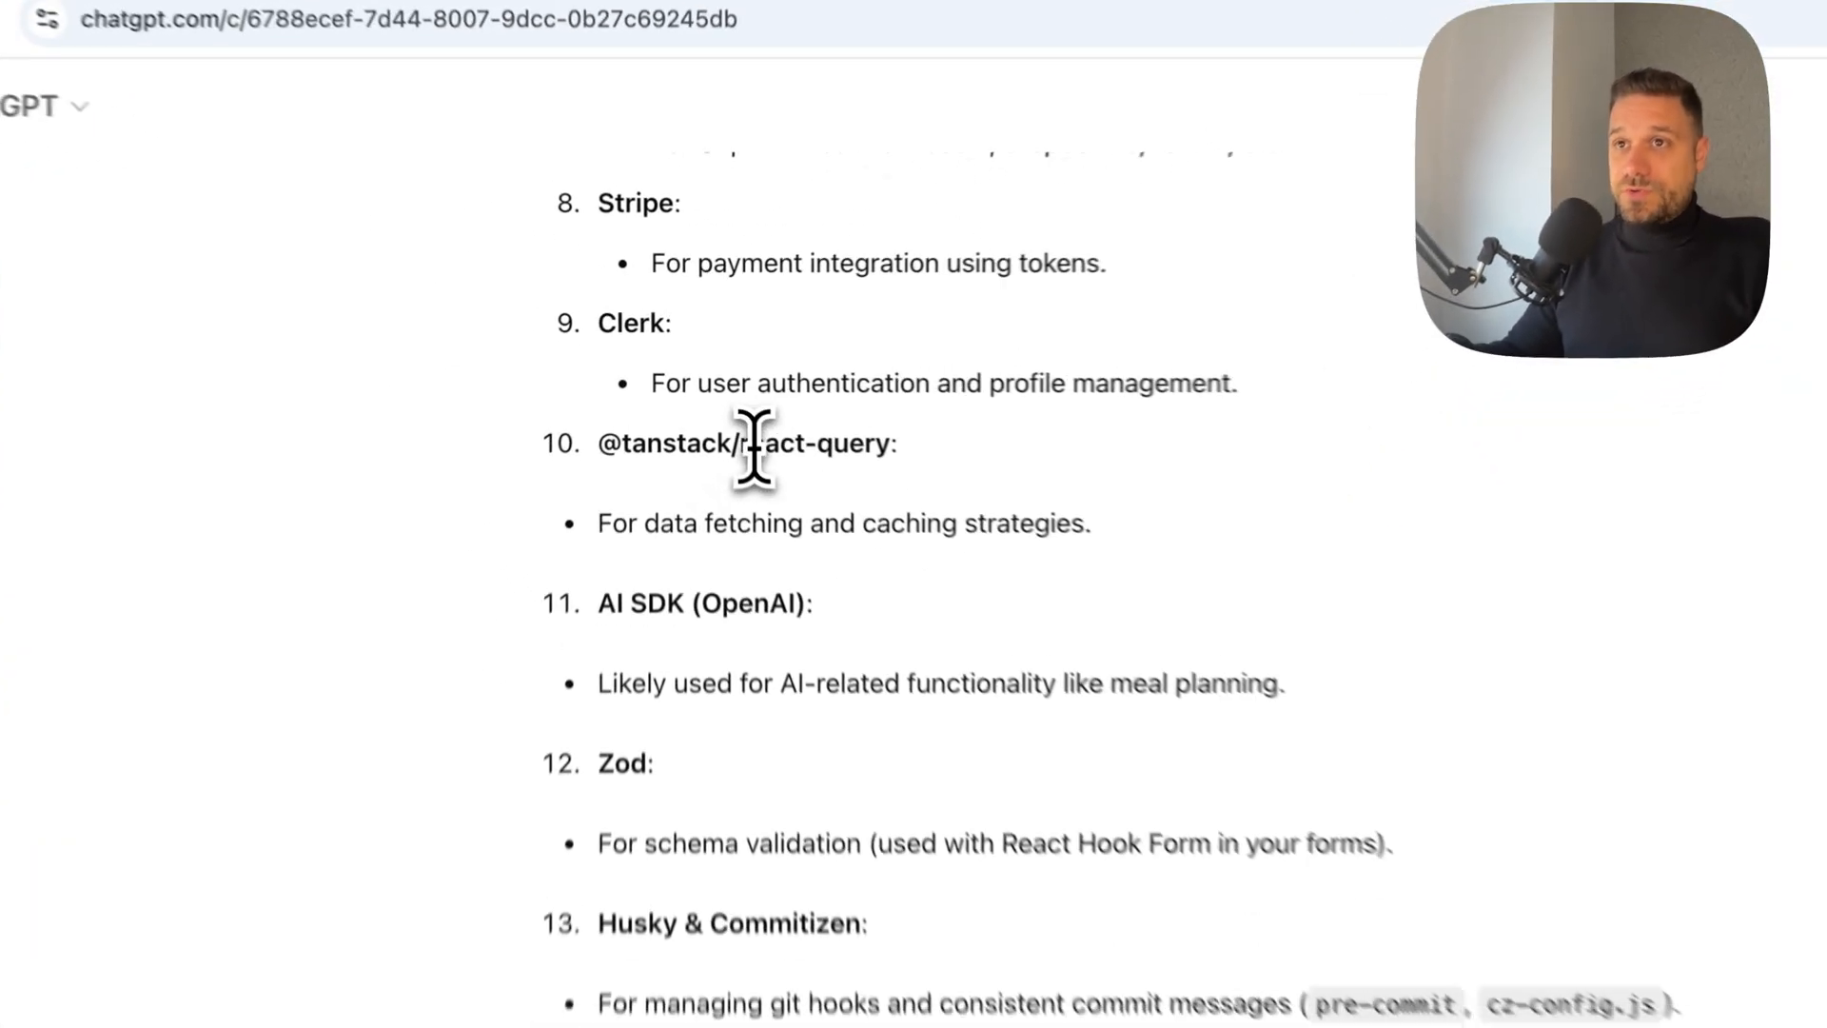
pyautogui.scroll(-3)
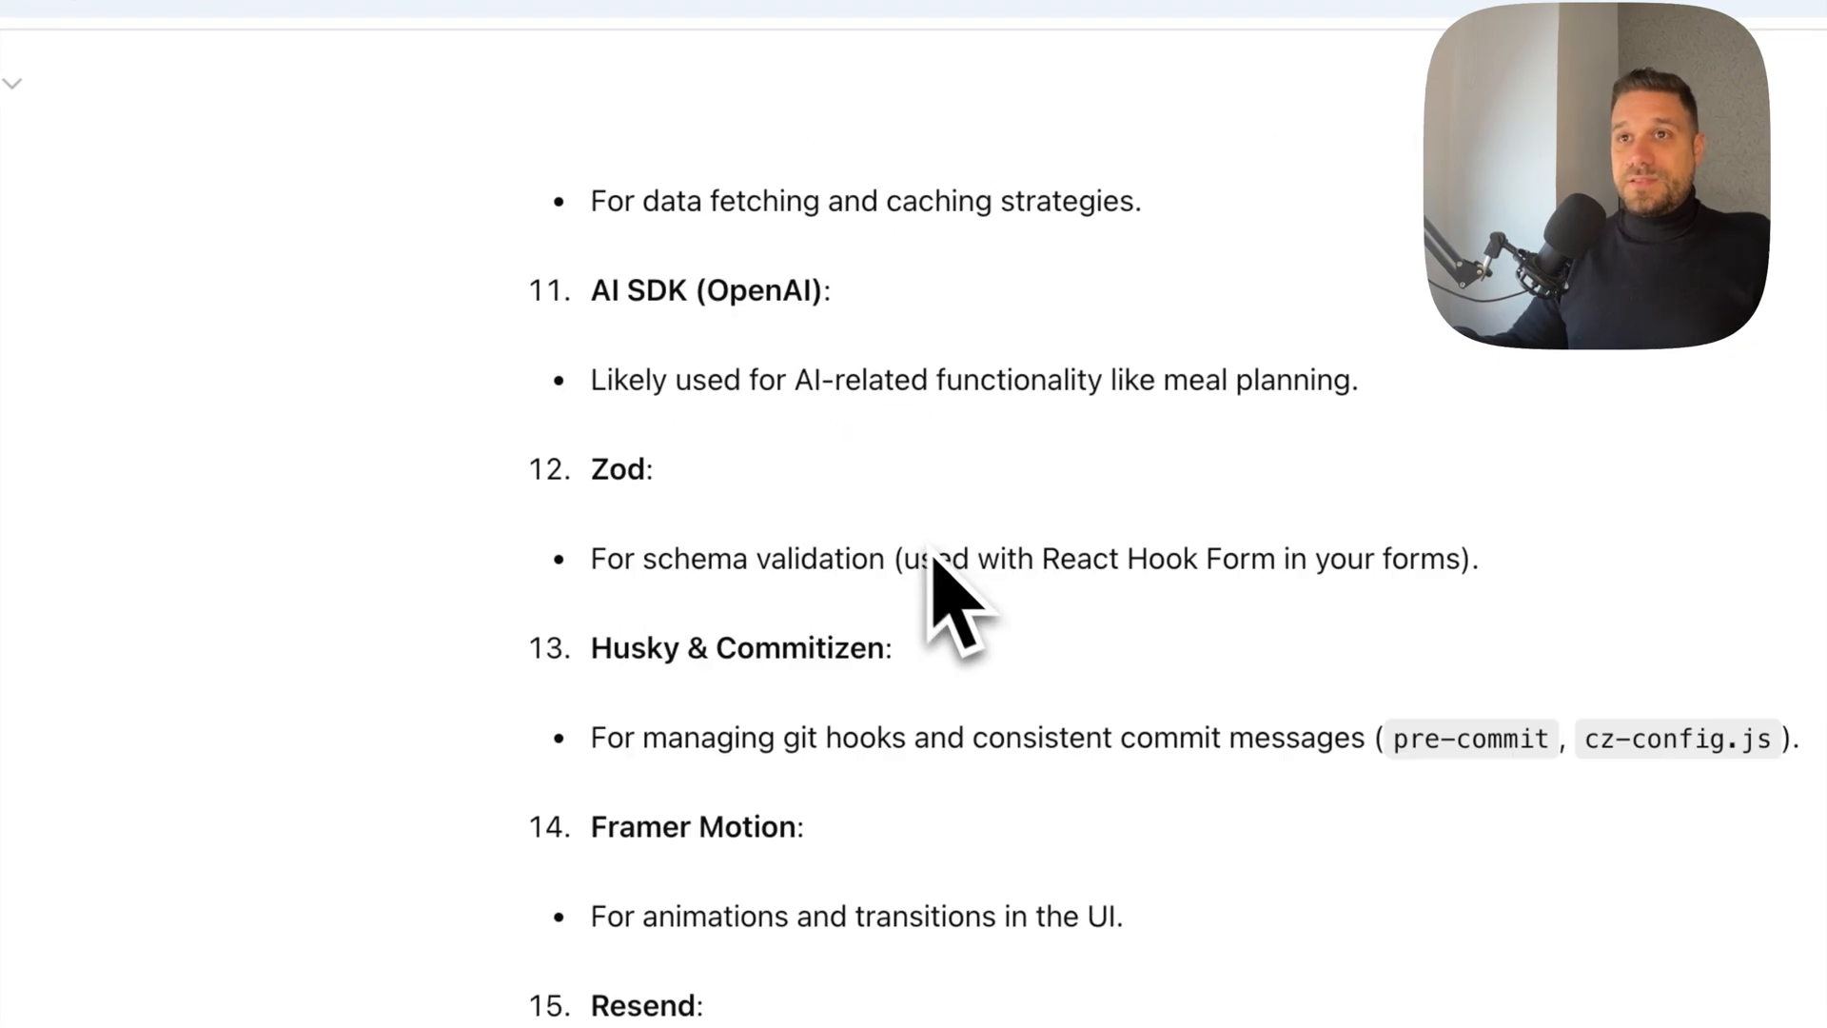
pyautogui.scroll(-3)
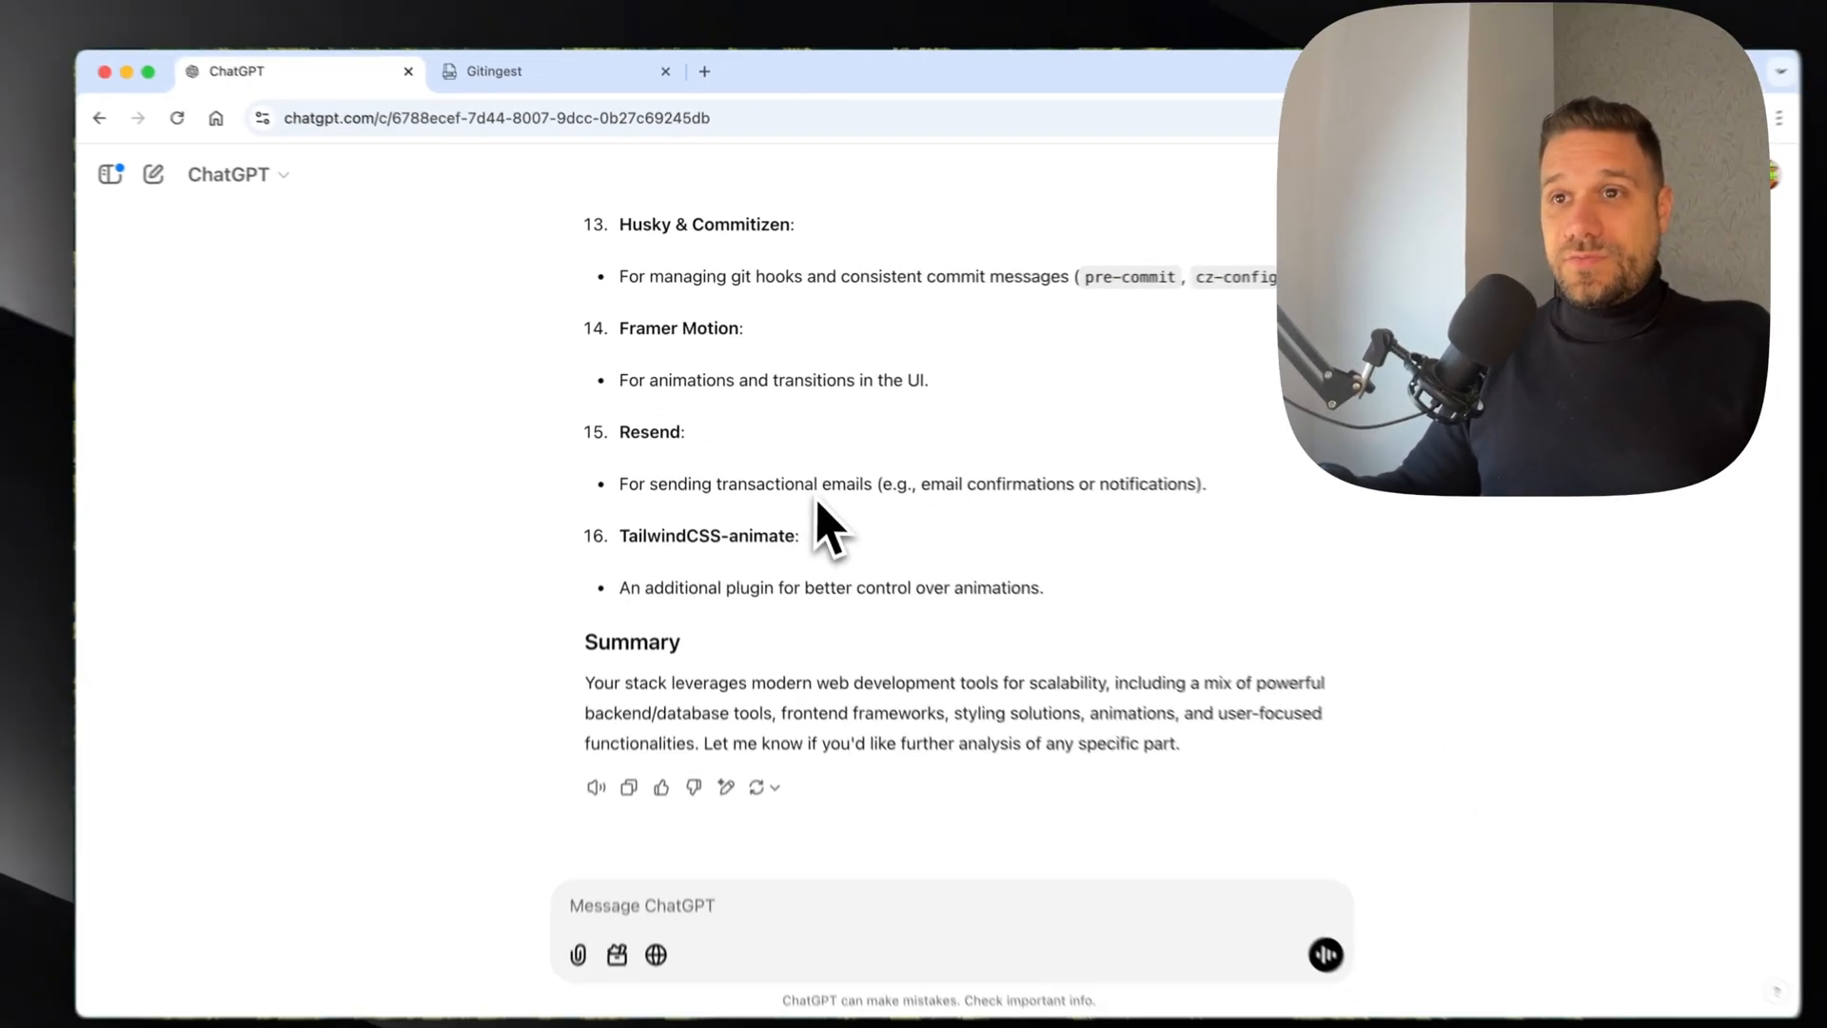